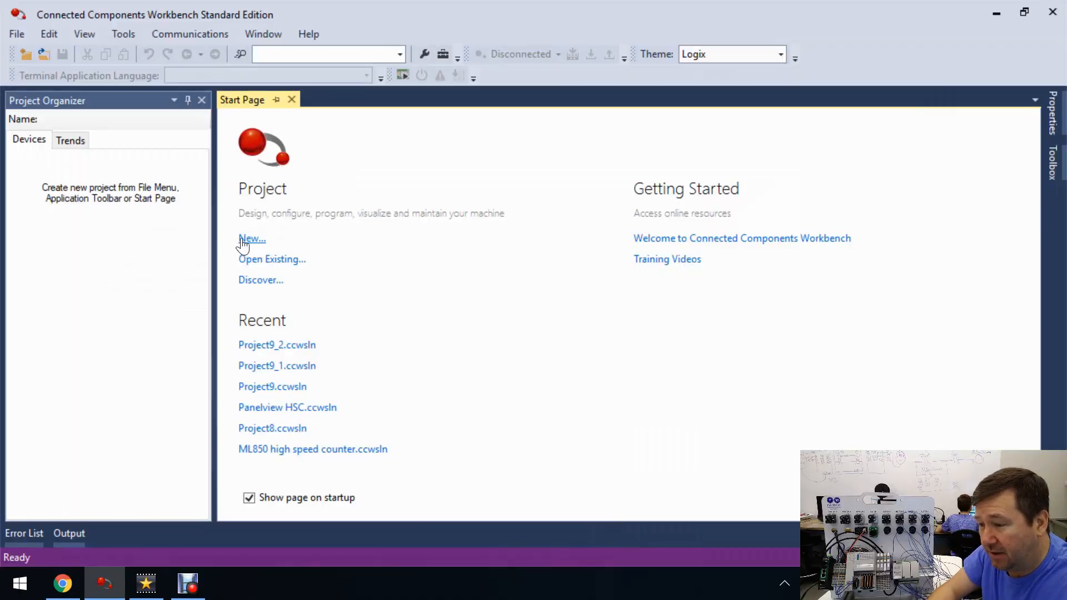
- Create a new project named Languages from the Start Page
left_click(252, 239)
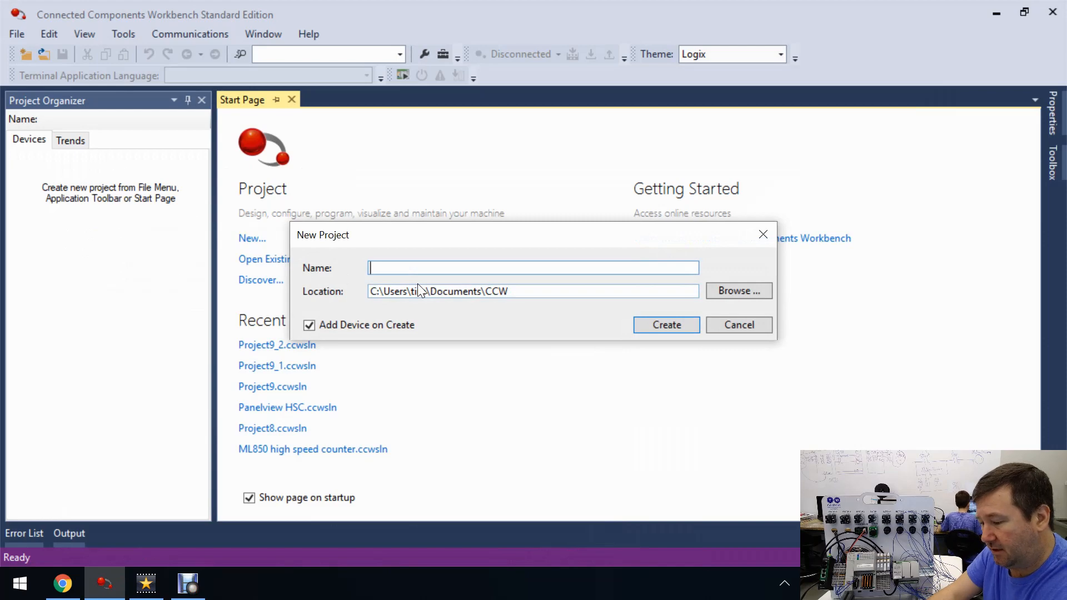
type("Langua")
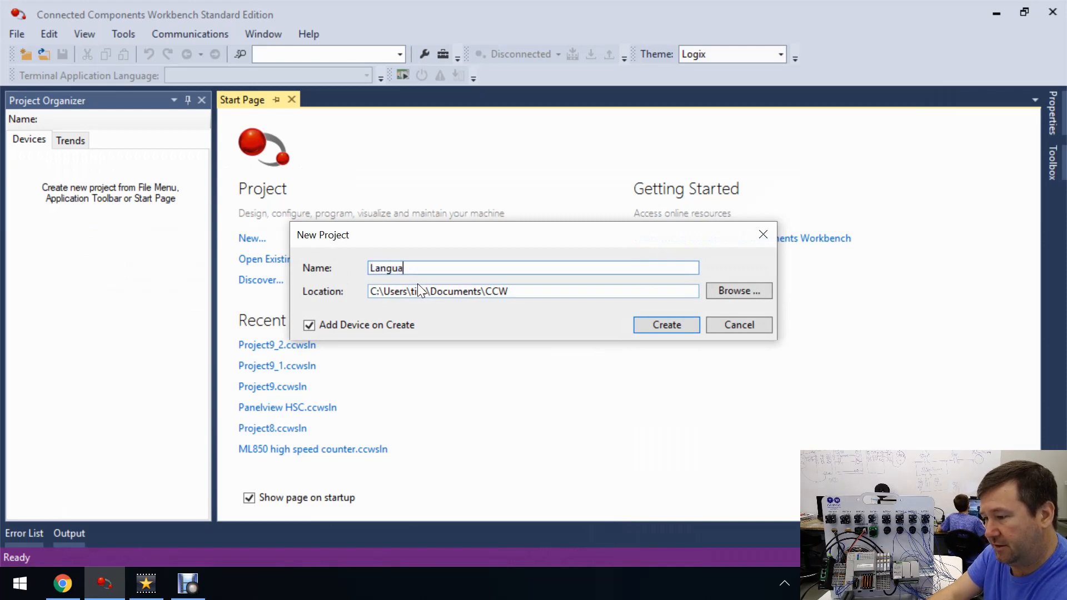
left_click(666, 325)
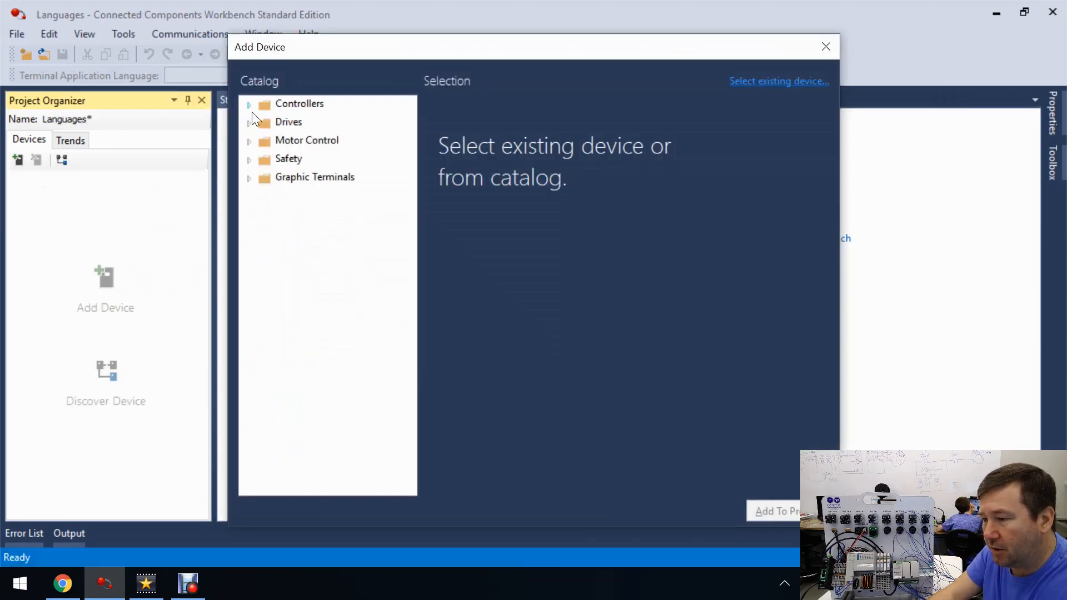
- Add a Micro820 2080-LC20-20QWB(R) controller from the catalog to the project
left_click(249, 104)
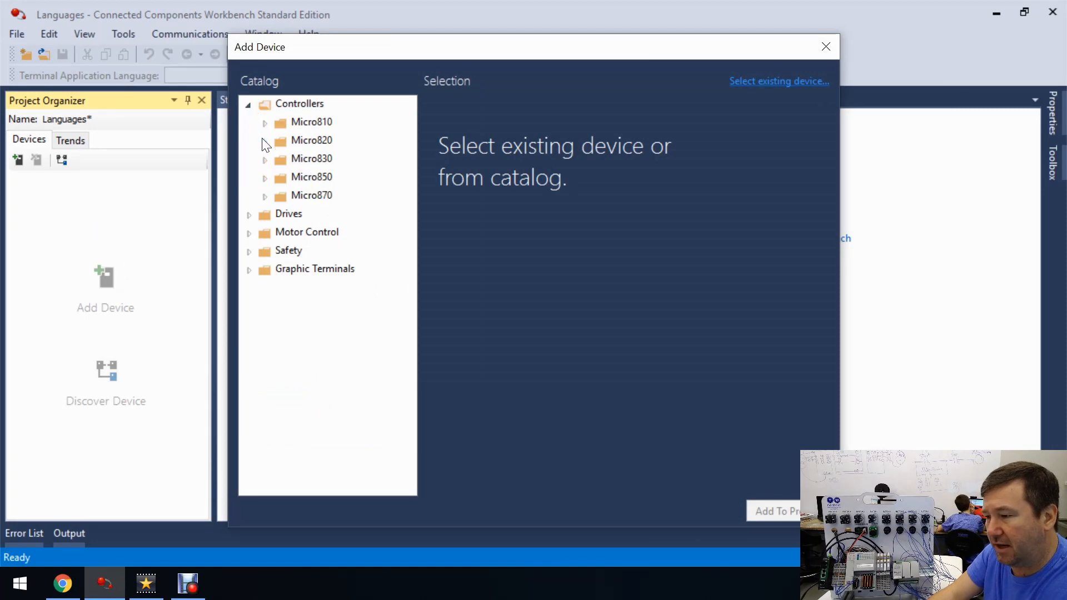
left_click(264, 140)
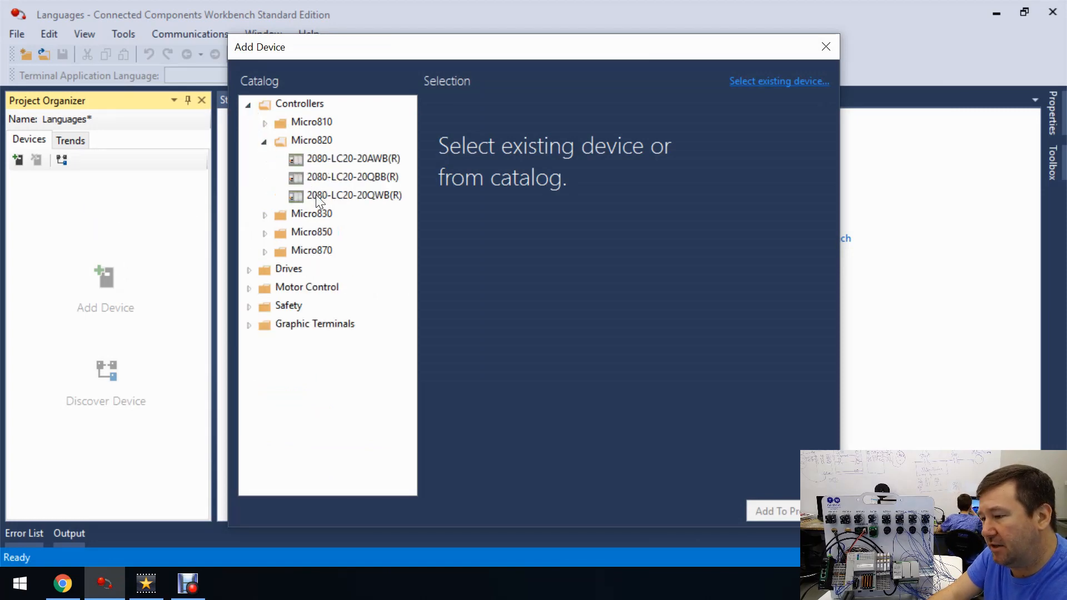
left_click(354, 196)
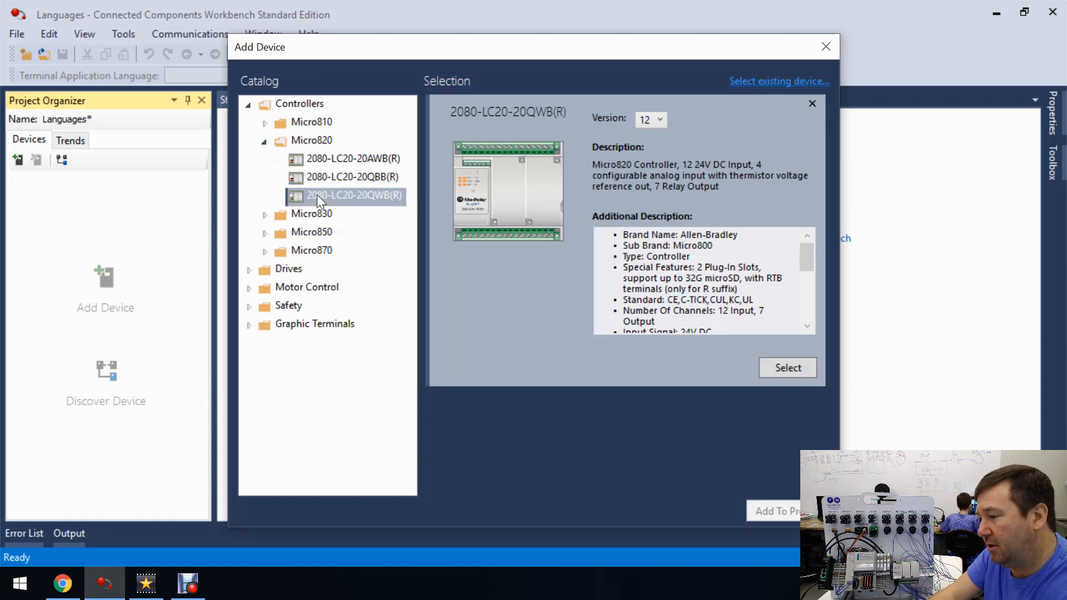
left_click(787, 368)
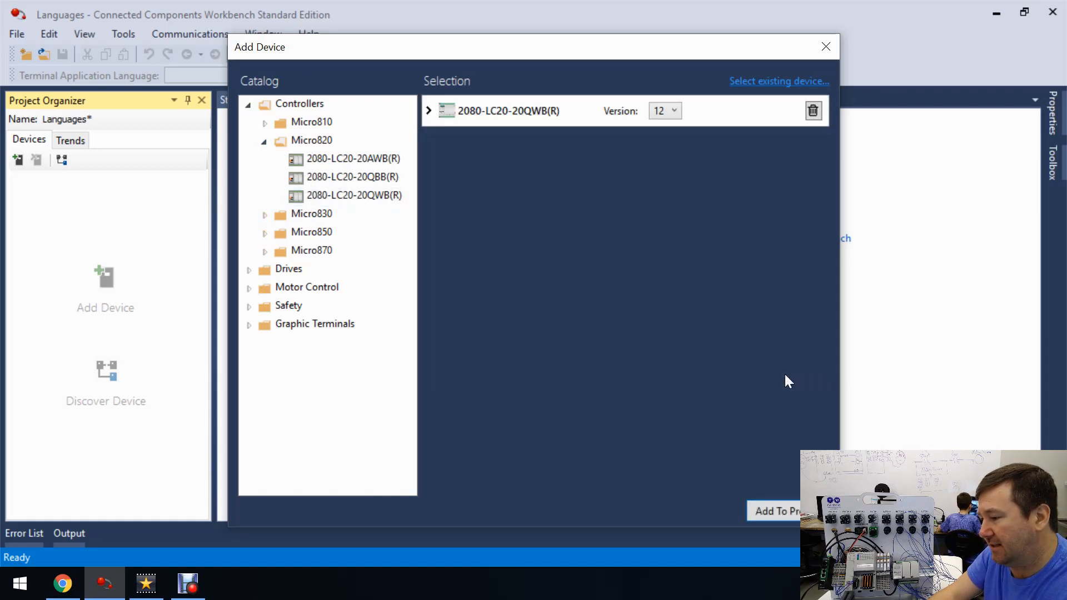
left_click(776, 511)
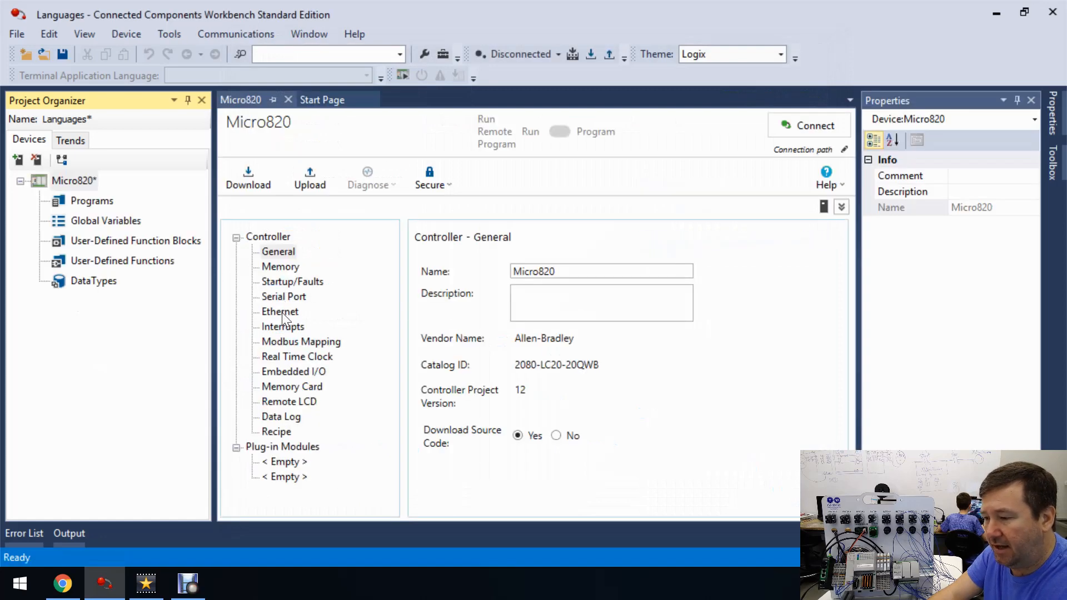
- Set the Ethernet port to static IP 192.168.1.10 with subnet mask 255.255.255.0
left_click(280, 312)
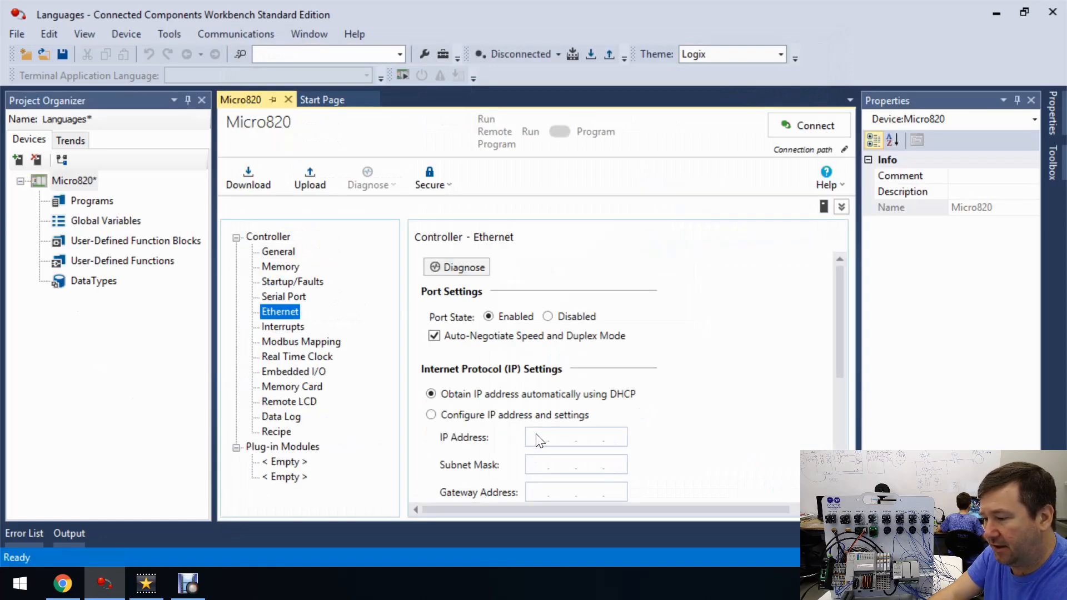
left_click(430, 415)
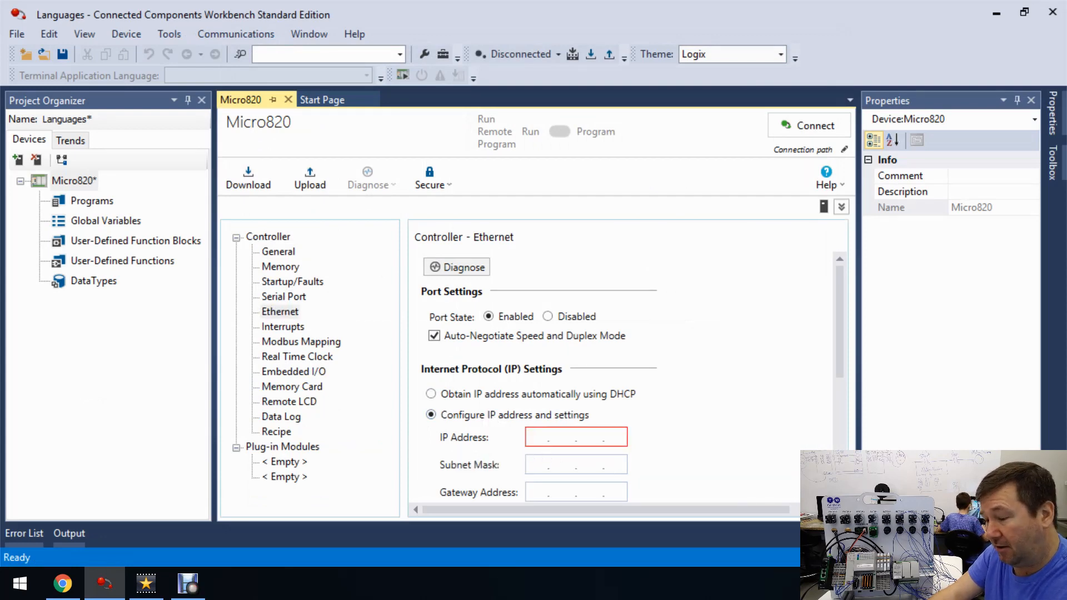
left_click(576, 437)
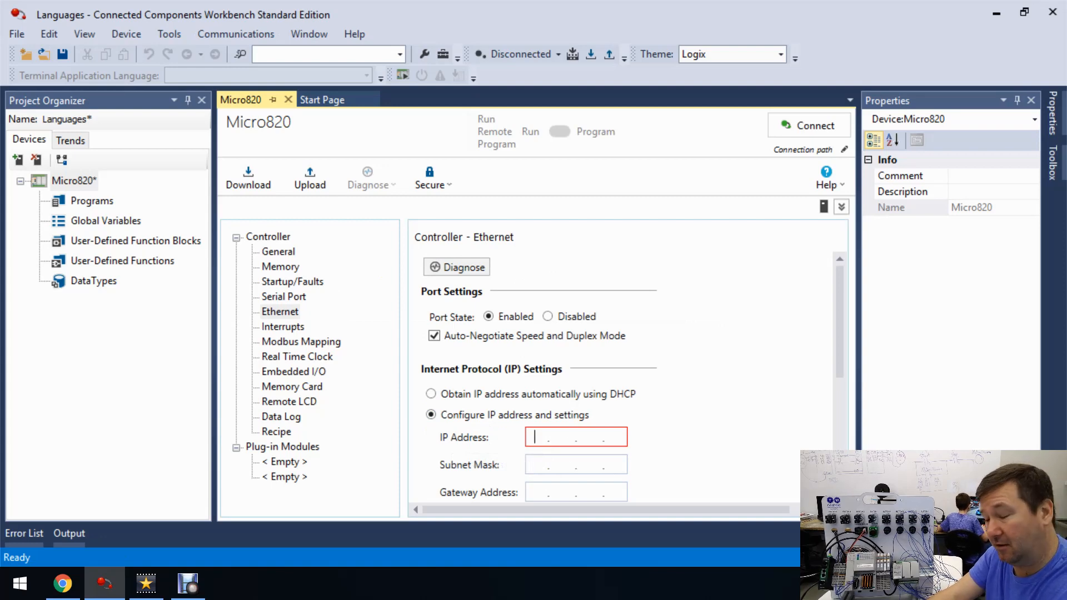
type("192")
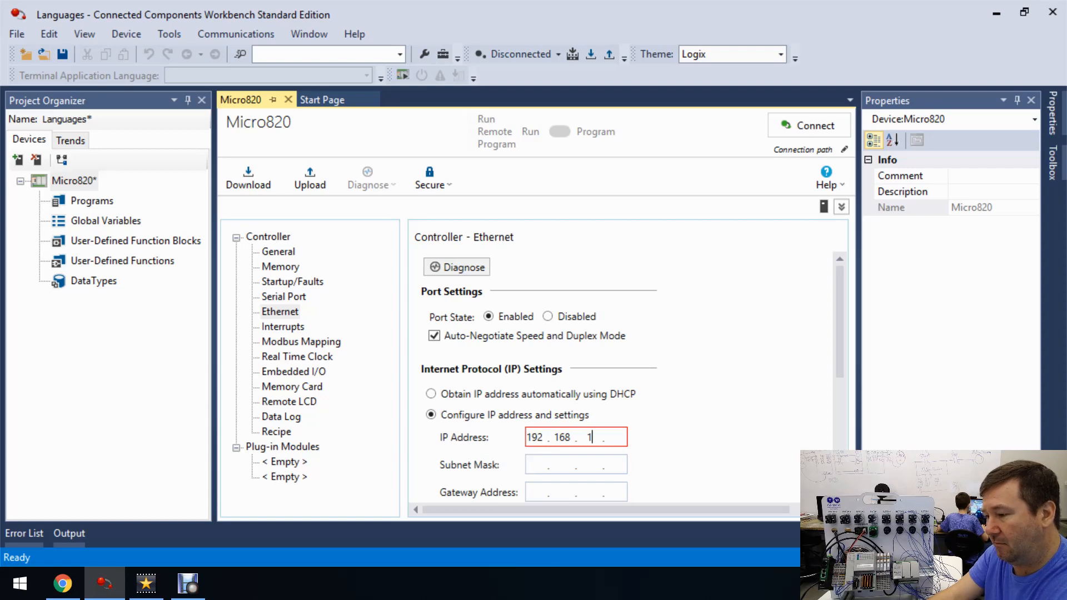
type("10")
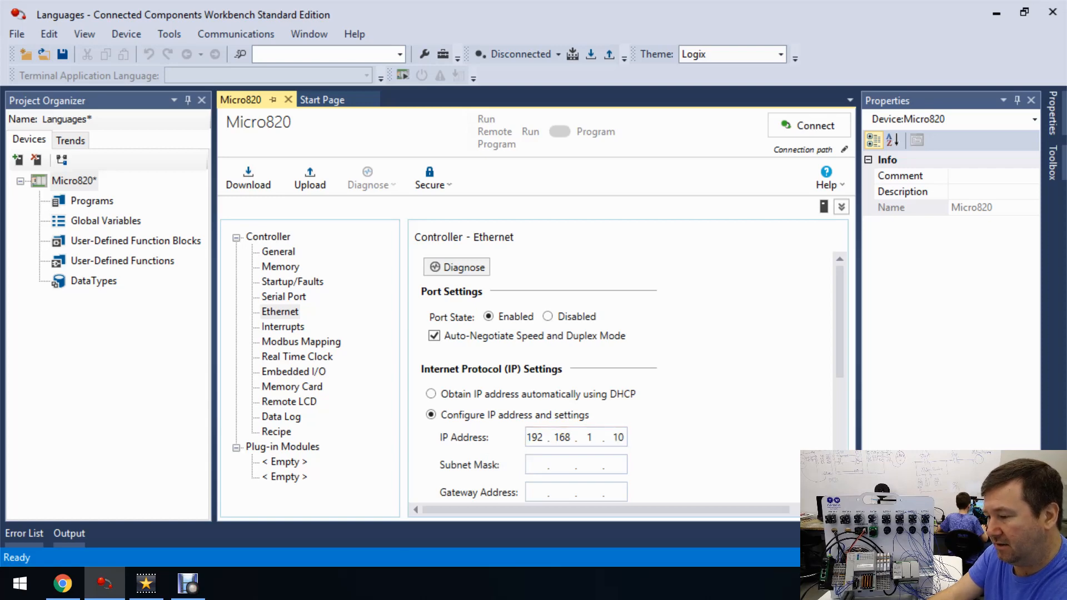
type("255.255.255.0")
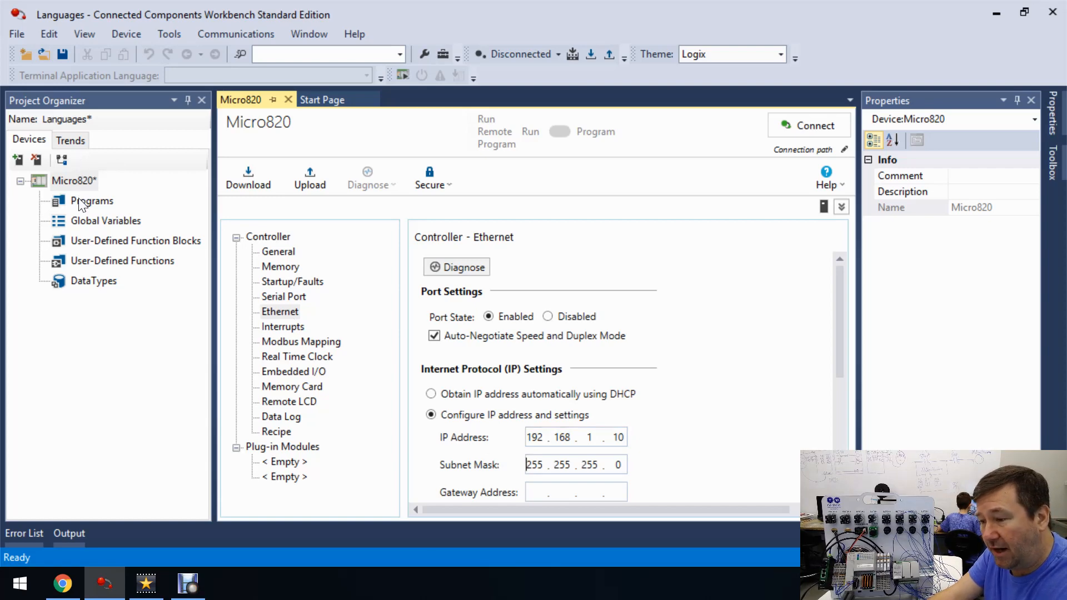
- Add a ladder program named Ladder and a function block program named FunctionBlock
right_click(91, 200)
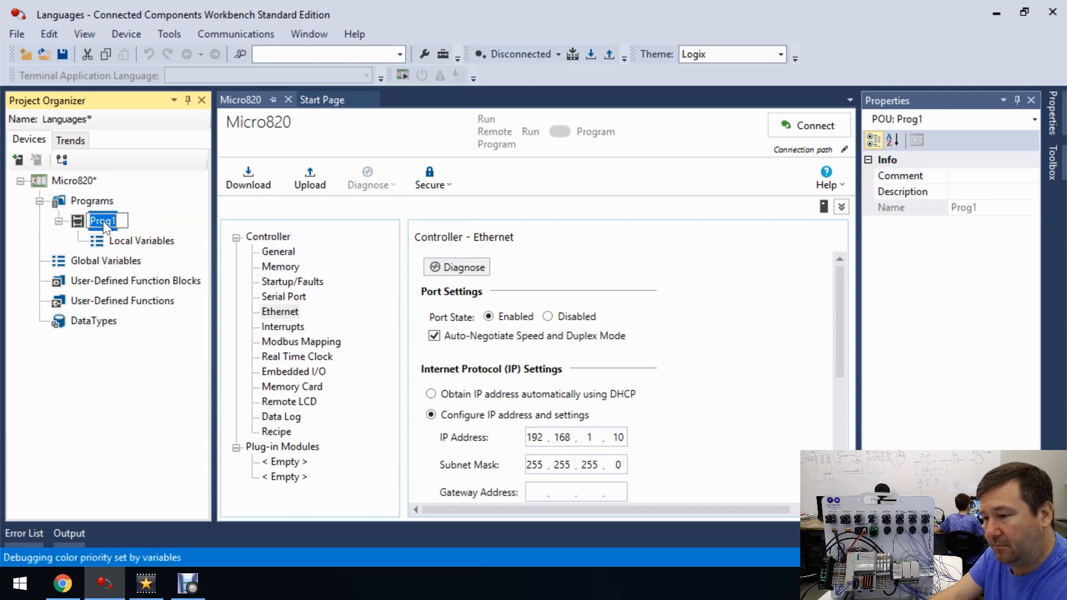
type("Ladd")
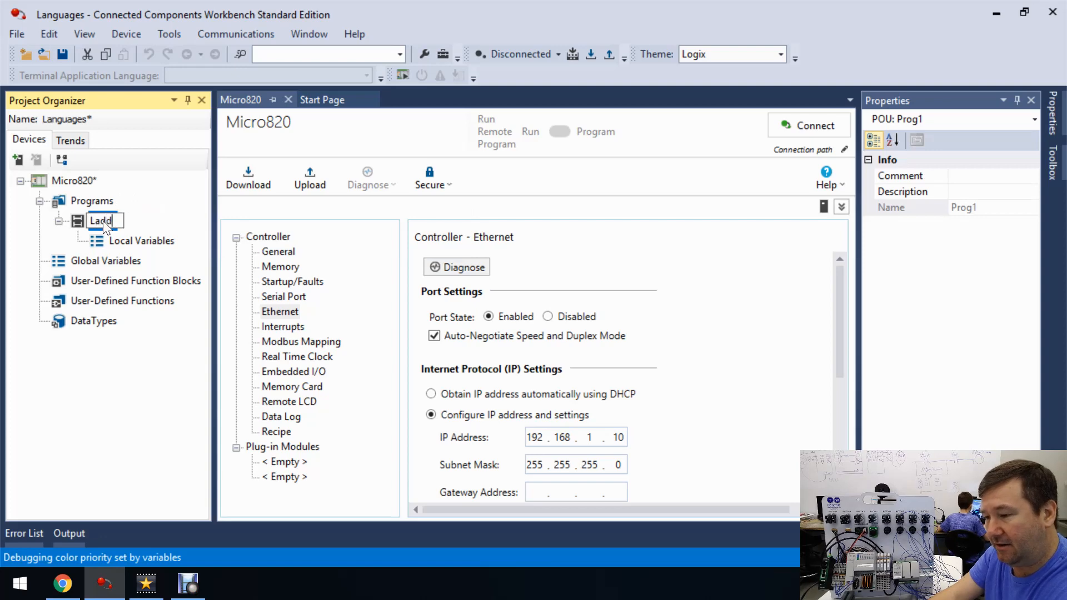
right_click(93, 200)
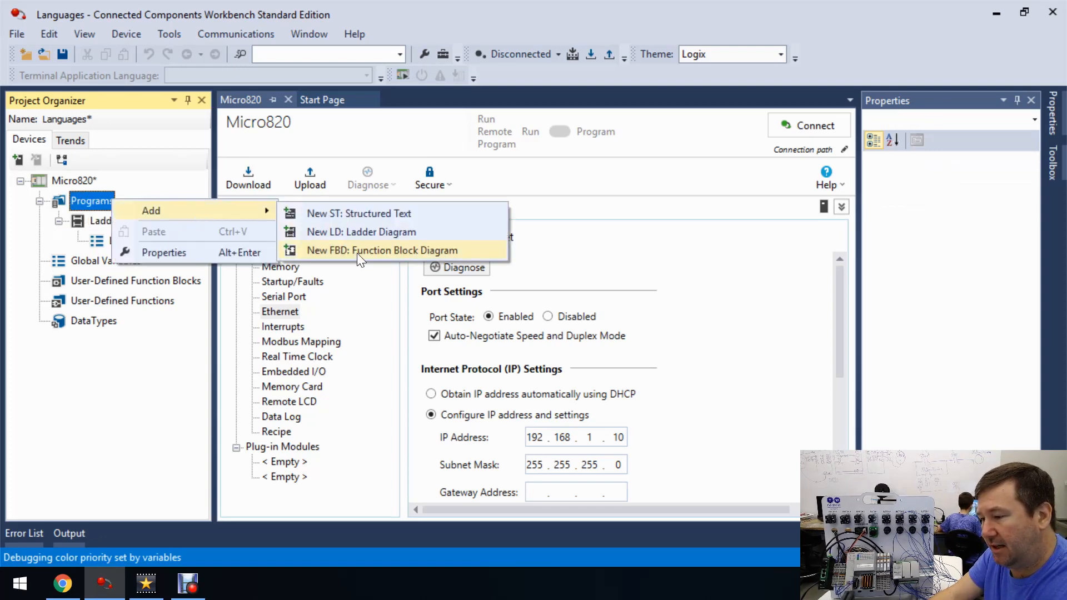
left_click(382, 251)
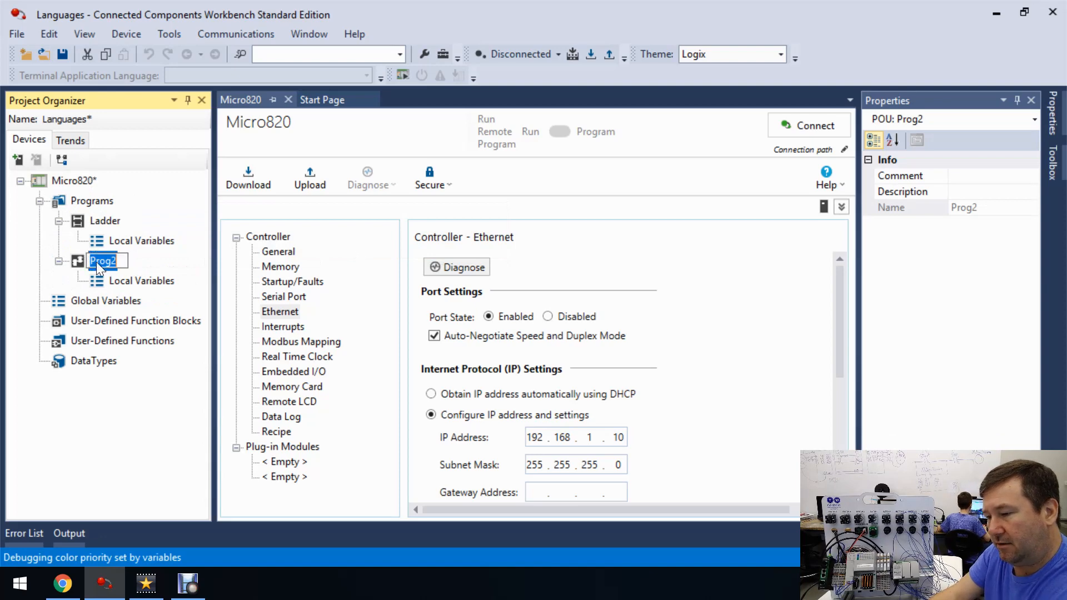
type("Function")
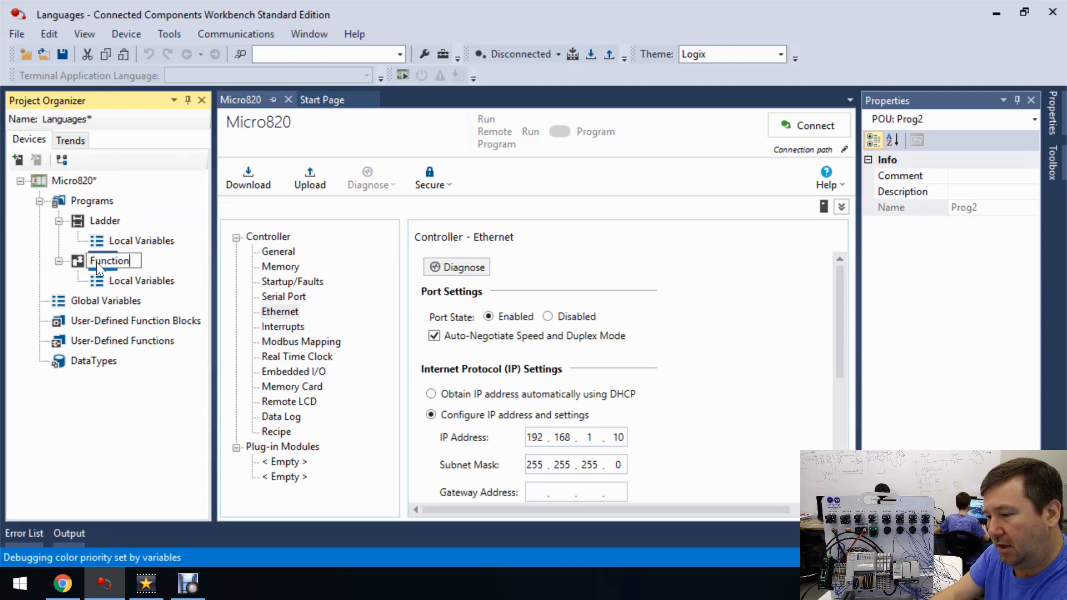
- Add a structured text program named StructuredText and select the Ladder program
right_click(92, 200)
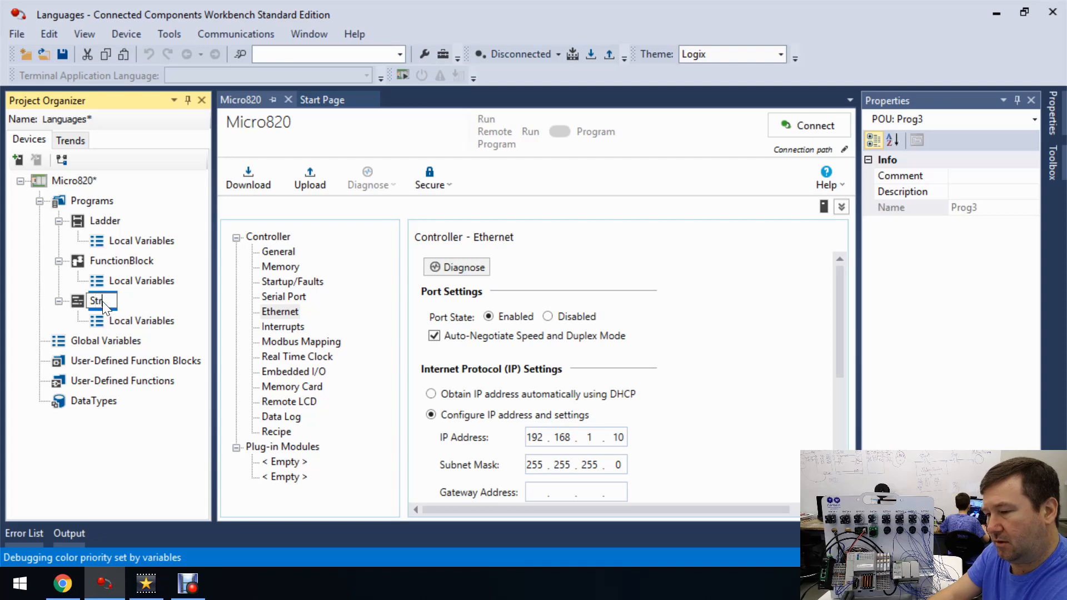
type("StructuredText")
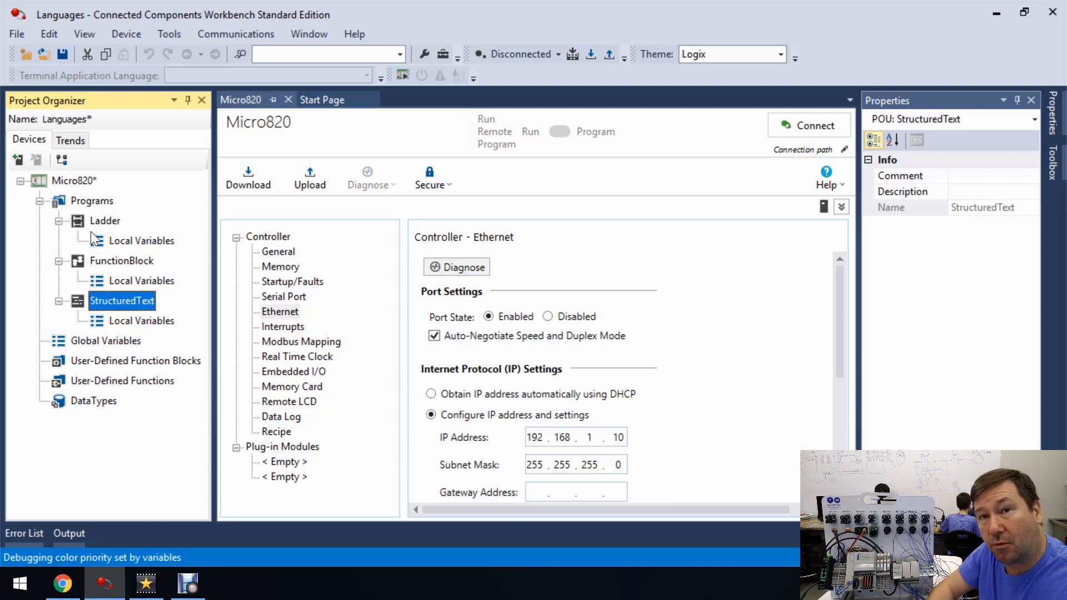
mouse_move(93, 235)
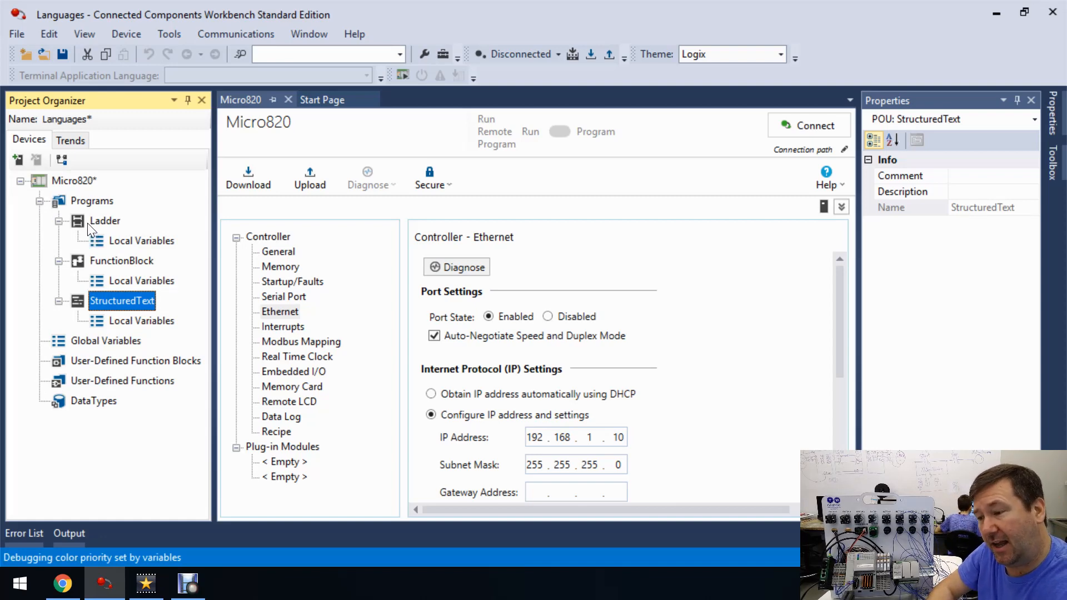
left_click(105, 220)
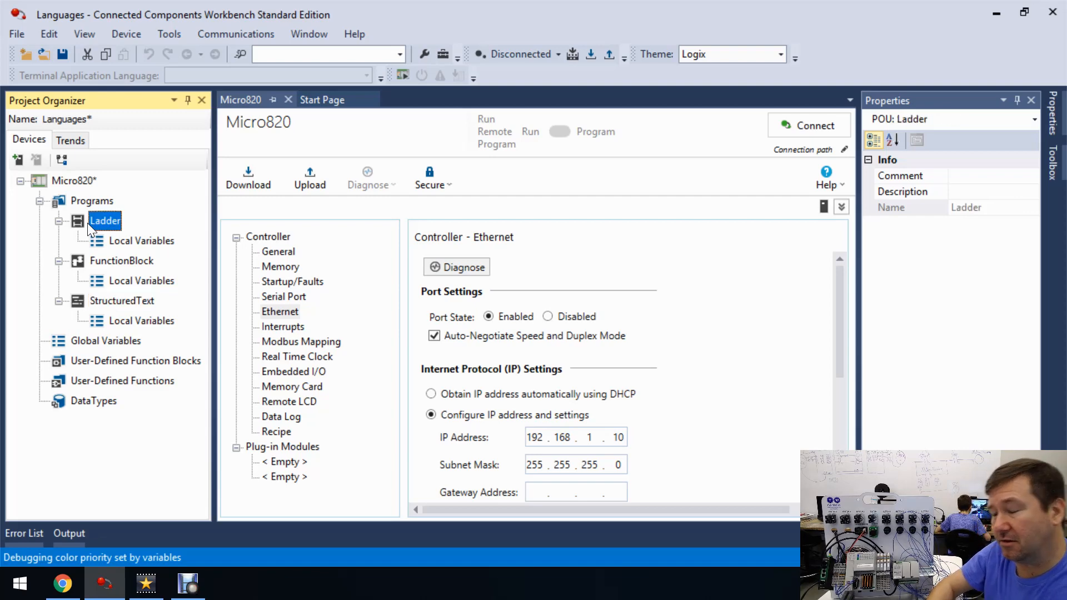
- Open the Ladder program editor and place the first element on rung 1
double_click(104, 220)
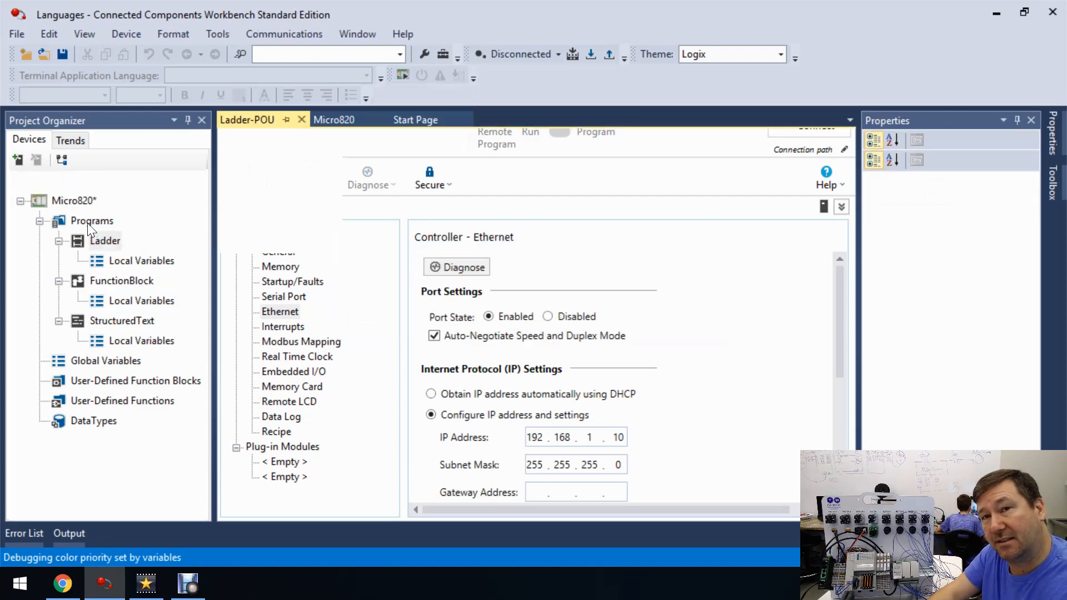
left_click(247, 120)
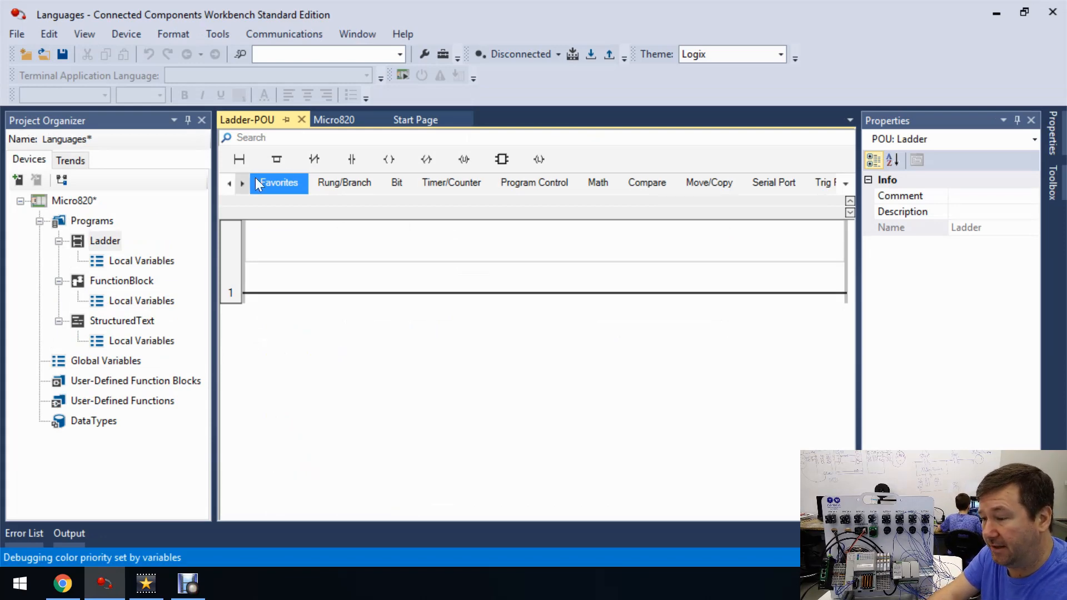
mouse_move(353, 159)
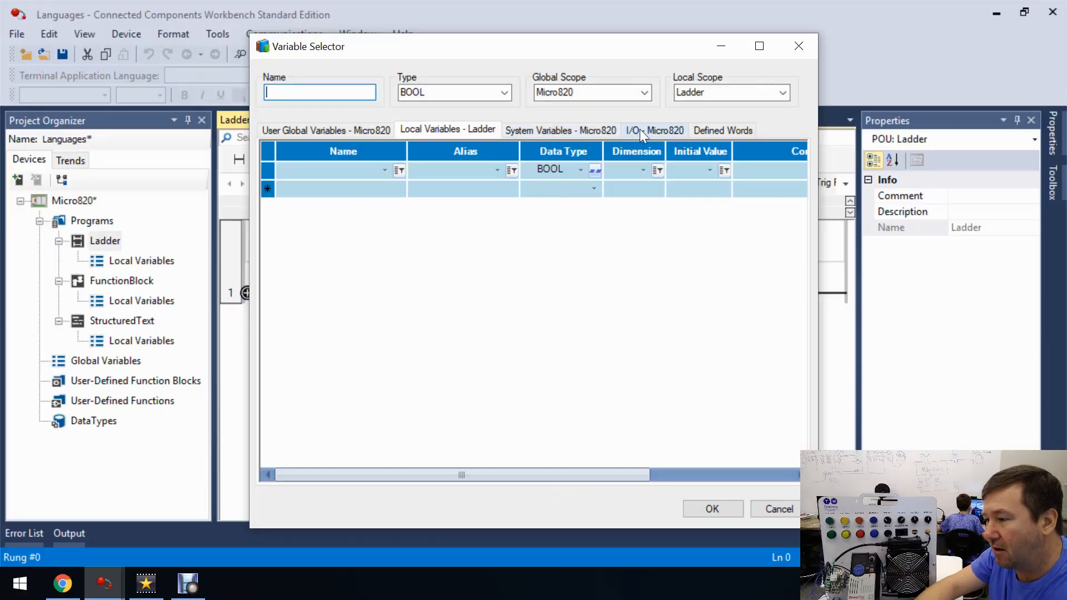
- Alias inputs _IO_EM_DI_00 and _IO_EM_DI_01 as Start and Stop in the I/O - Micro820 tab
left_click(653, 130)
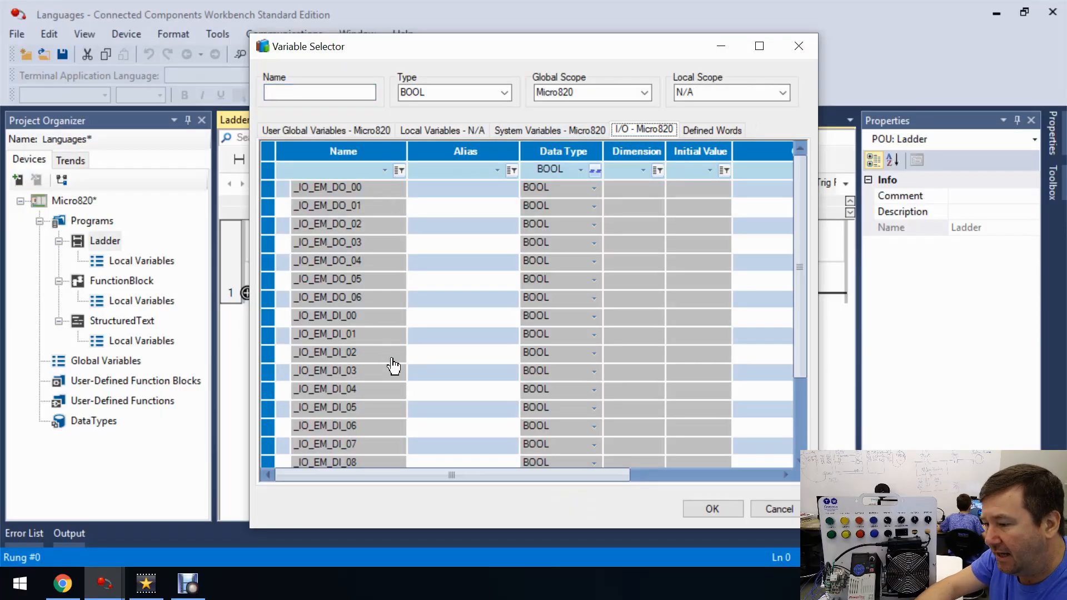
mouse_move(310, 340)
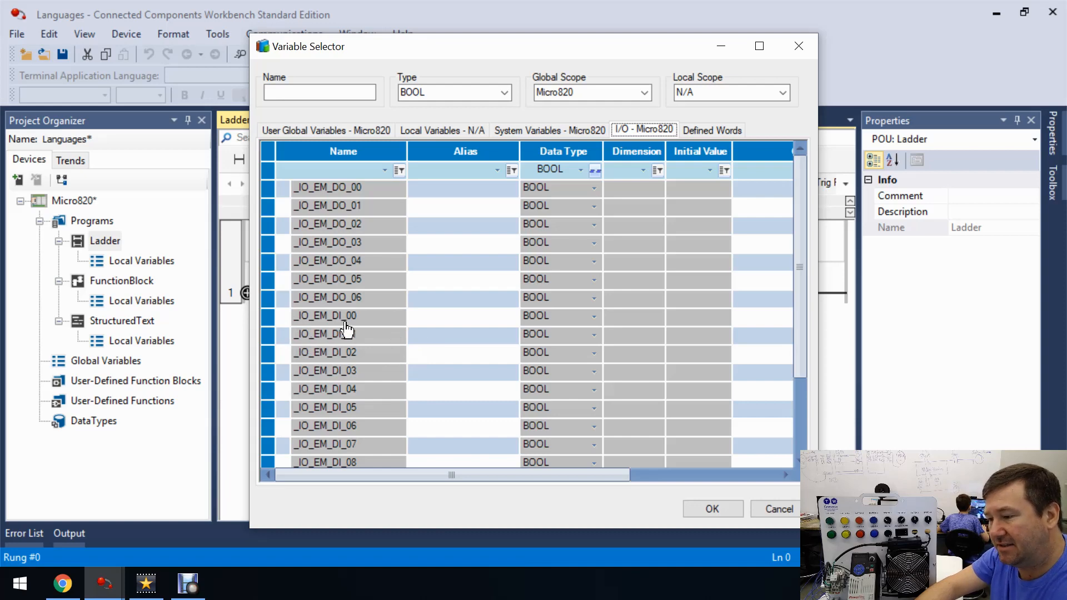
left_click(326, 315)
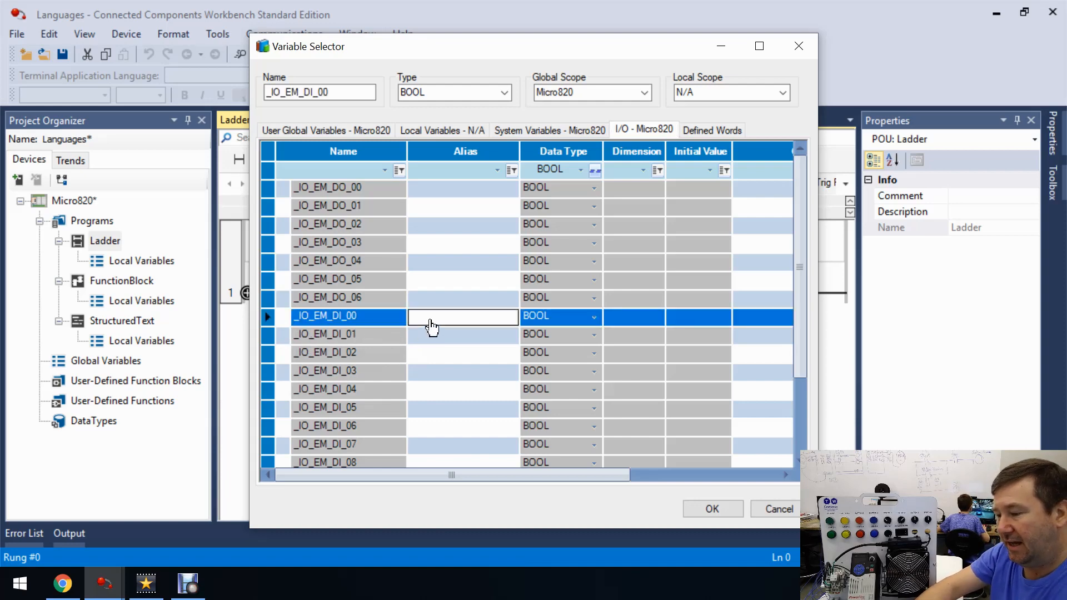
type("Start")
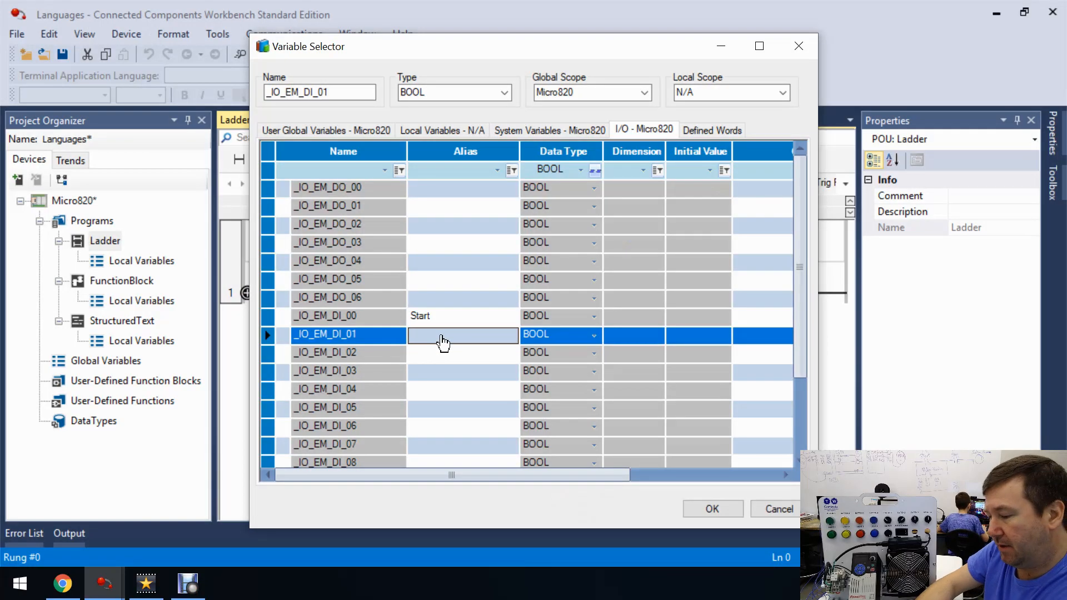
type("Stop")
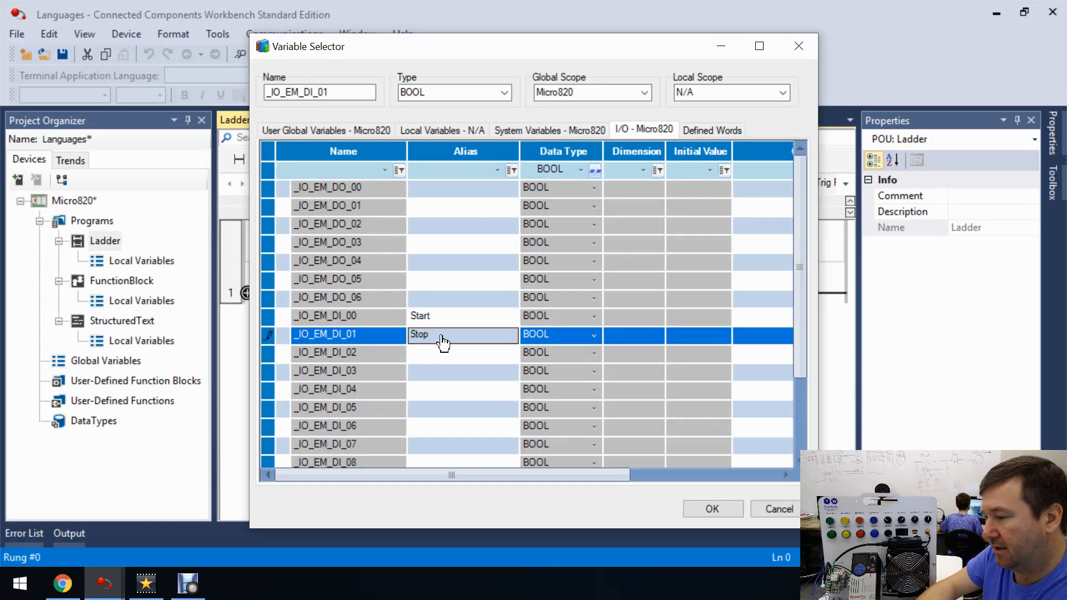
left_click(340, 187)
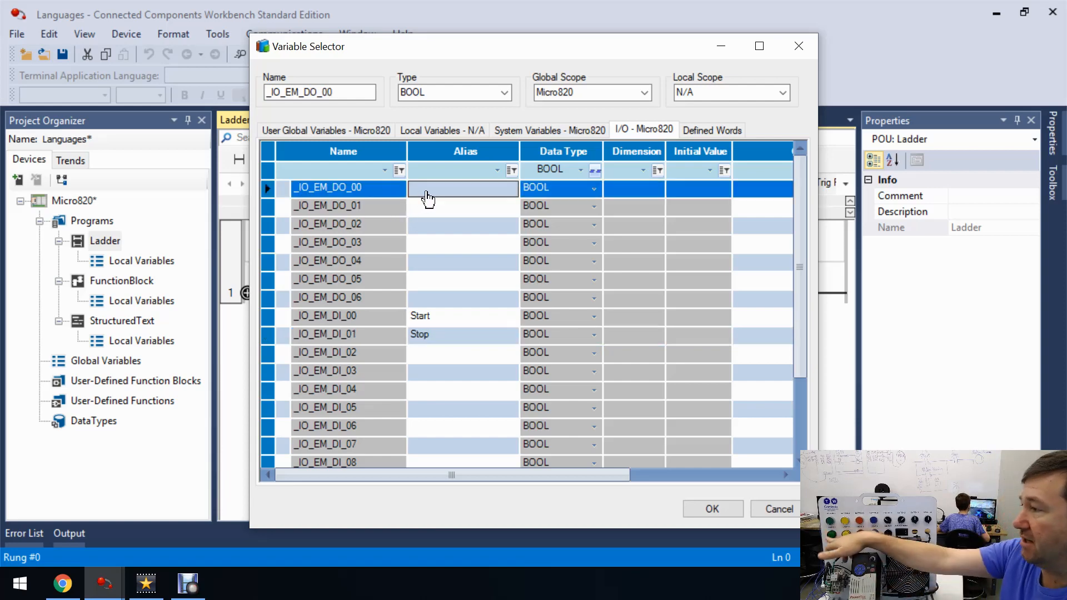
- Alias output _IO_EM_DO_00 as Ladder Motor and begin the Function Block Motor alias
left_click(463, 187)
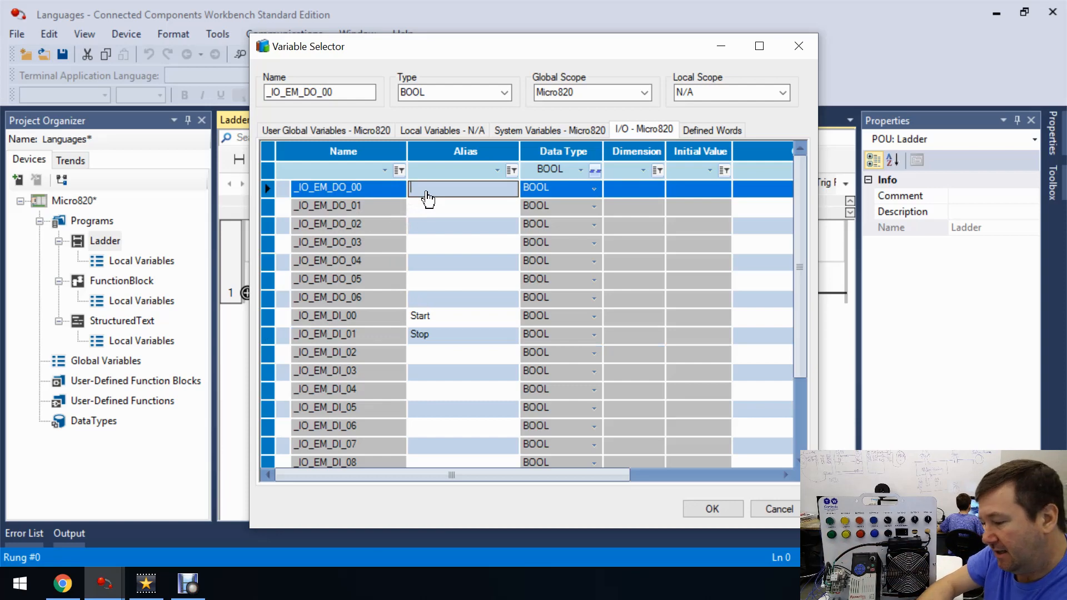
type("Ladder")
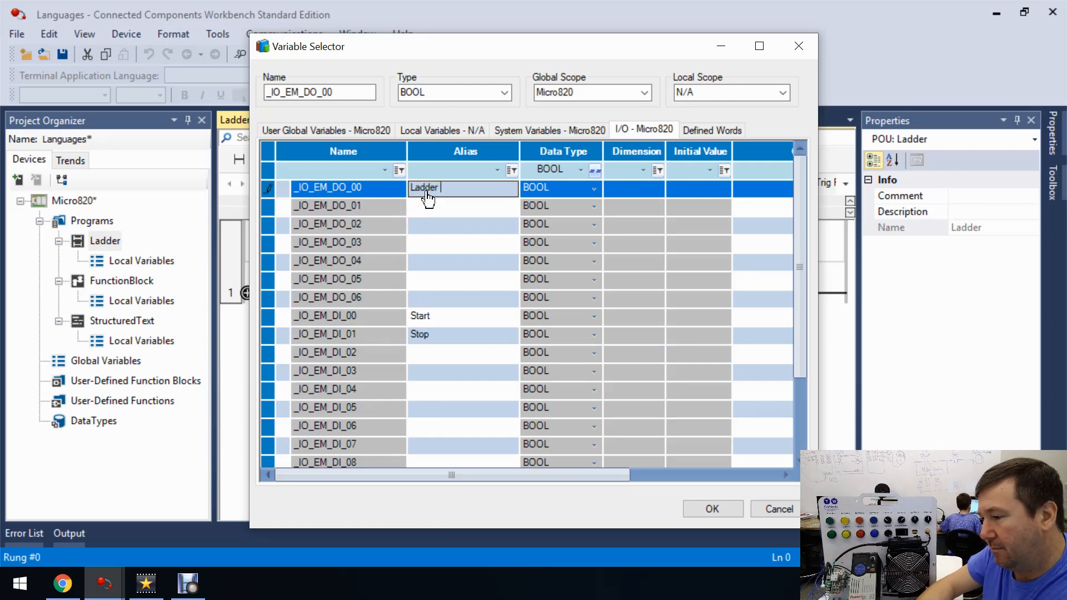
type("Motor")
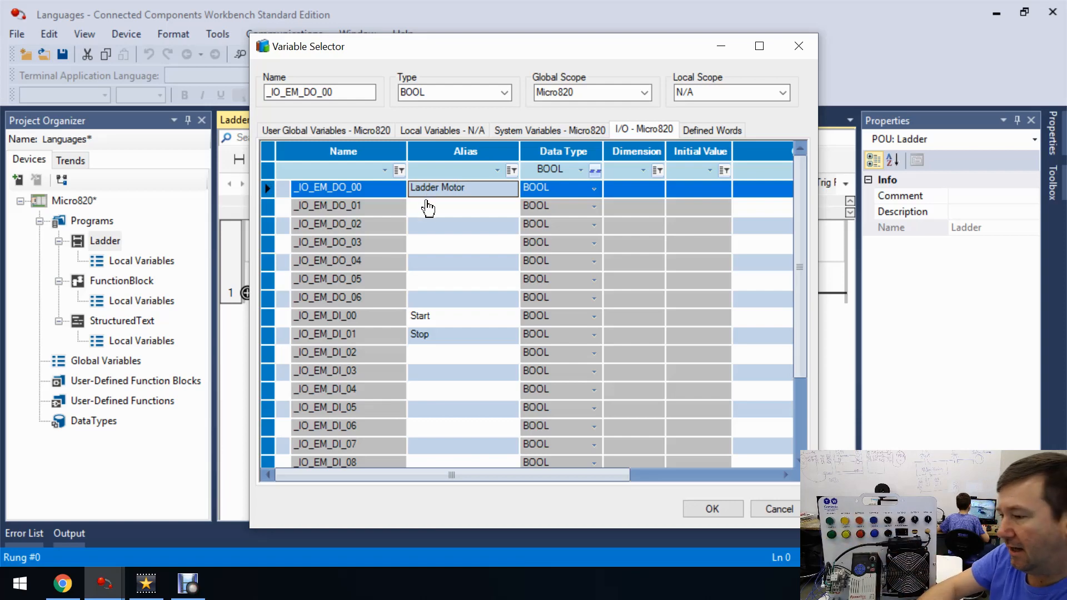
type("Fu")
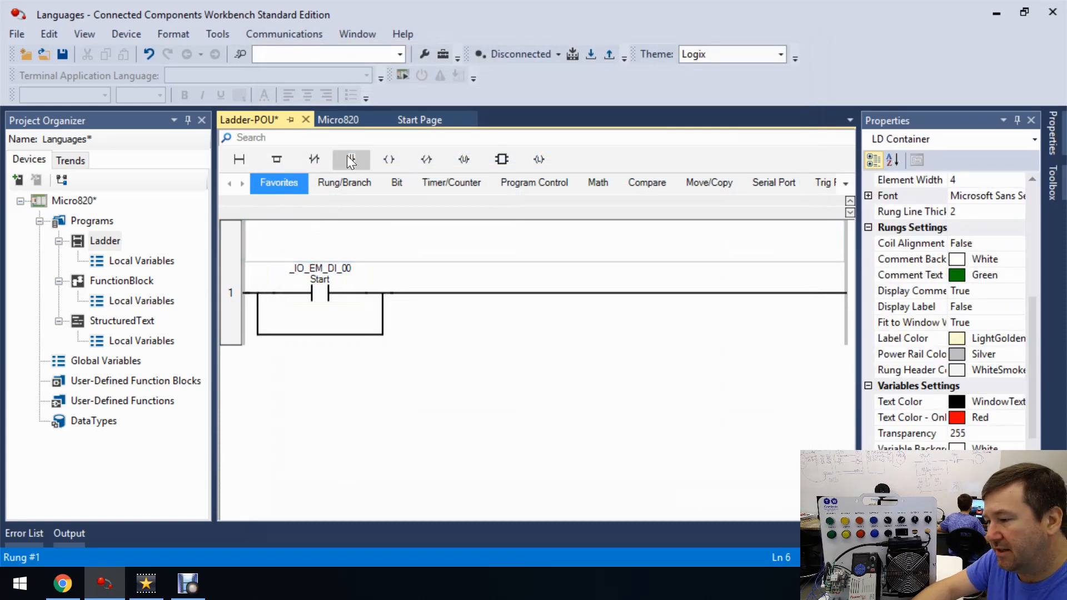
- Add a Ladder Motor seal-in contact on the branch and a Stop contact in series
left_click(351, 159)
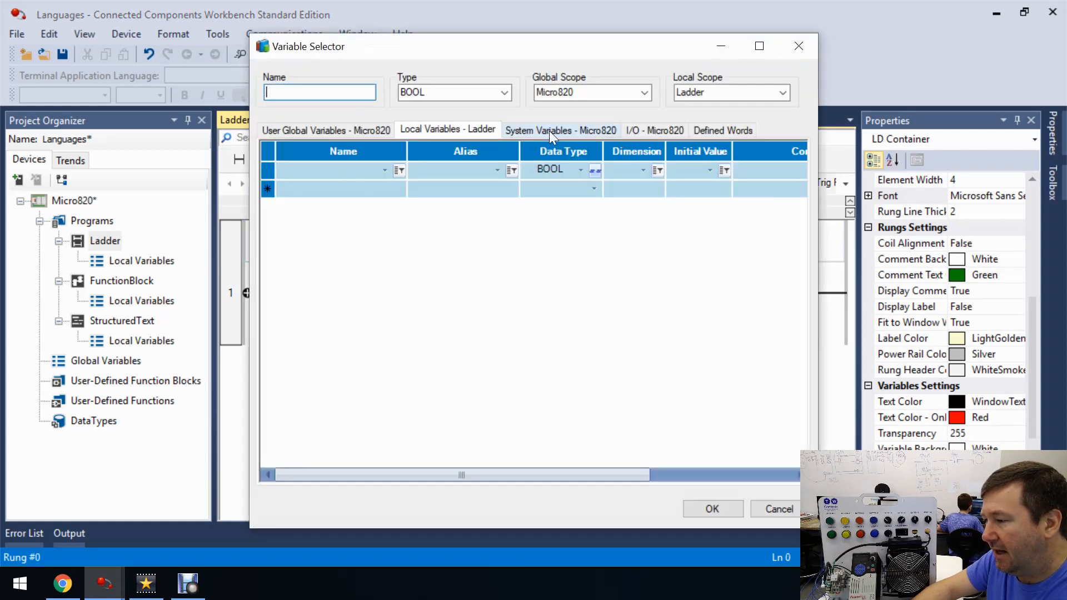
left_click(653, 130)
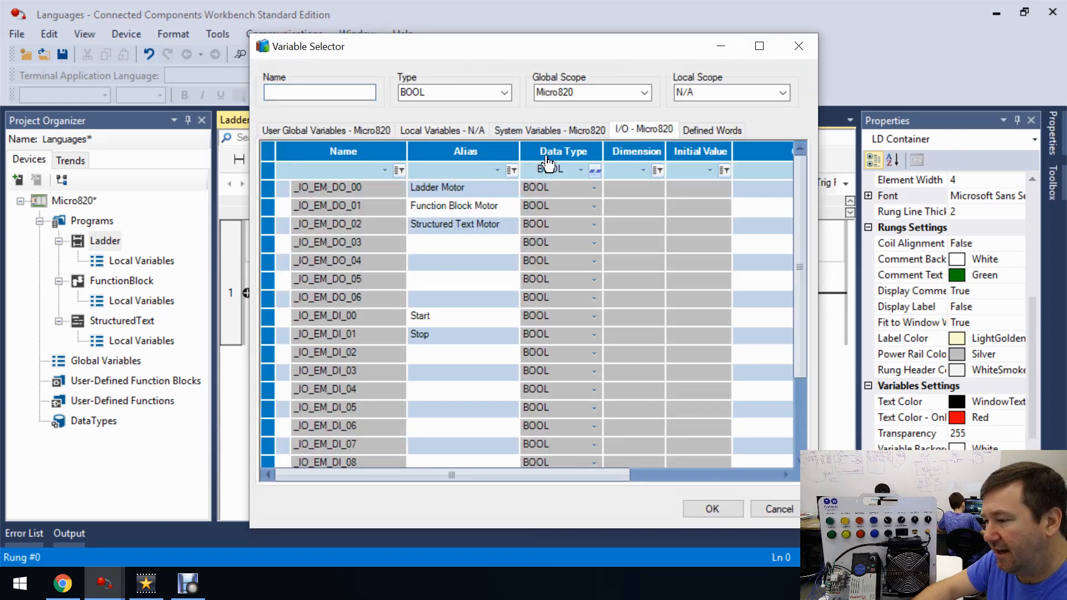
left_click(712, 509)
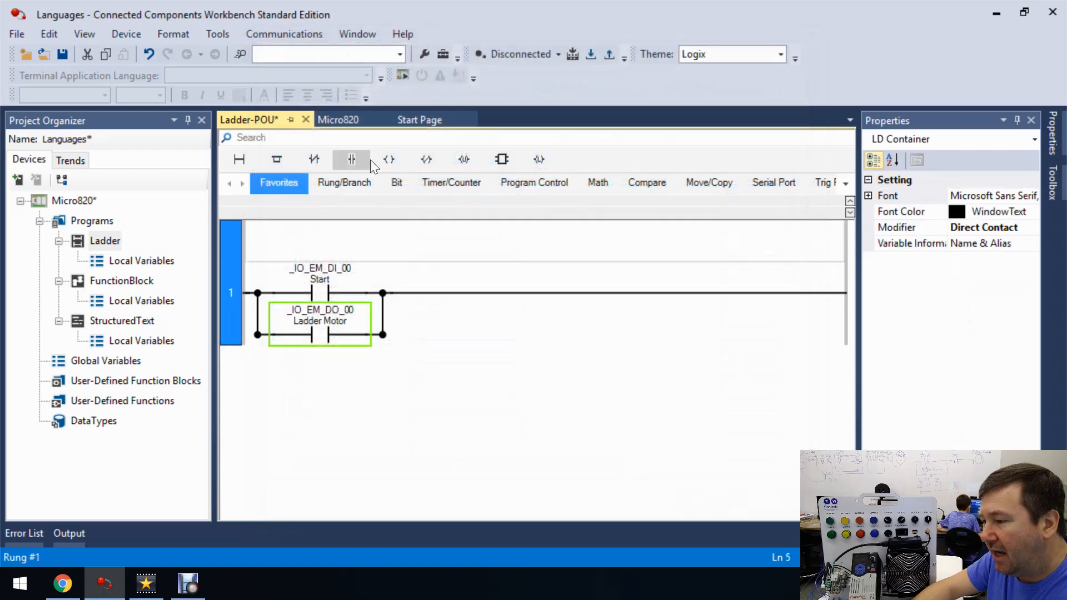
mouse_move(351, 159)
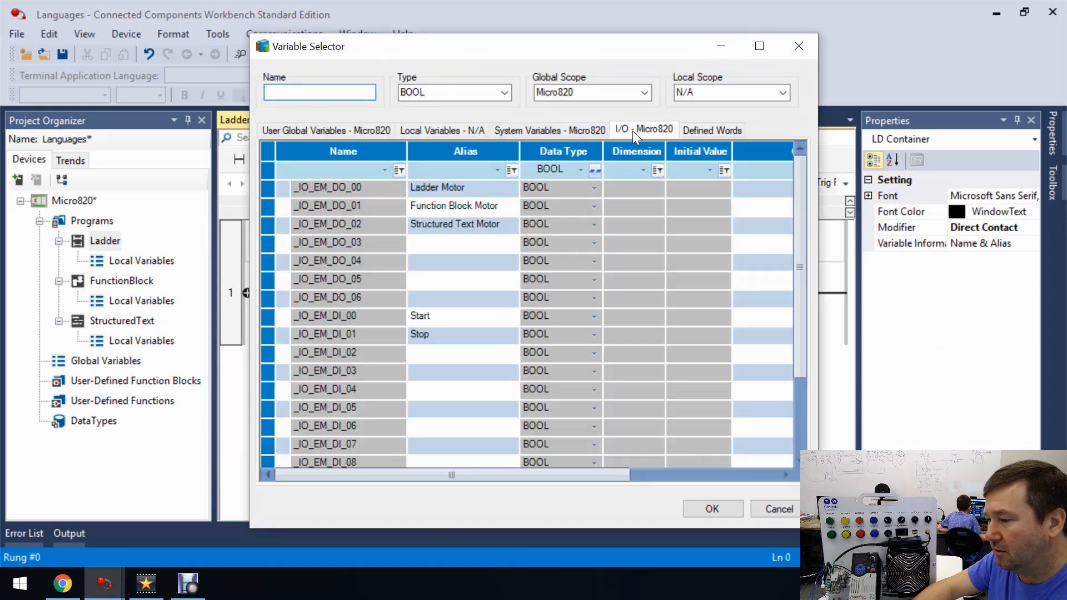
left_click(711, 509)
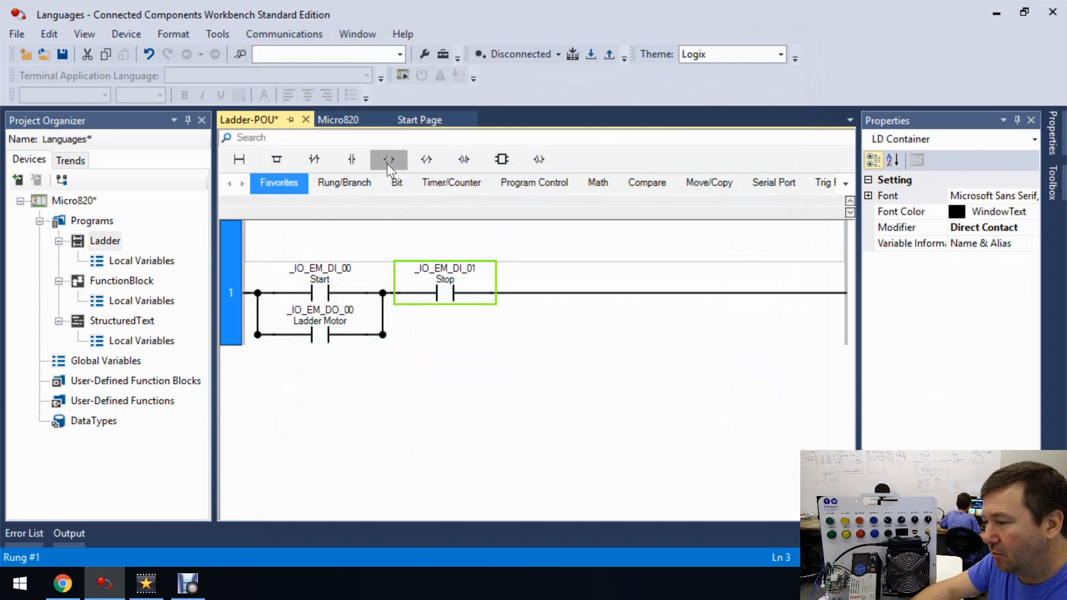
- Add an output coil at the rung's end assigned to Ladder Motor (_IO_EM_DO_00)
double_click(444, 292)
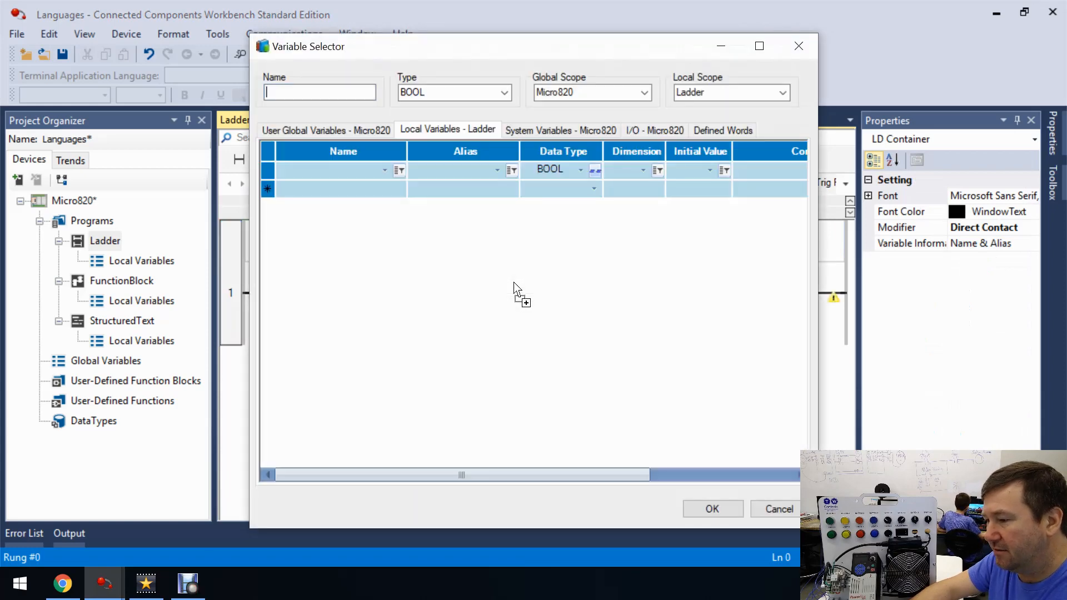
left_click(654, 130)
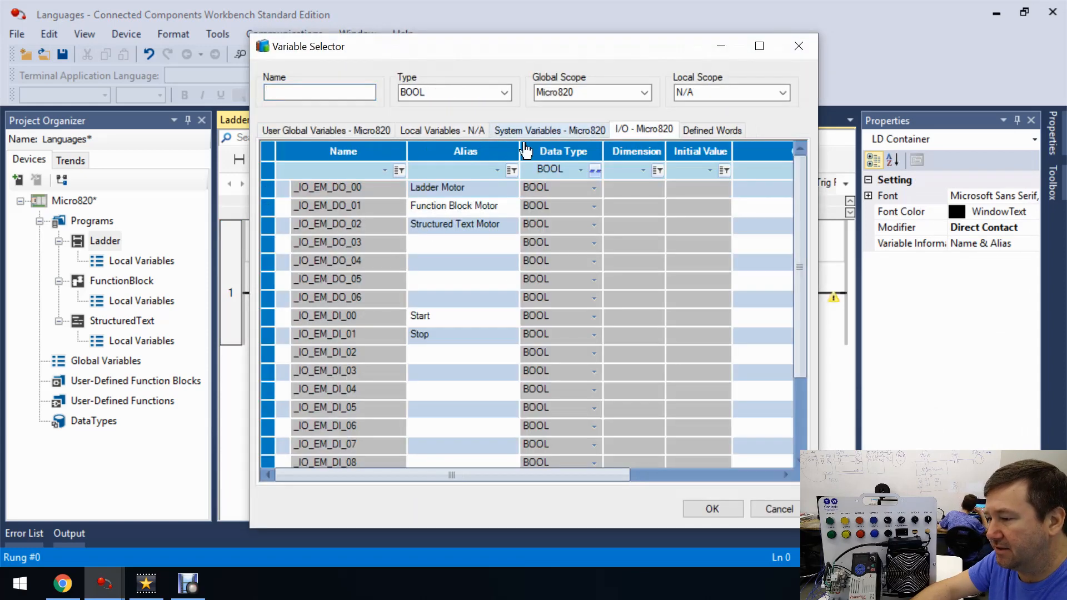
left_click(462, 188)
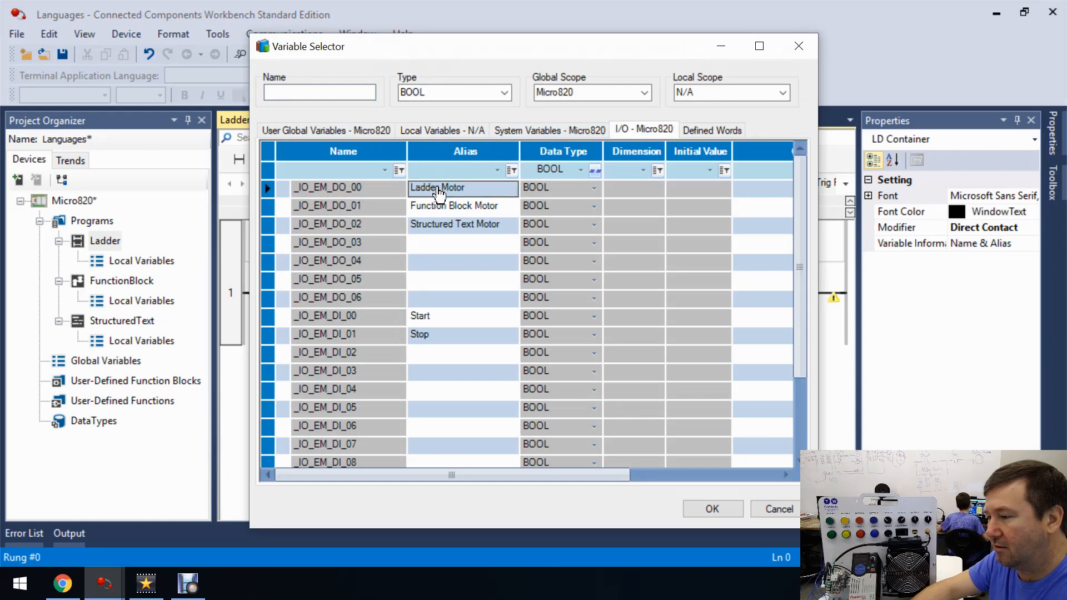
left_click(712, 509)
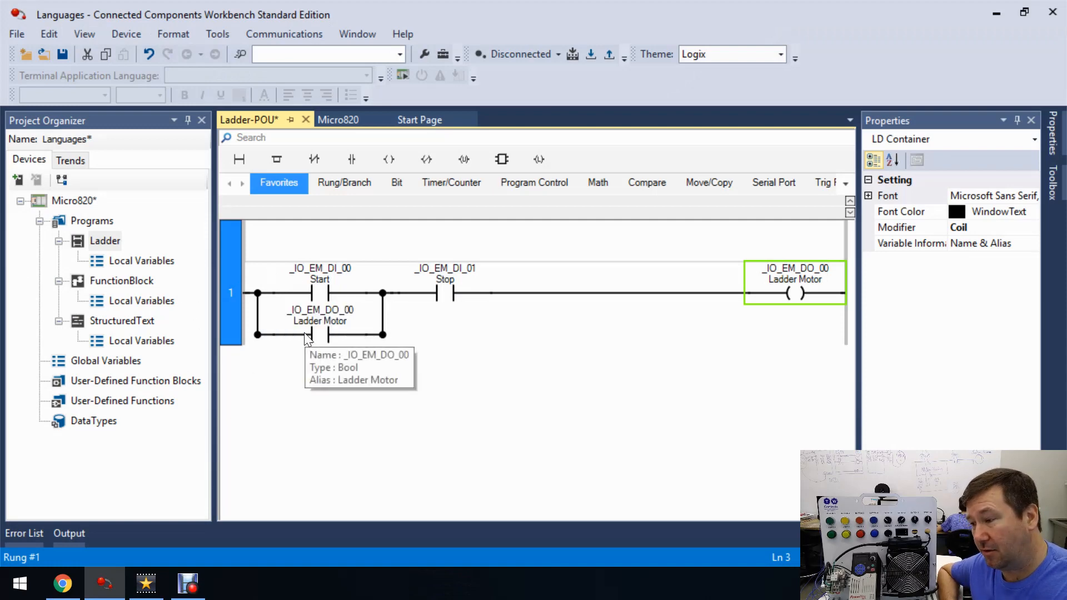
mouse_move(433, 294)
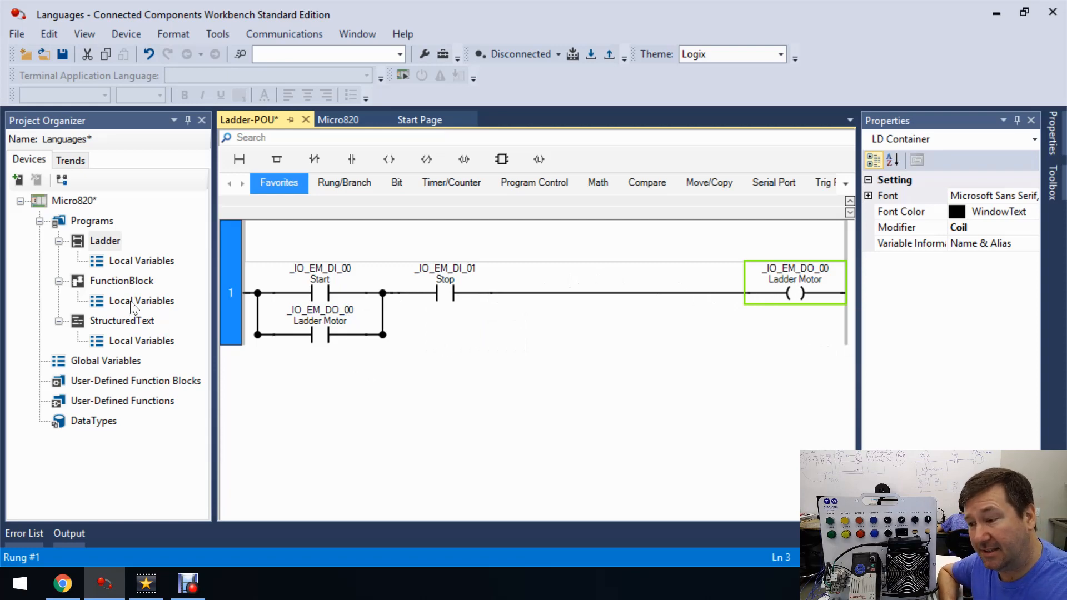
- Open the FunctionBlock program and place a Boolean OR instruction block from the Toolbox
left_click(122, 281)
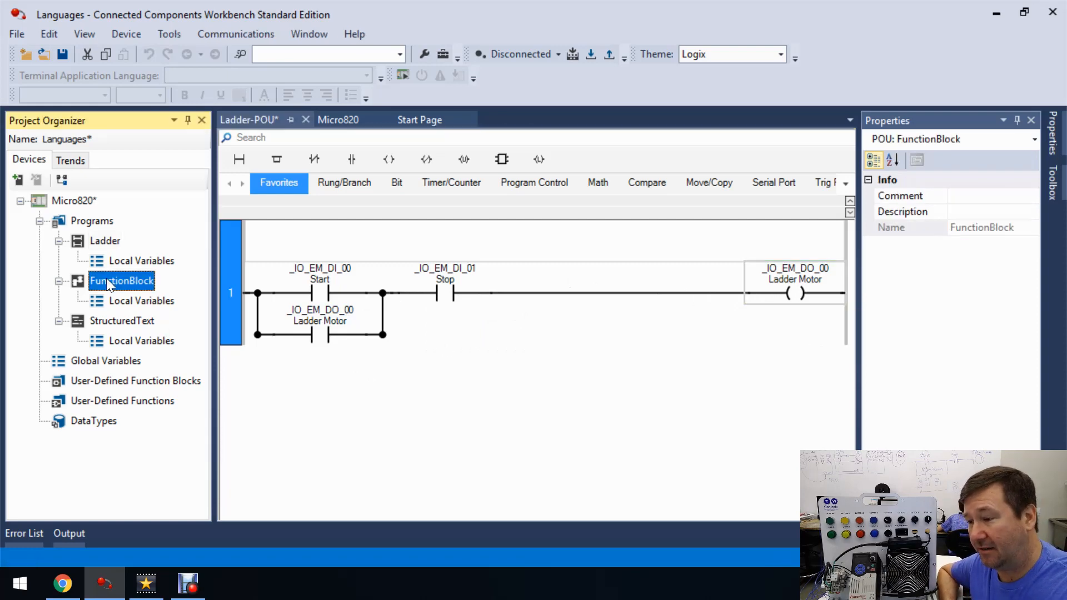
double_click(121, 280)
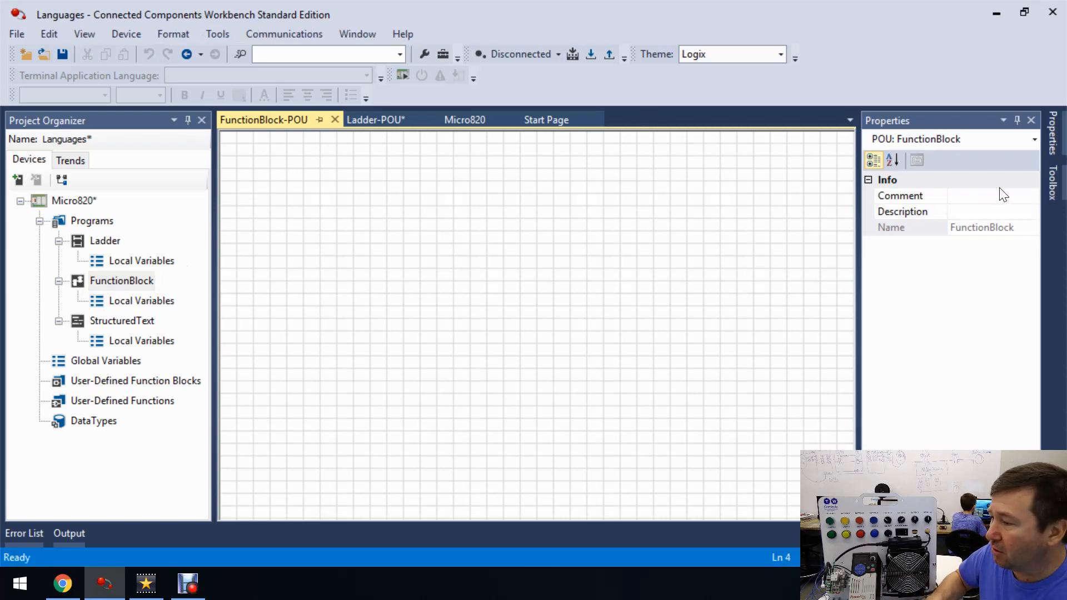
left_click(1053, 173)
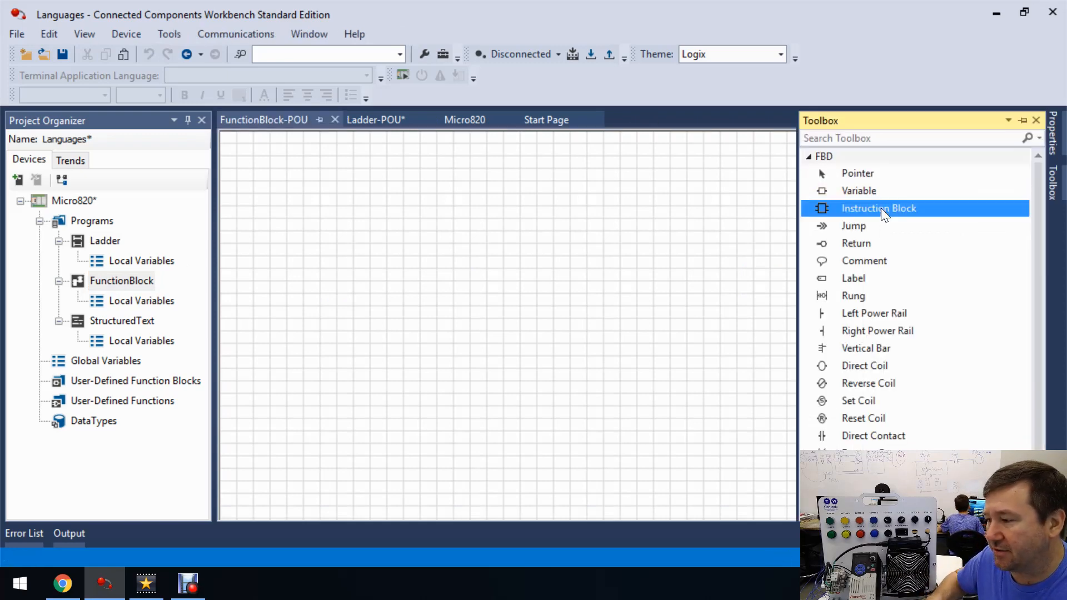
double_click(878, 208)
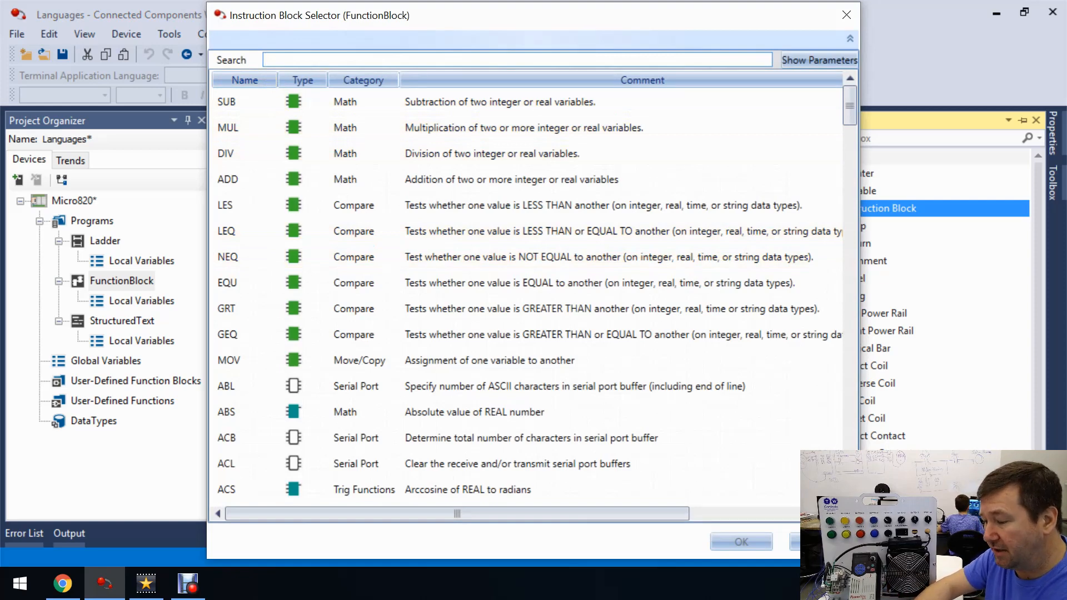
type("or")
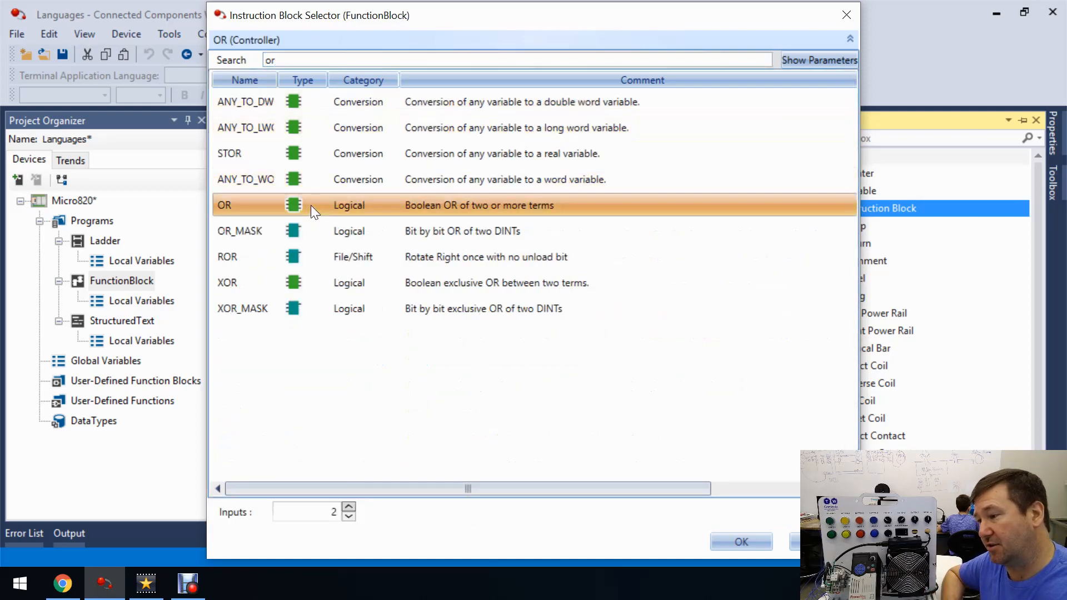
left_click(740, 542)
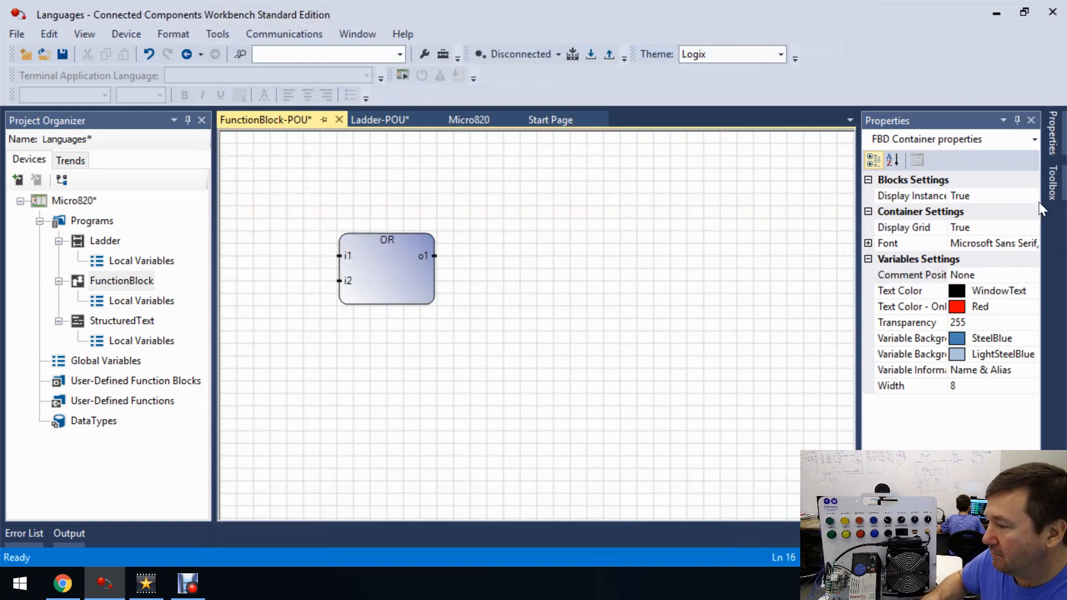
- Add a variable element set to the Start input (_IO_EM_DI_00) for the OR block's first input
left_click(1053, 180)
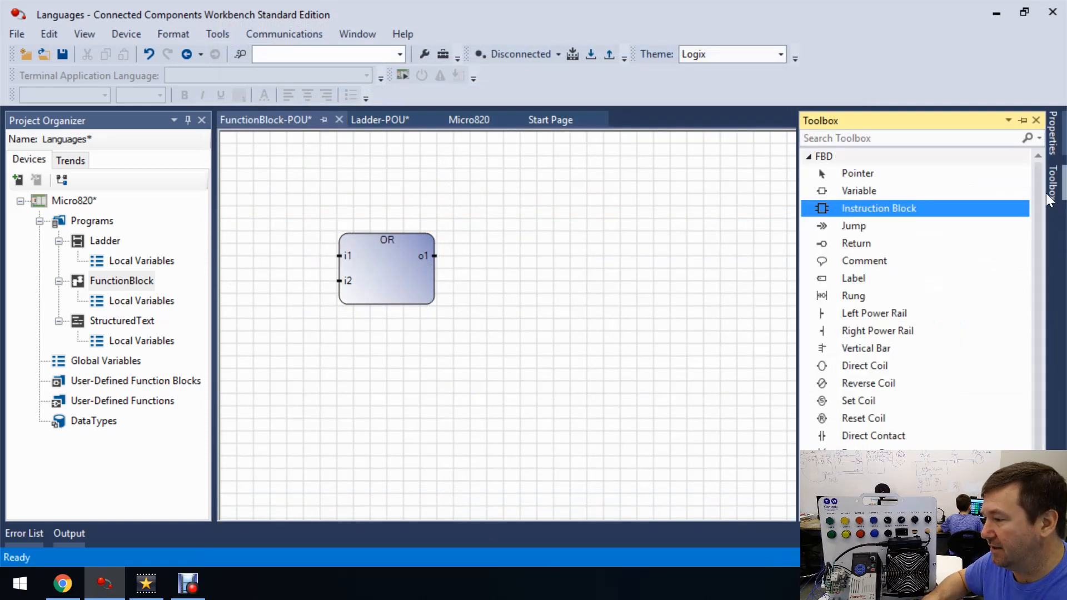
left_click(316, 211)
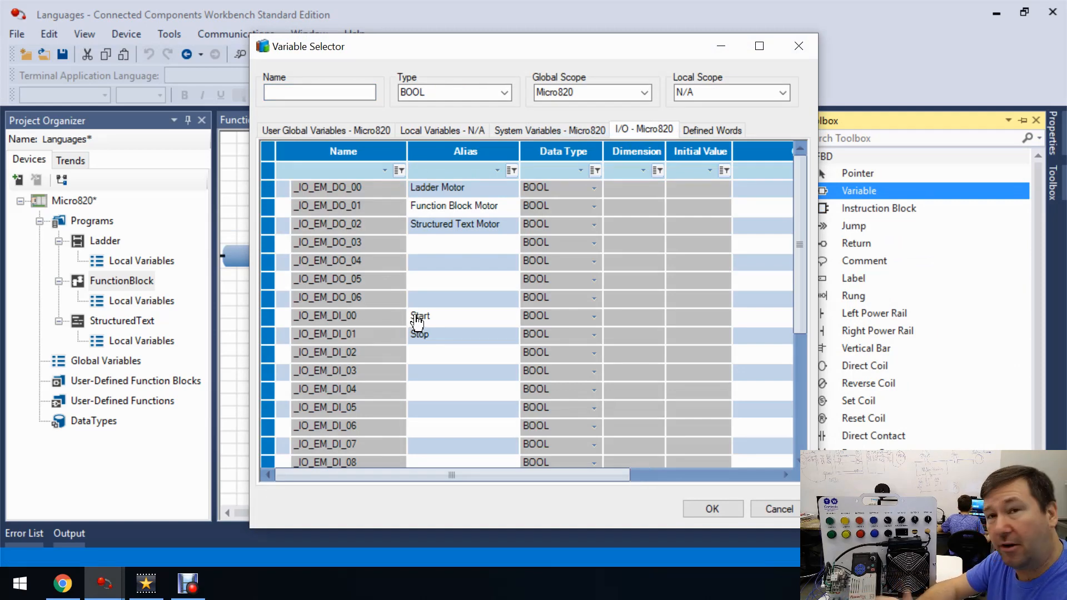
left_click(712, 509)
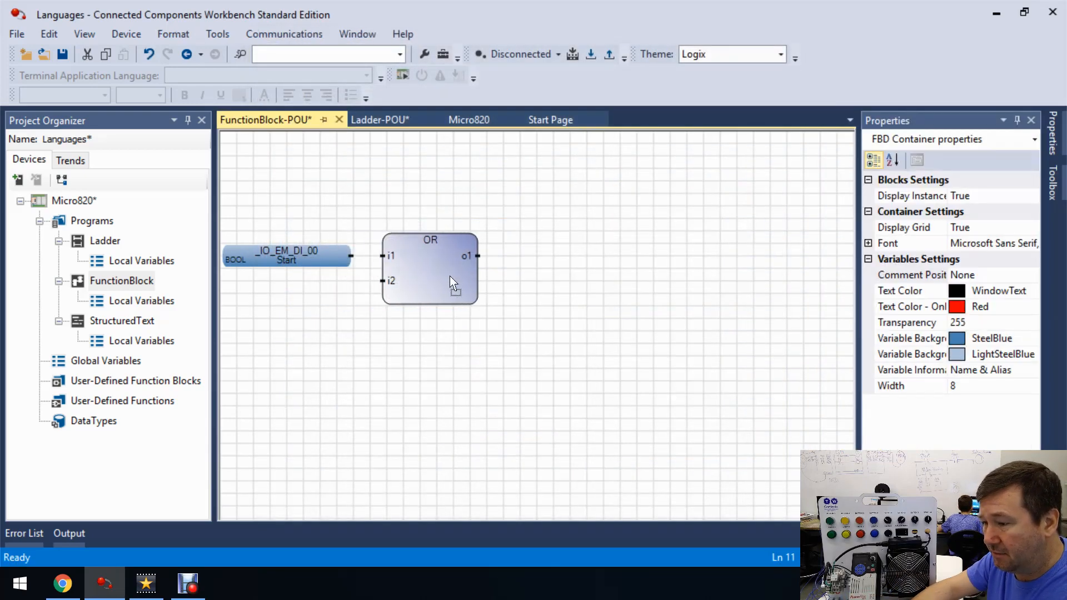
- Add a second variable set to Function Block Motor (_IO_EM_DO_01) for the OR block's second input
left_click(435, 269)
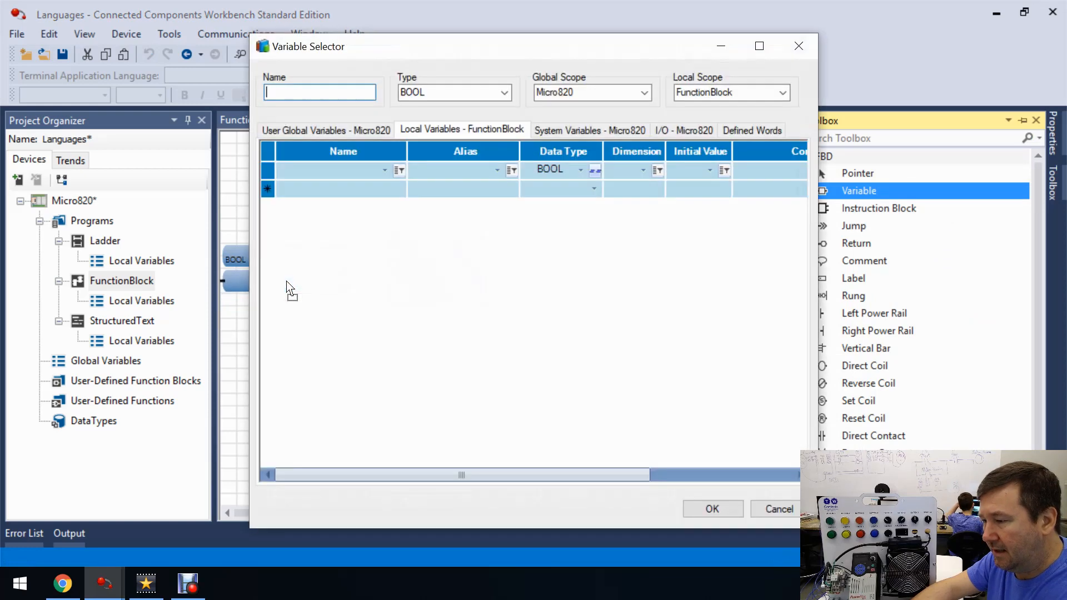
left_click(643, 130)
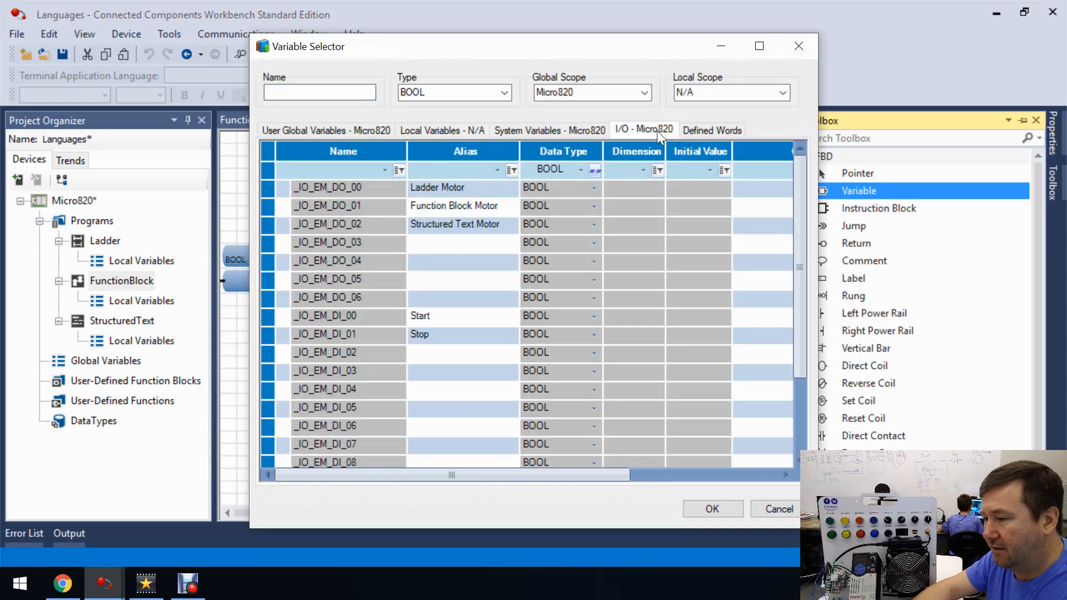
mouse_move(430, 211)
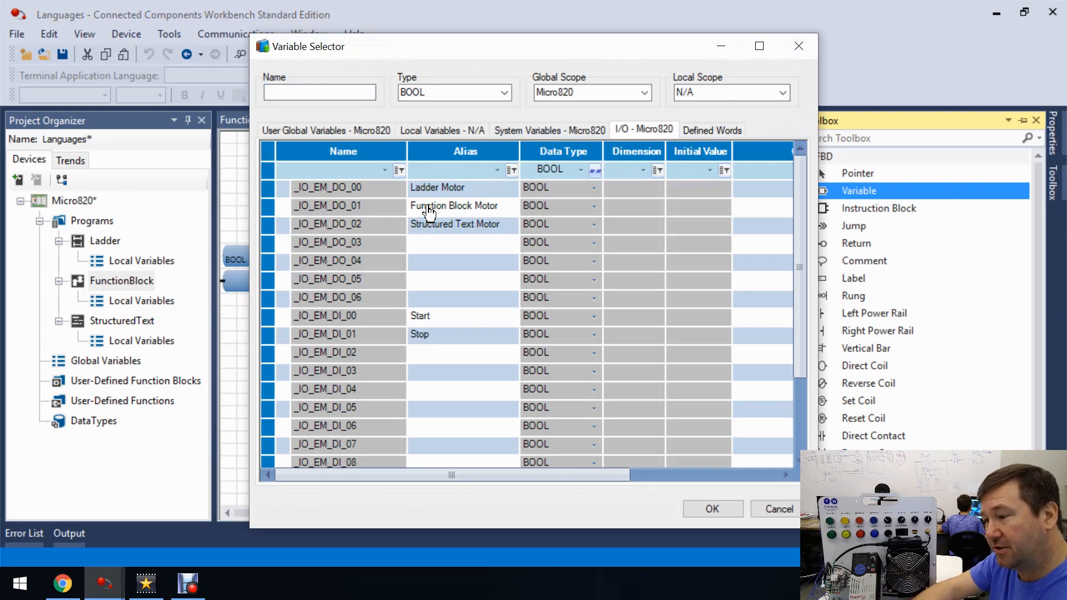
left_click(711, 508)
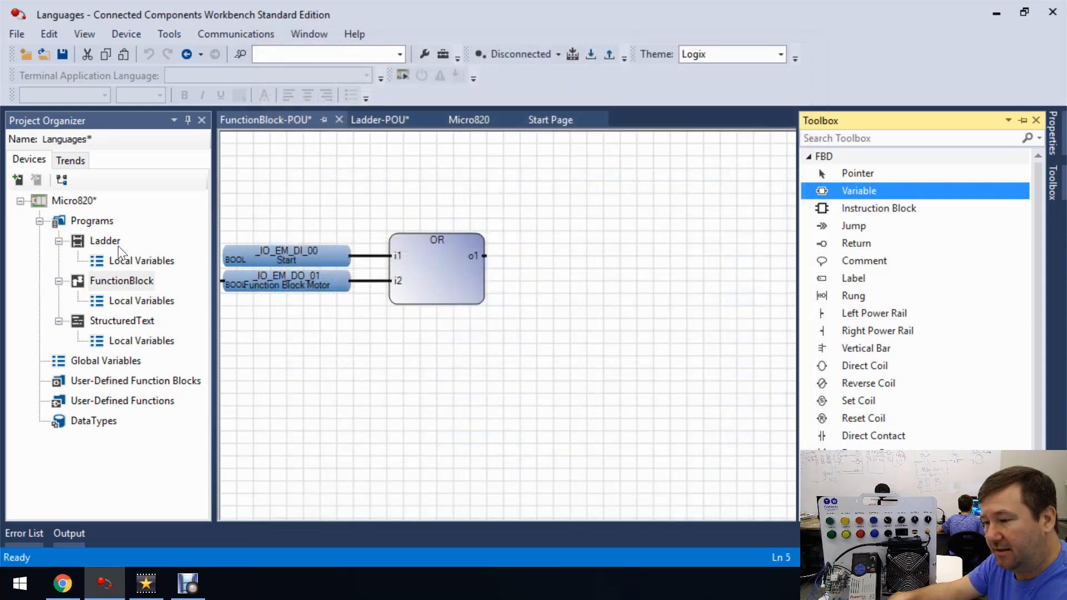
- Add an AND instruction block to the diagram beside the OR block
left_click(380, 121)
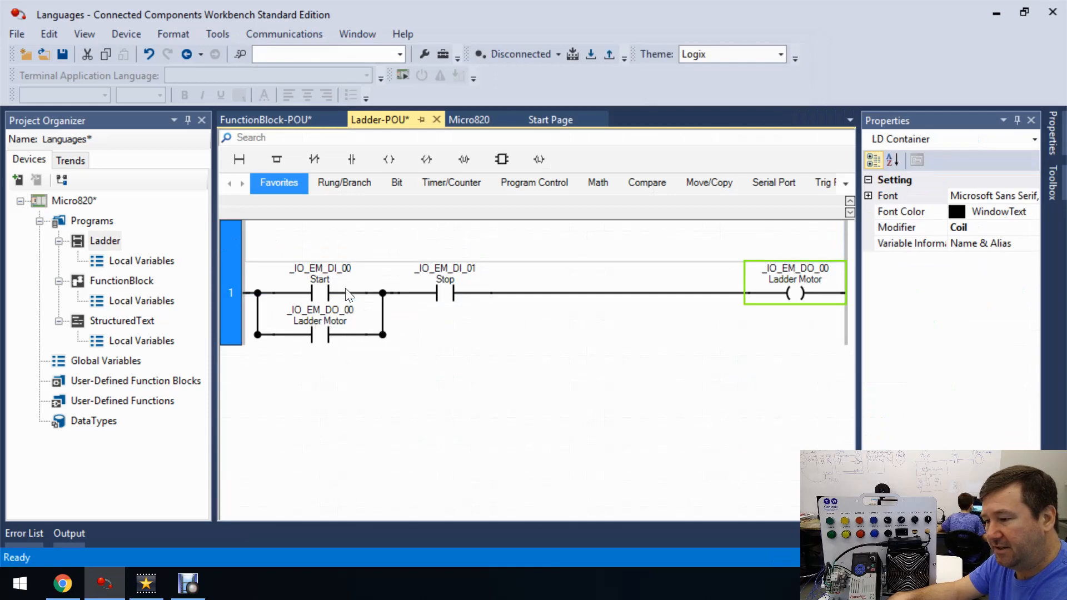
mouse_move(443, 293)
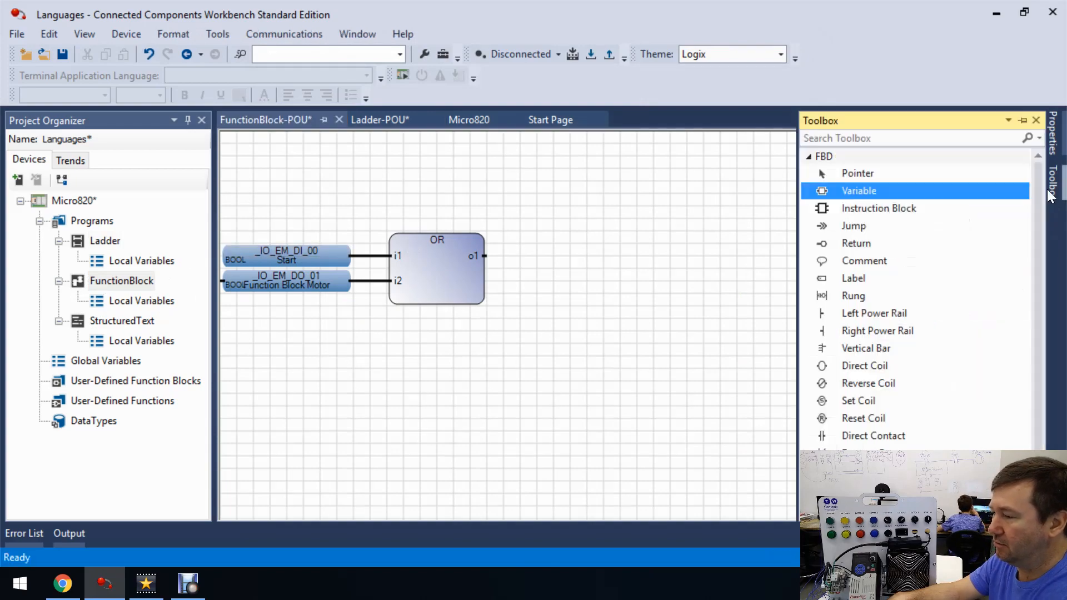
mouse_move(879, 208)
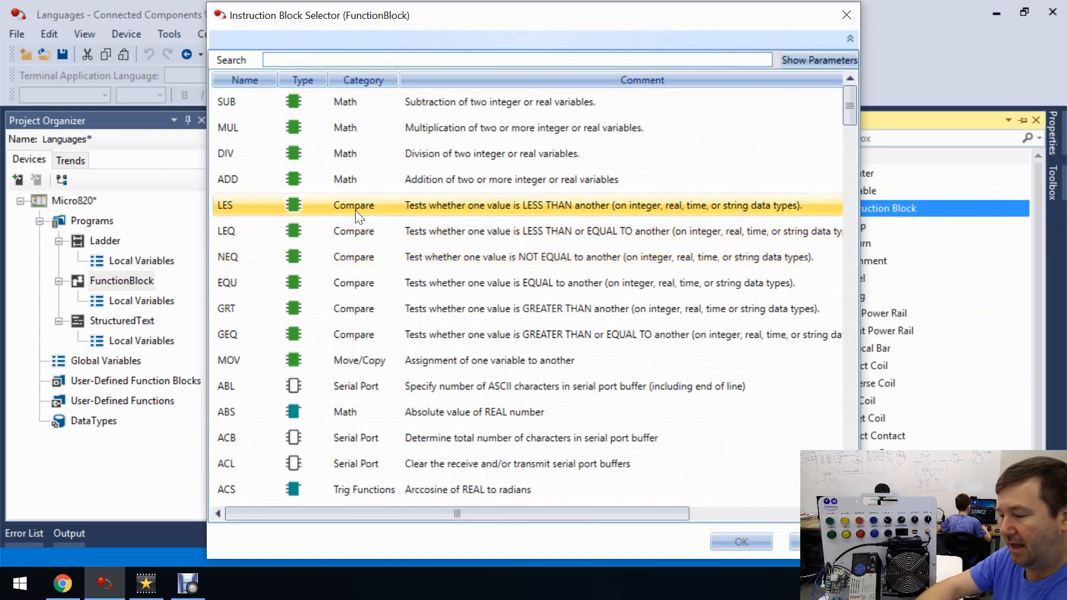
type("and")
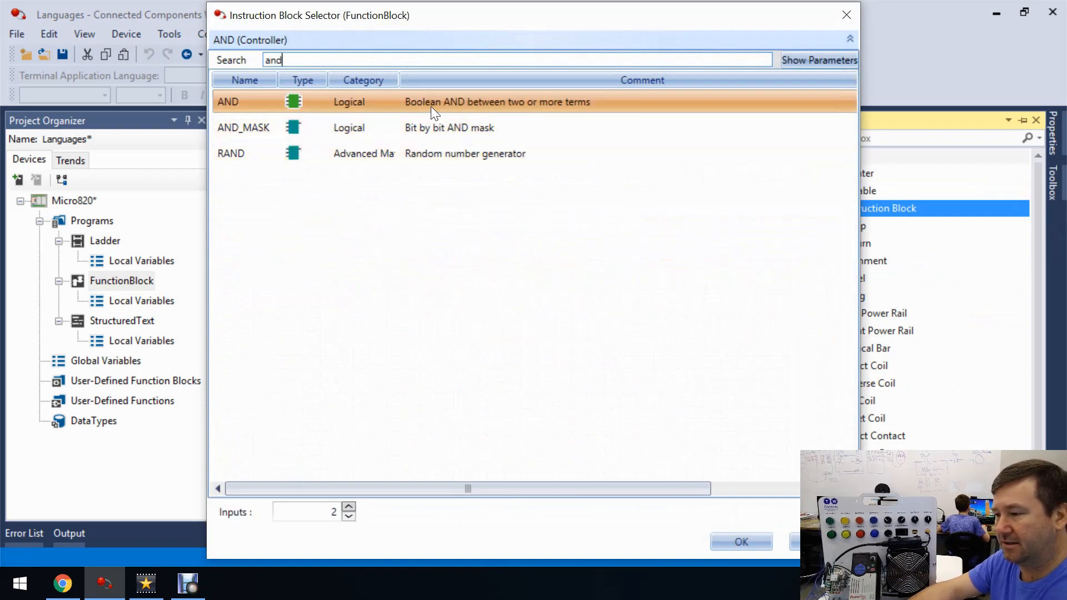
left_click(741, 541)
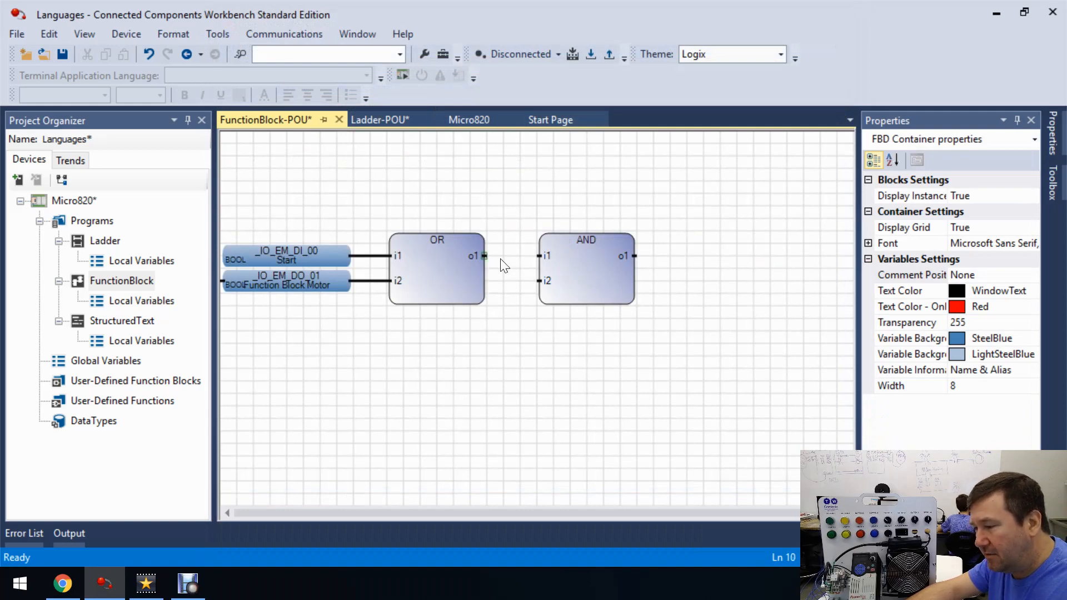
mouse_move(484, 262)
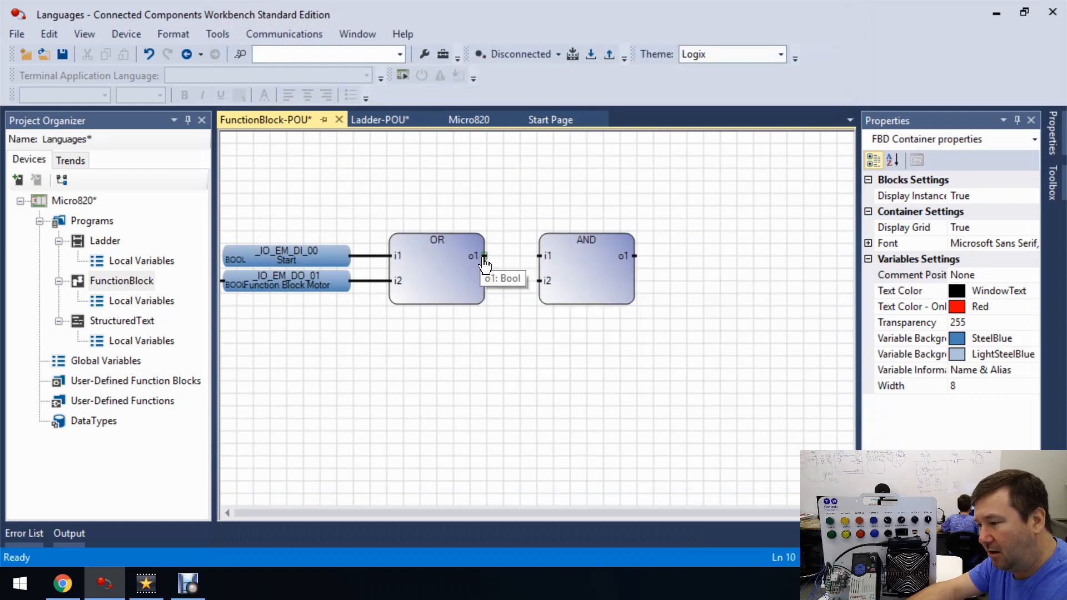
mouse_move(539, 257)
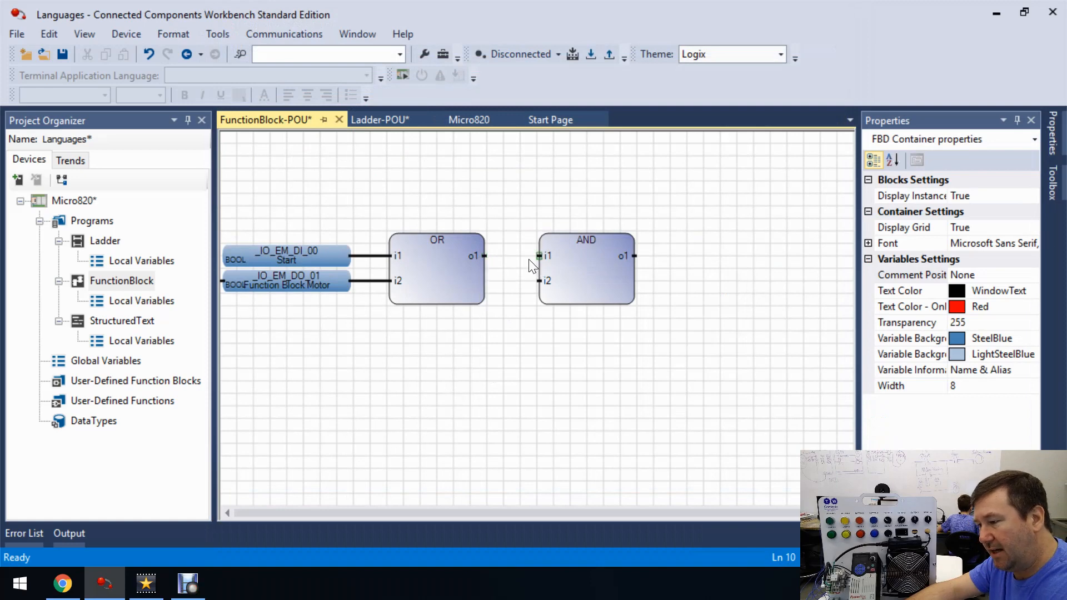
- Position the AND block next to the OR block with the OR output wired to AND i1
left_click_drag(477, 257, 540, 257)
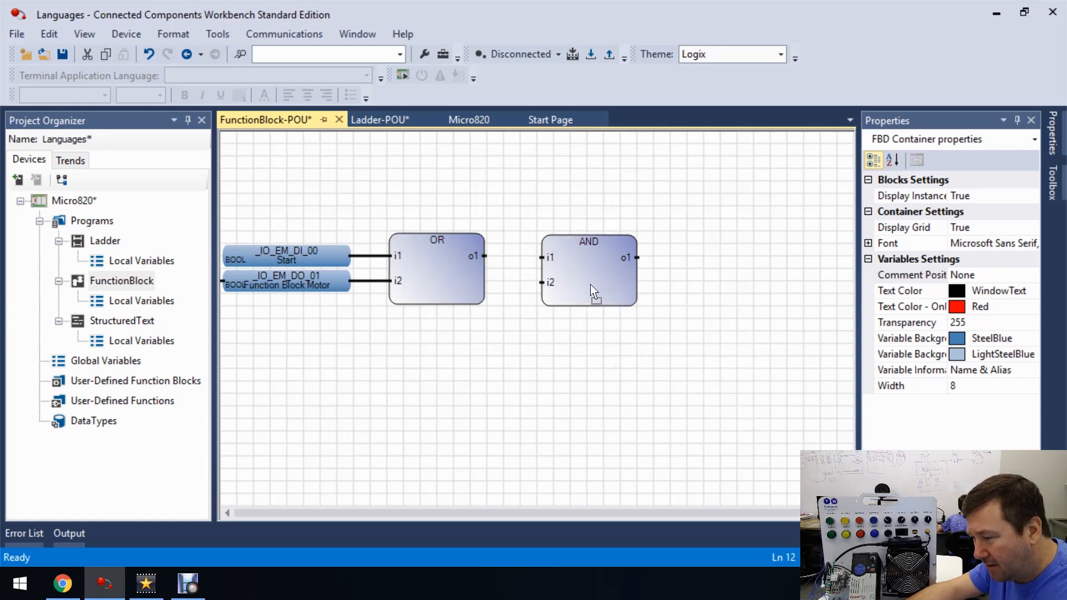
left_click_drag(596, 289, 570, 289)
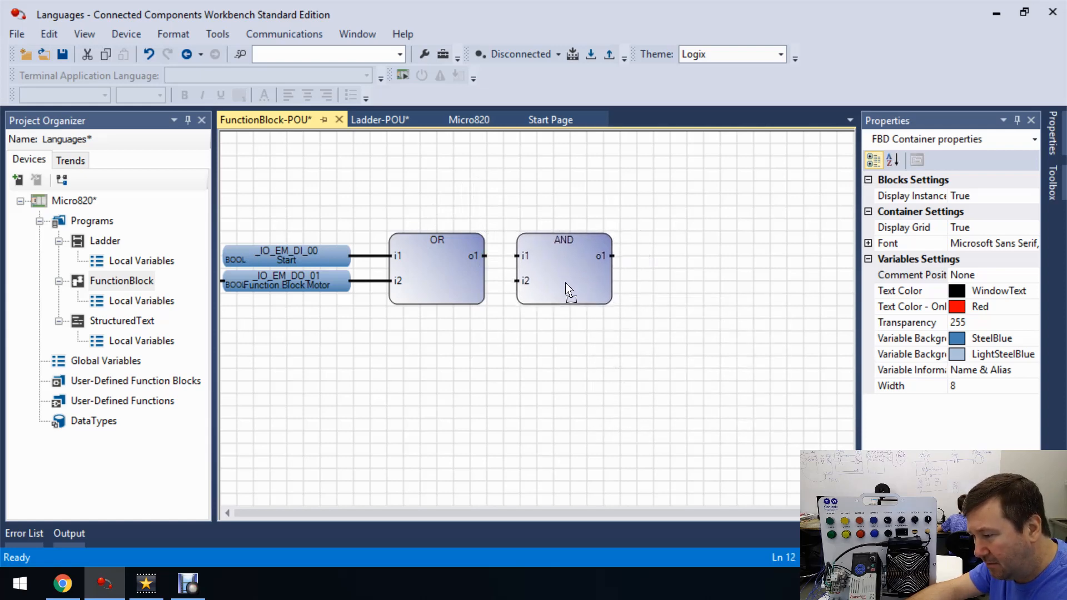
left_click(568, 269)
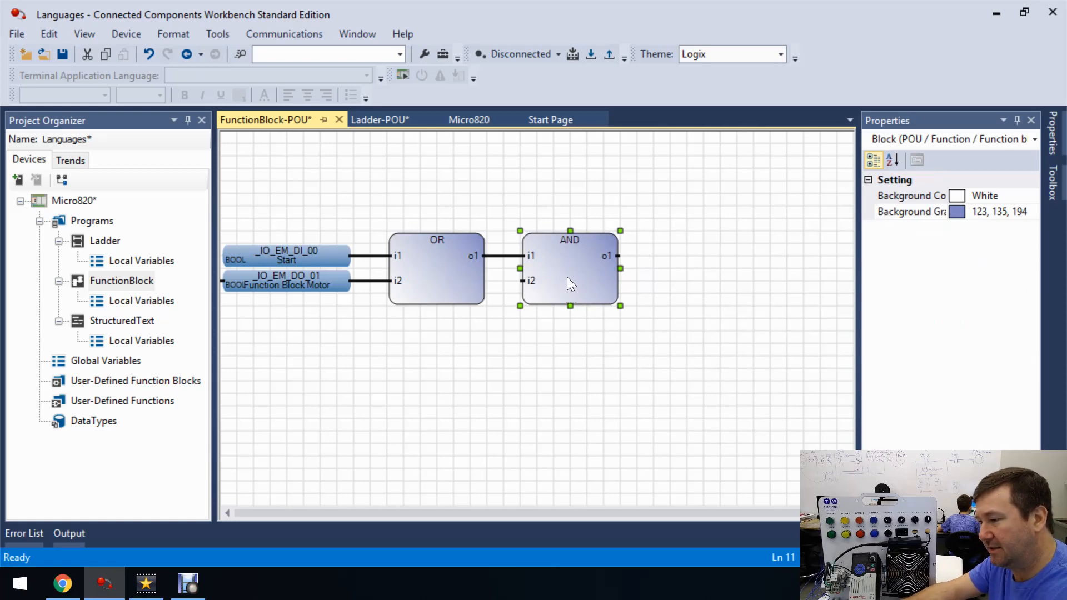
left_click_drag(569, 269, 652, 269)
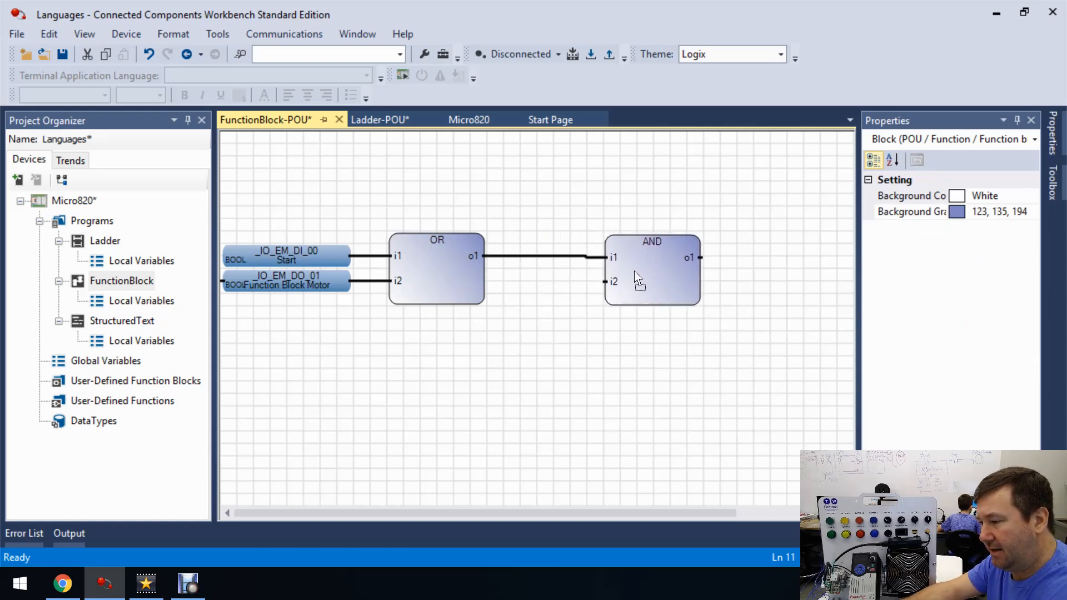
left_click_drag(651, 269, 686, 269)
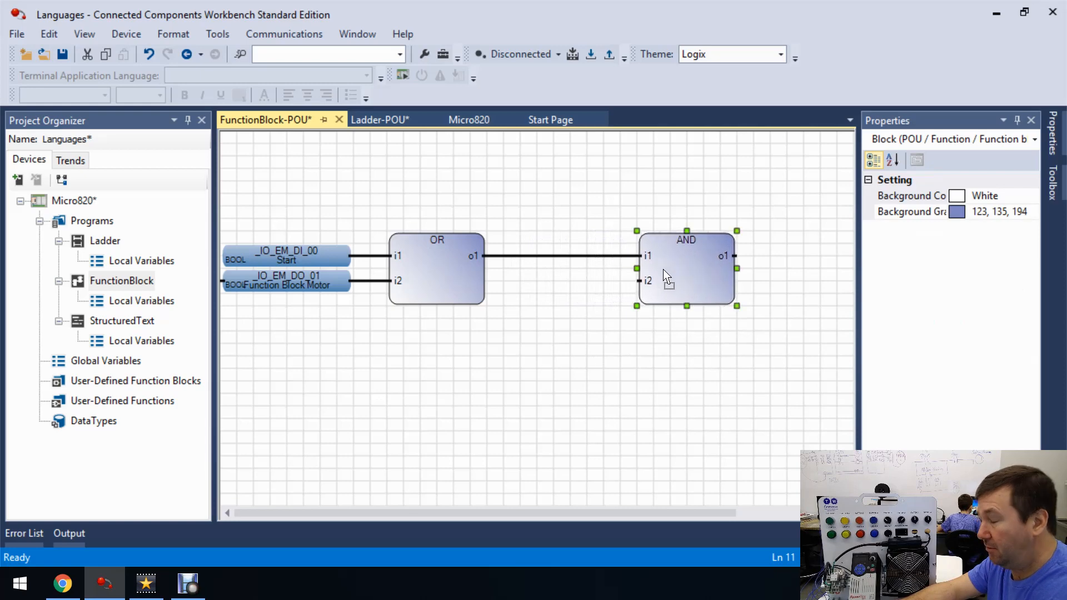
left_click_drag(686, 269, 605, 269)
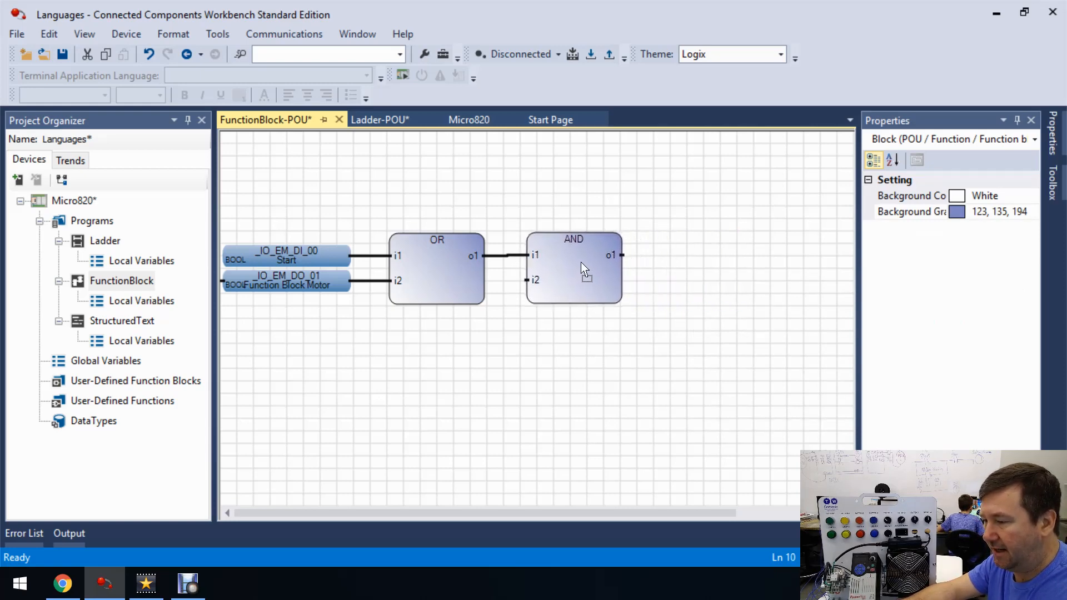
- Add a variable set to the Stop input (_IO_EM_DI_01) for the AND block's second input
left_click(586, 269)
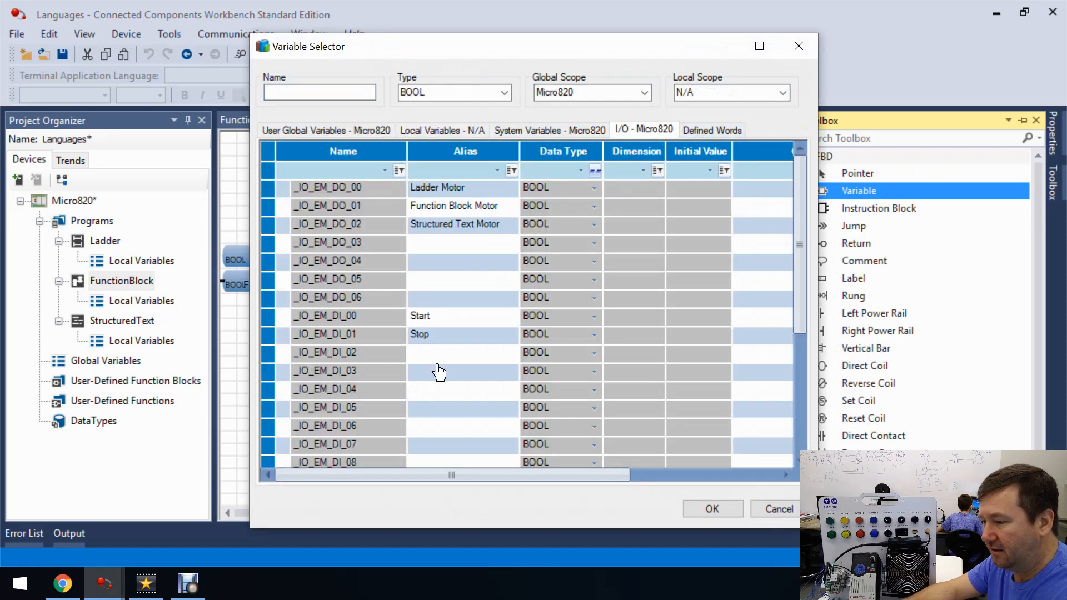
left_click(712, 509)
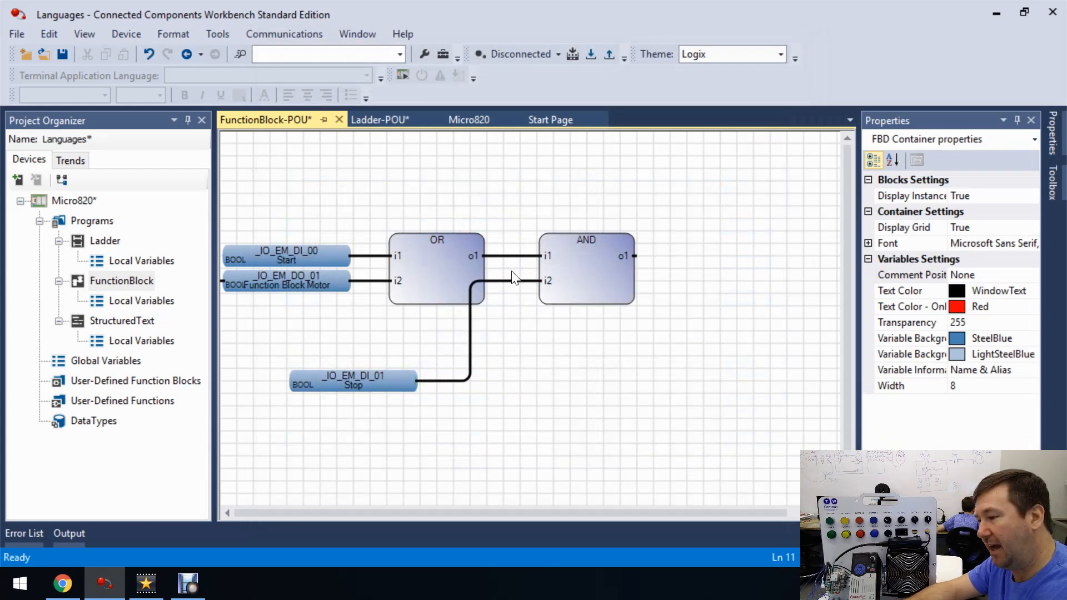
mouse_move(440, 285)
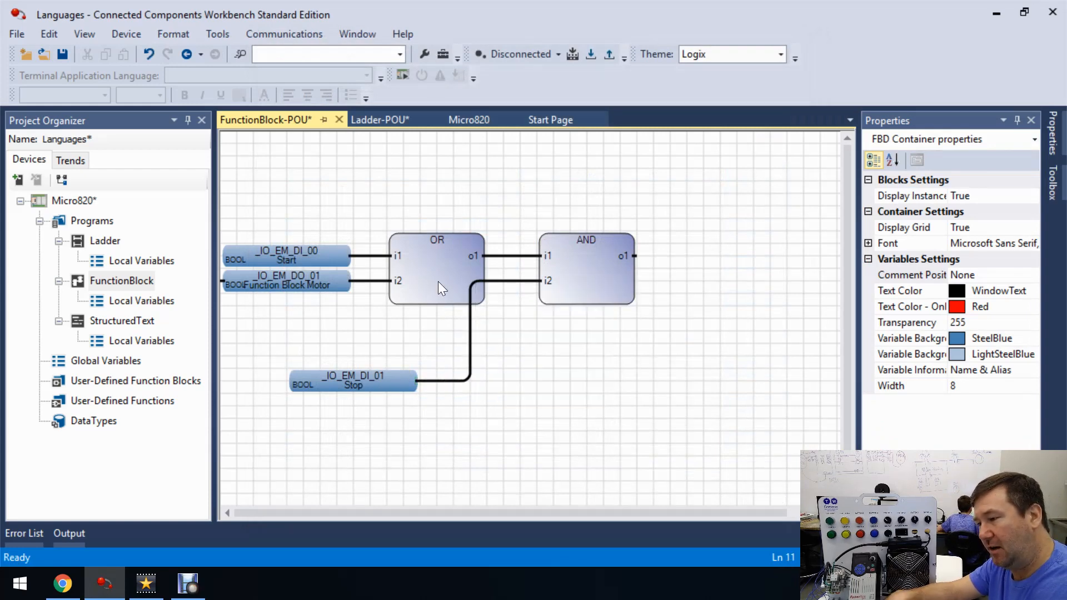
mouse_move(574, 279)
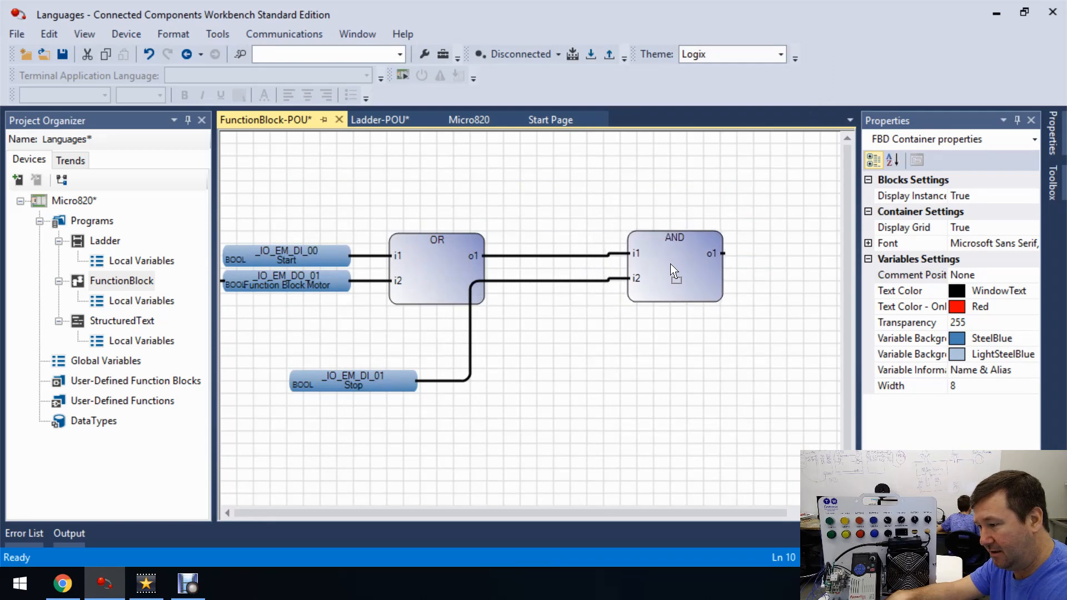
- Arrange the Stop variable between the OR and AND blocks, shifting the AND block right
left_click(671, 270)
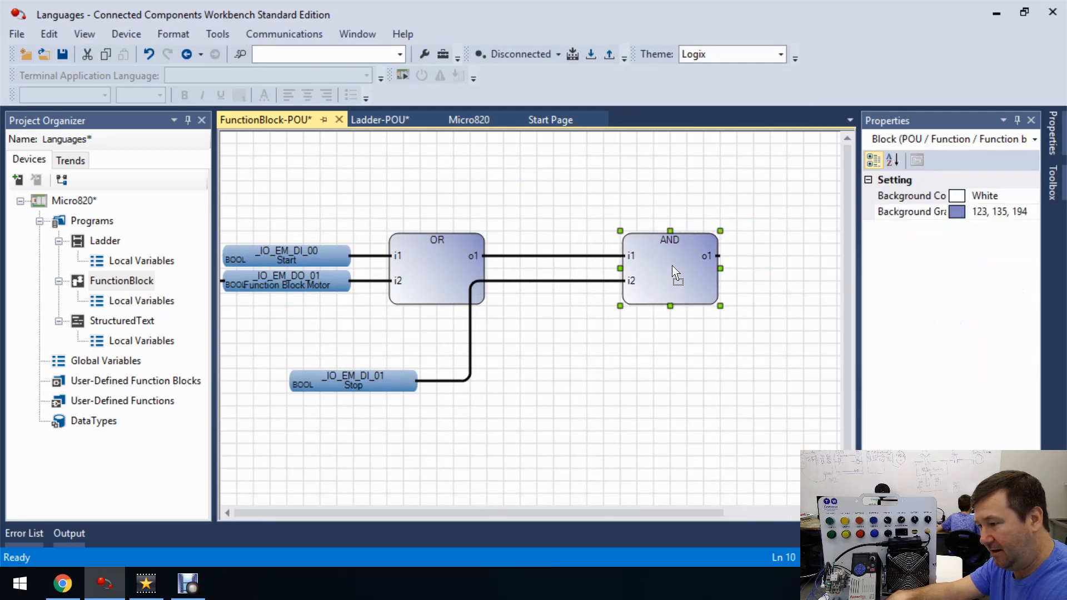
left_click_drag(353, 378, 551, 294)
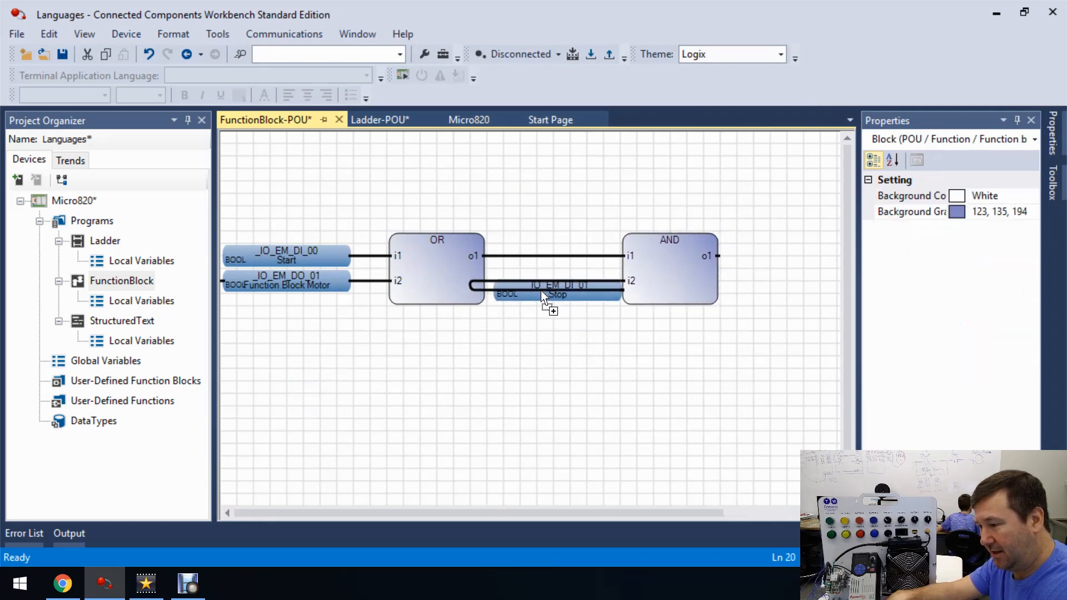
left_click(554, 282)
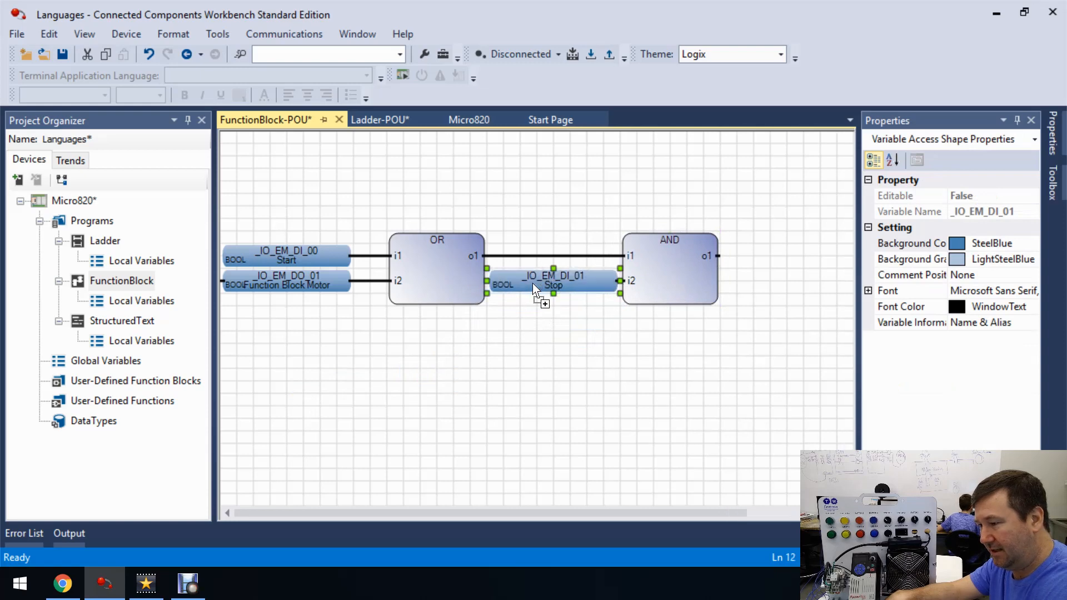
left_click(679, 268)
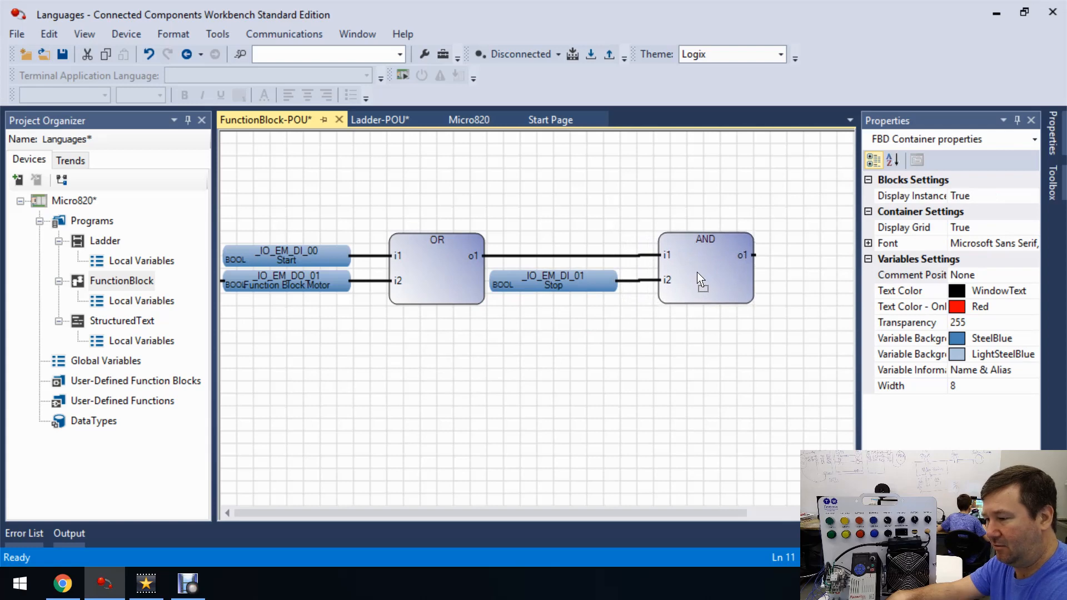
left_click(575, 282)
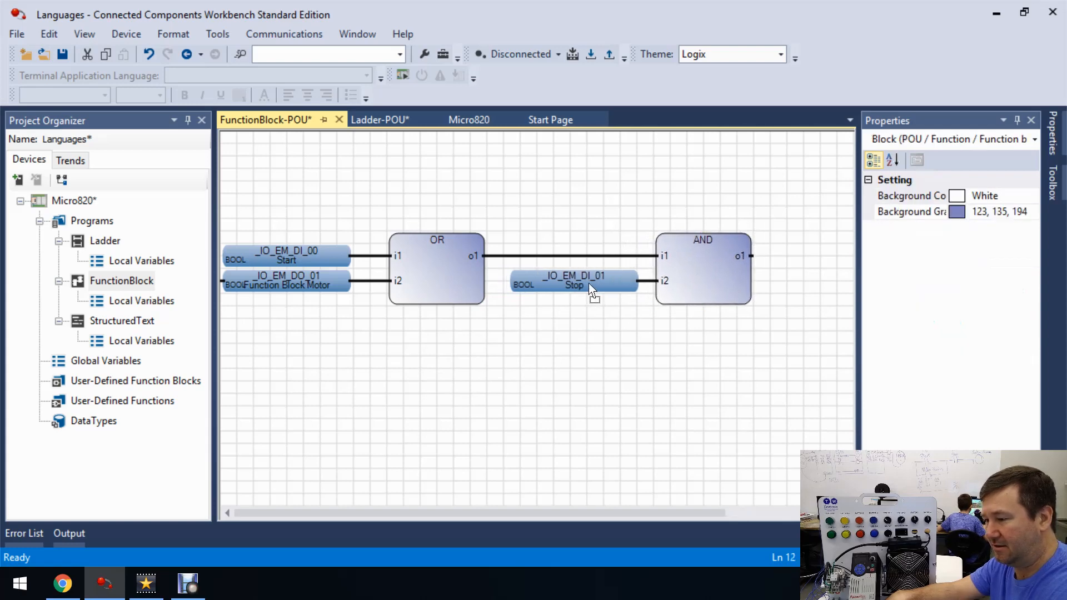
left_click(575, 281)
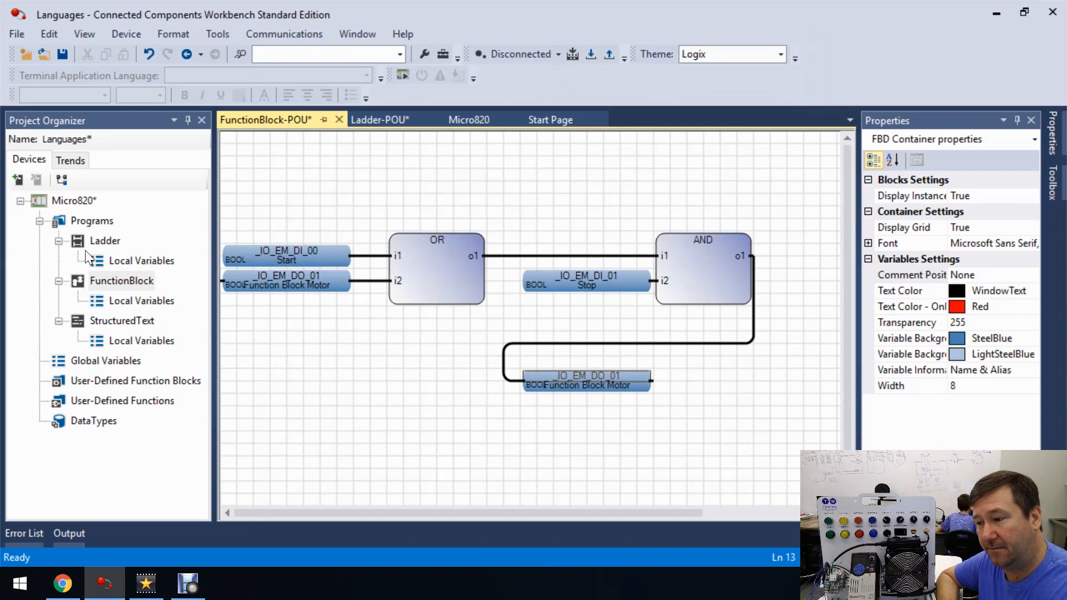
- Connect the AND block output to the _IO_EM_DO_01 Function Block Motor variable
left_click(381, 120)
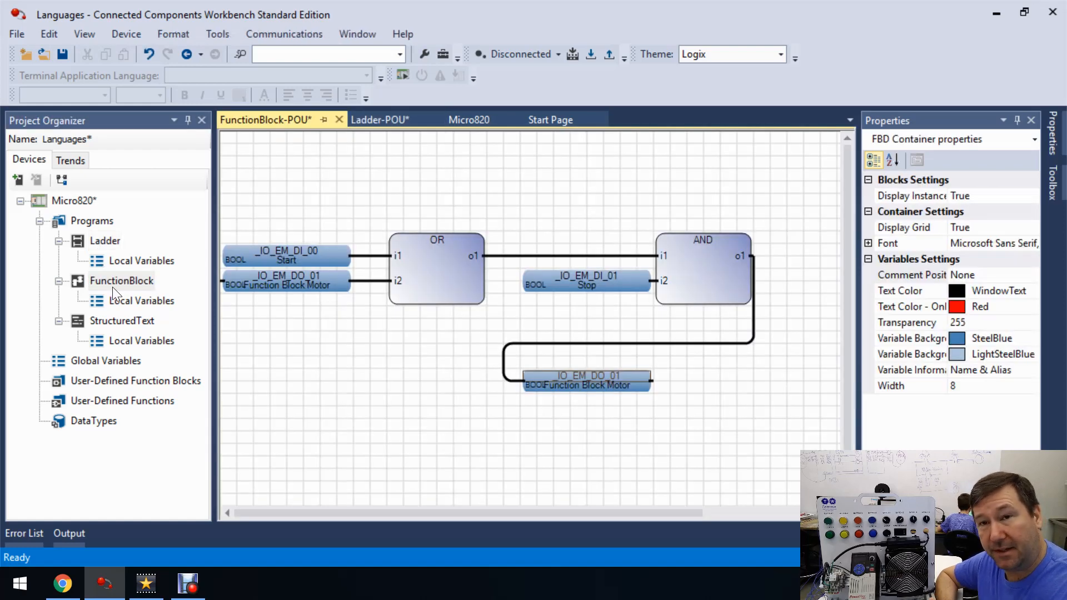
mouse_move(42, 263)
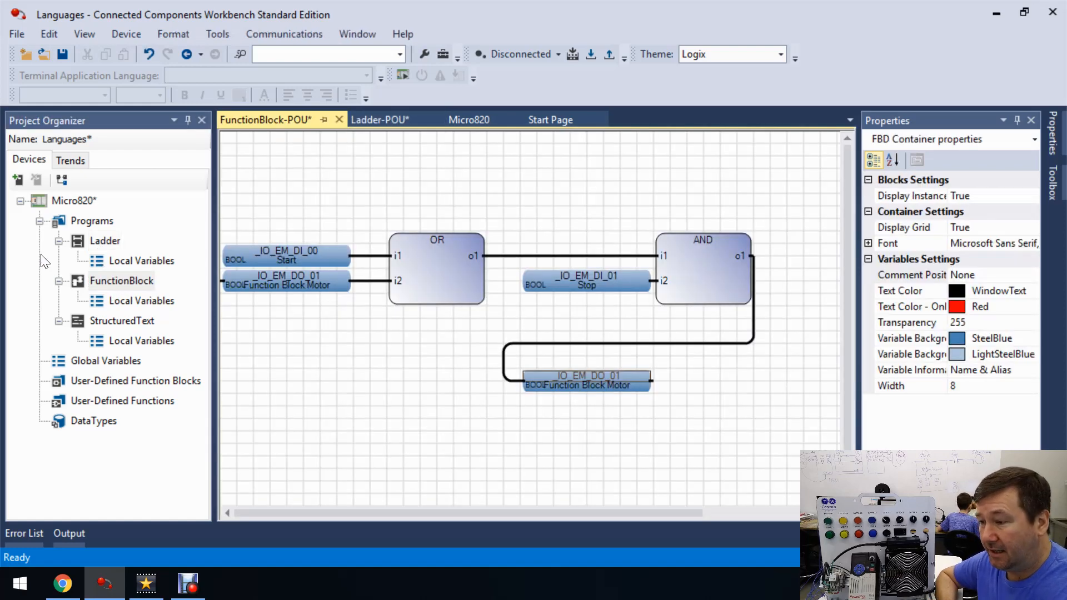
mouse_move(60, 285)
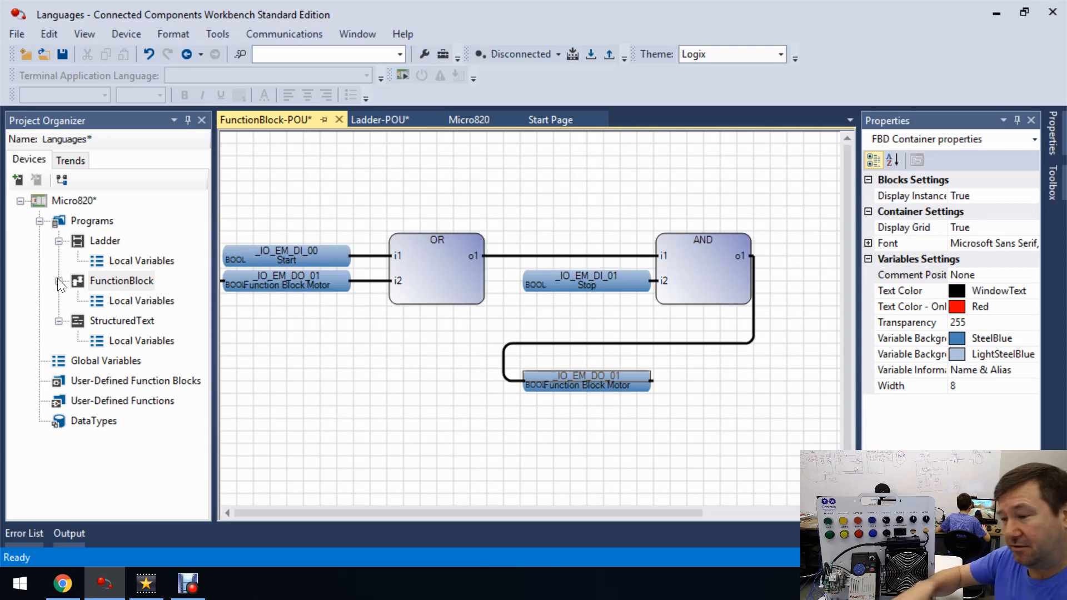
- Open the StructuredText program editor, then return to the Ladder program to review its rung
left_click(121, 320)
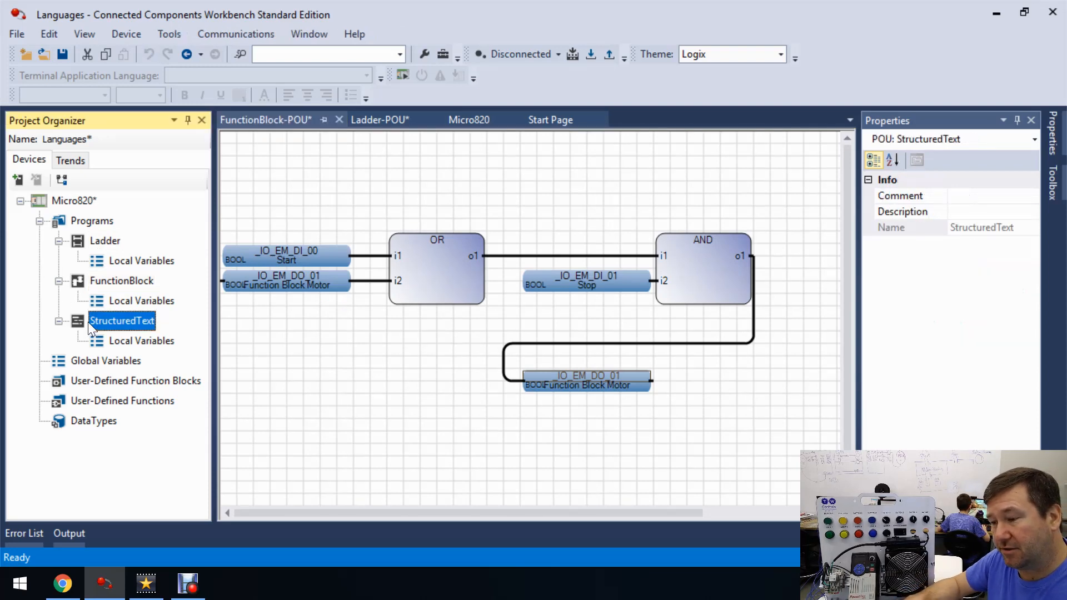
double_click(122, 320)
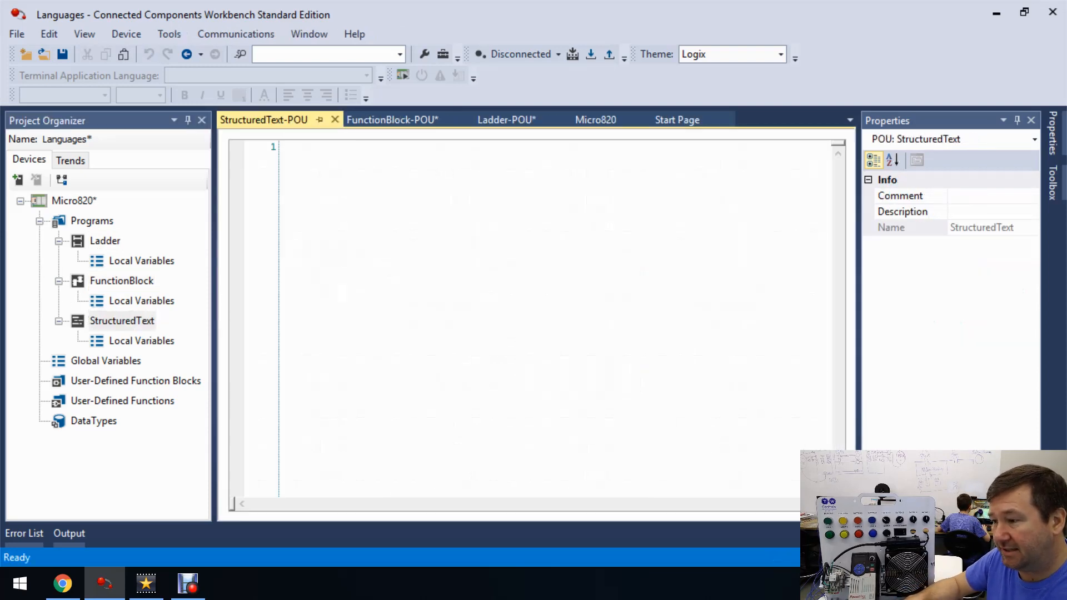
left_click(477, 272)
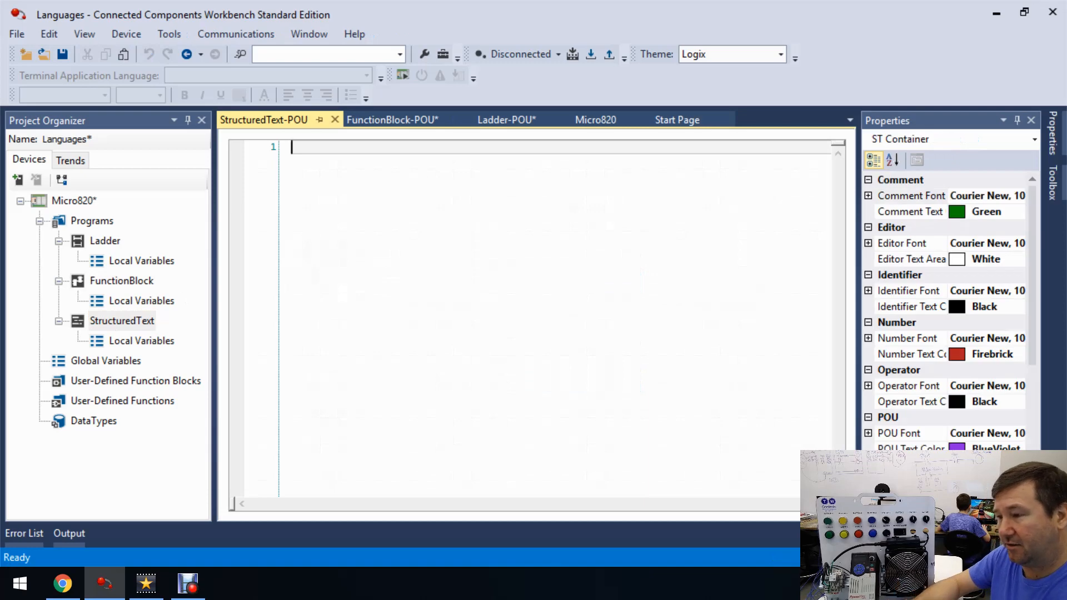
type("dsgdsgasfs")
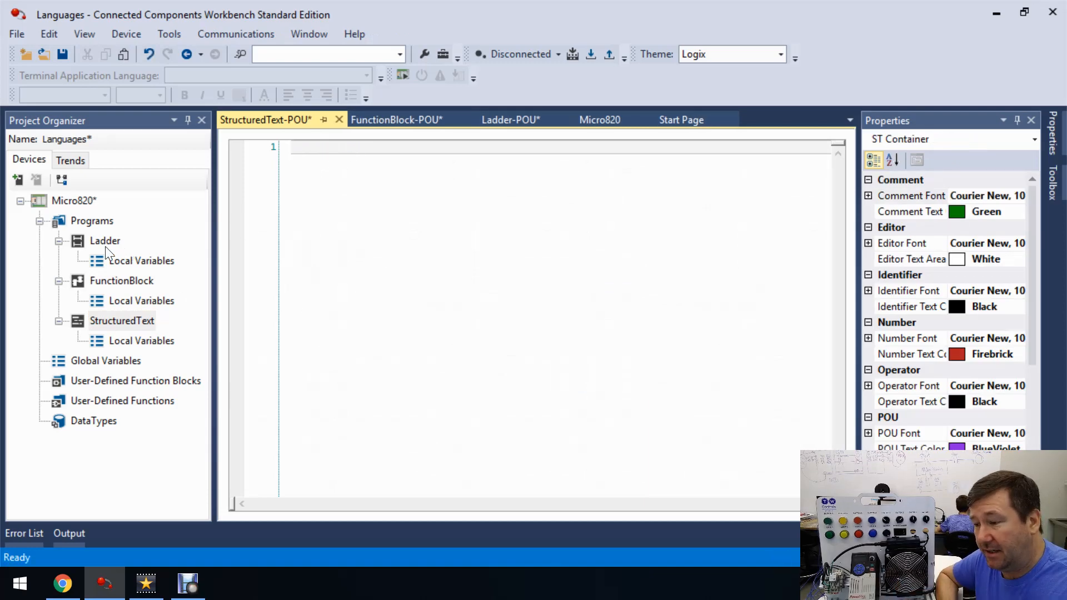
left_click(510, 120)
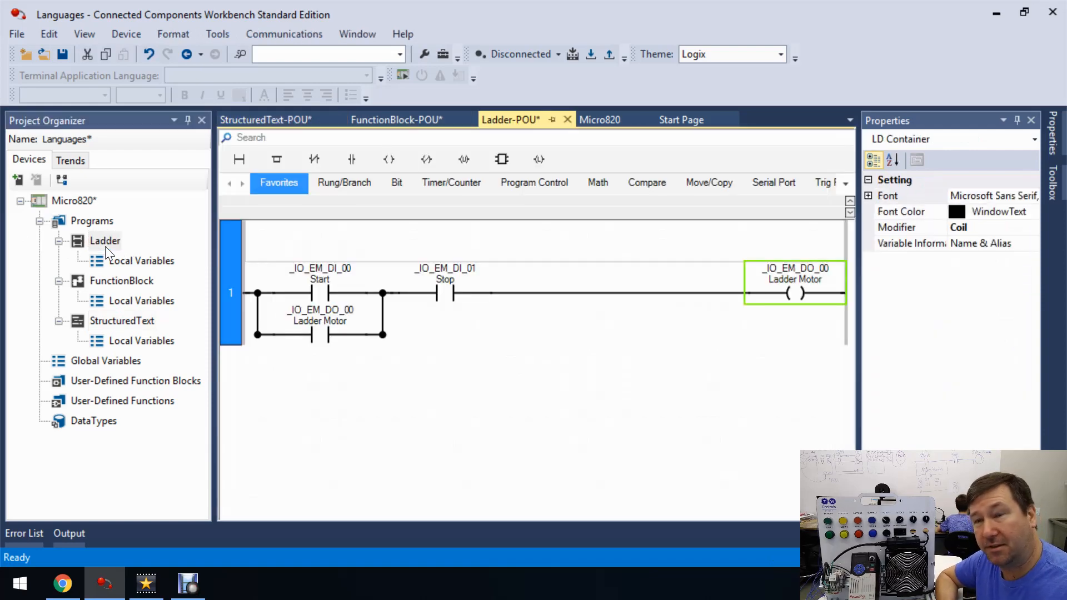
mouse_move(265, 338)
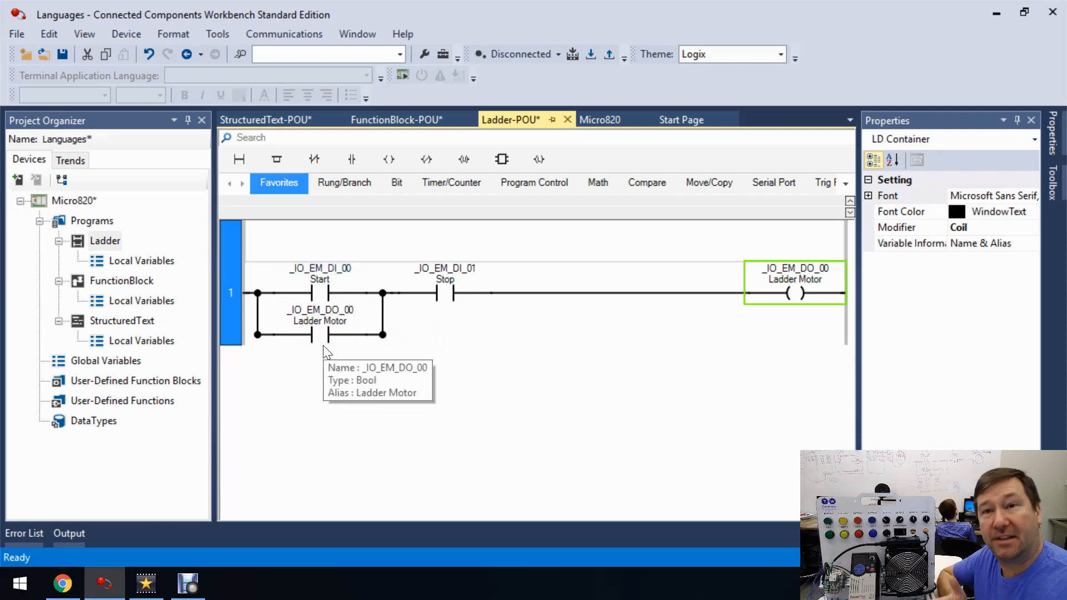
mouse_move(337, 349)
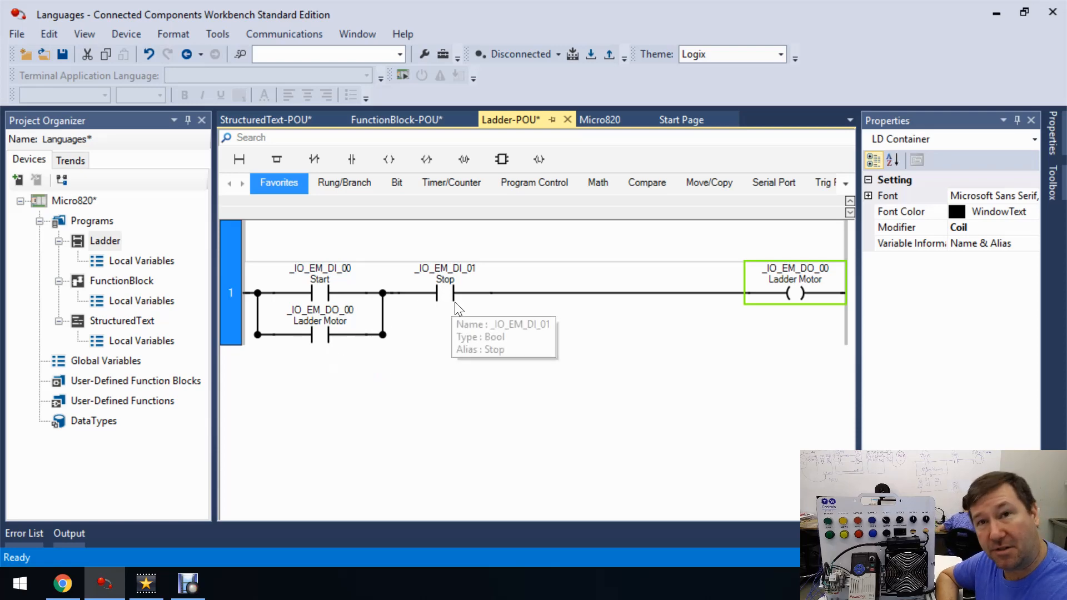
mouse_move(571, 296)
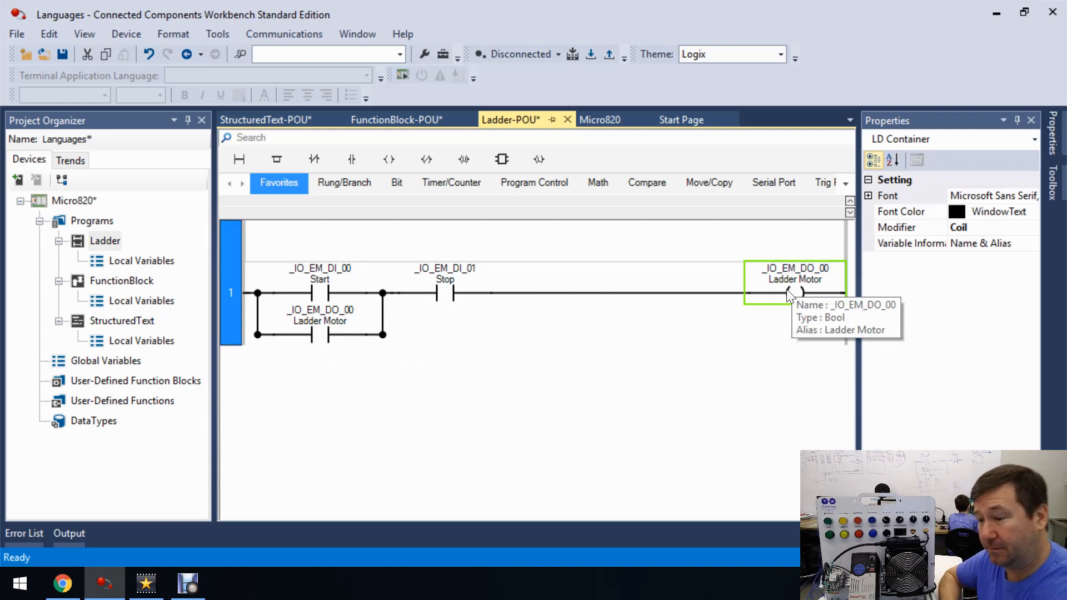
mouse_move(119, 330)
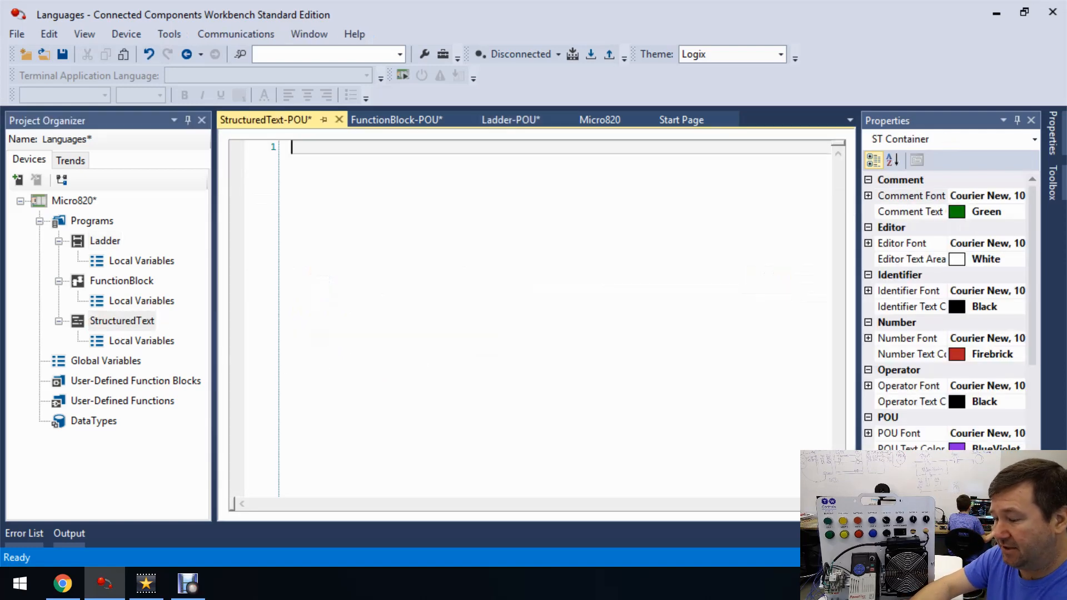
- Start the ST condition with IF and the start input _IO_EM_DI_00 via autocomplete
type("IF")
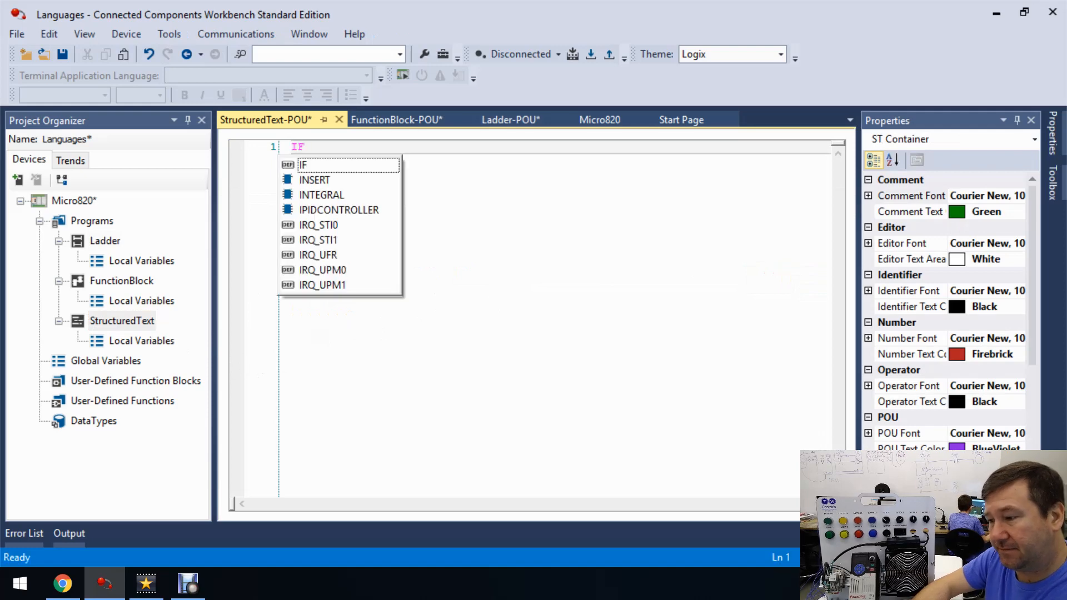
mouse_move(330, 169)
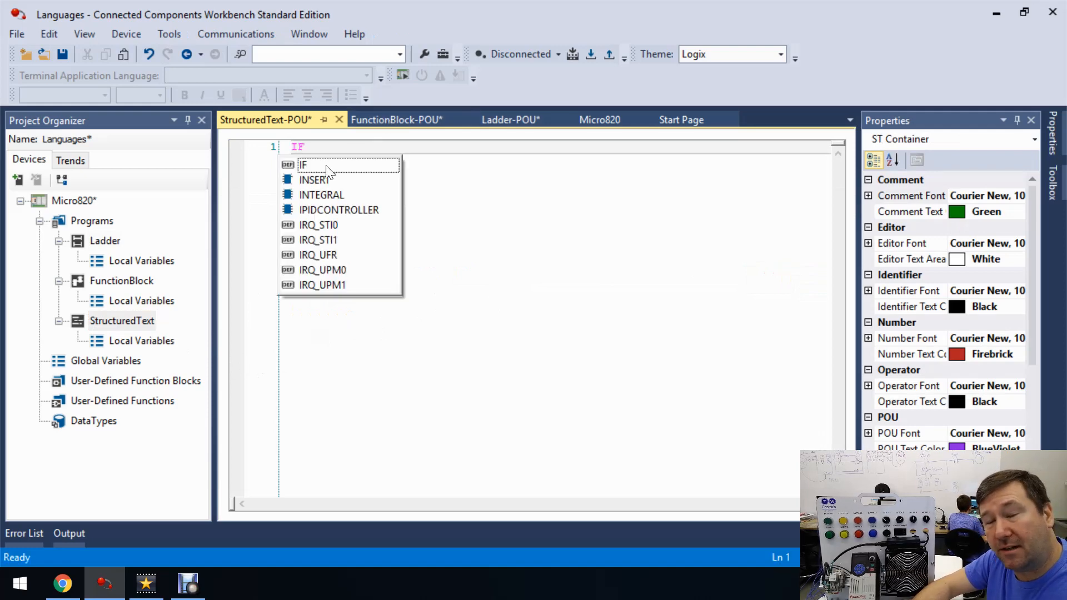
key("Escape")
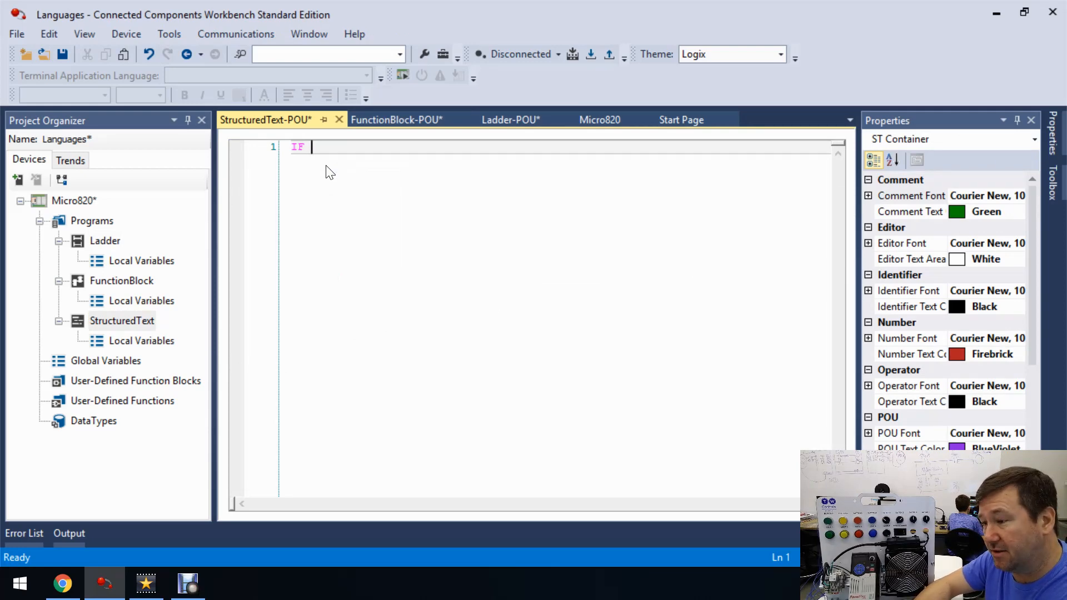
type("St")
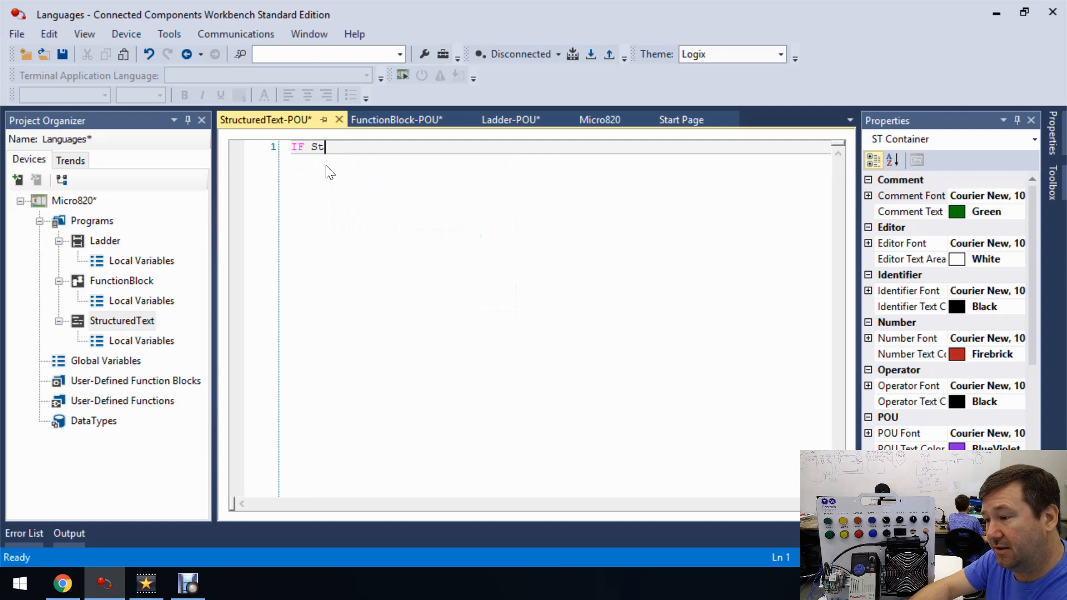
type("ar")
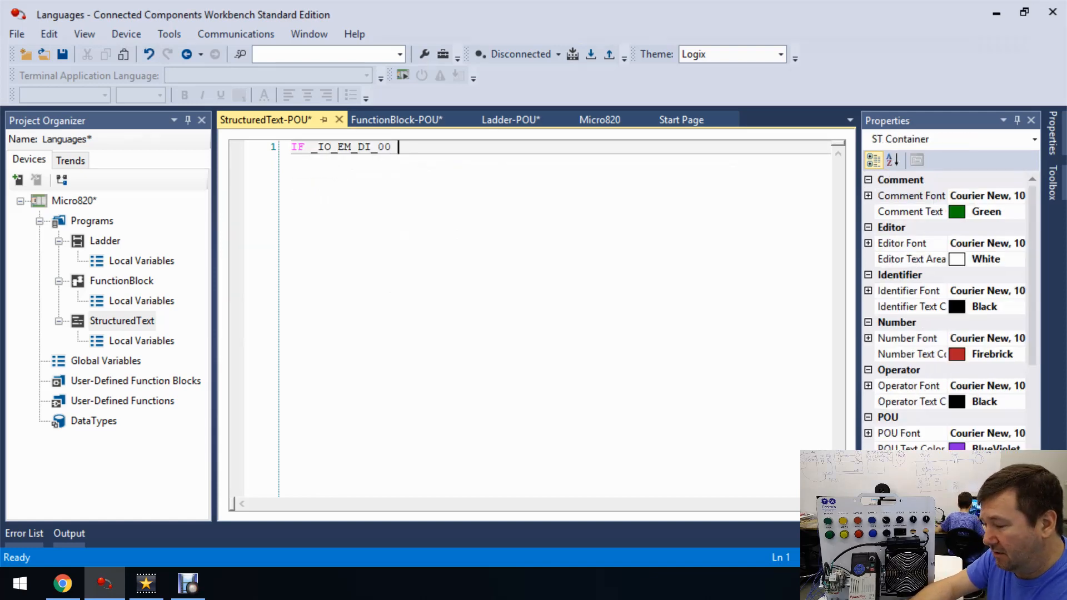
- Add the (* Start Buttn *) comment after the input and follow it with OR
type("(")
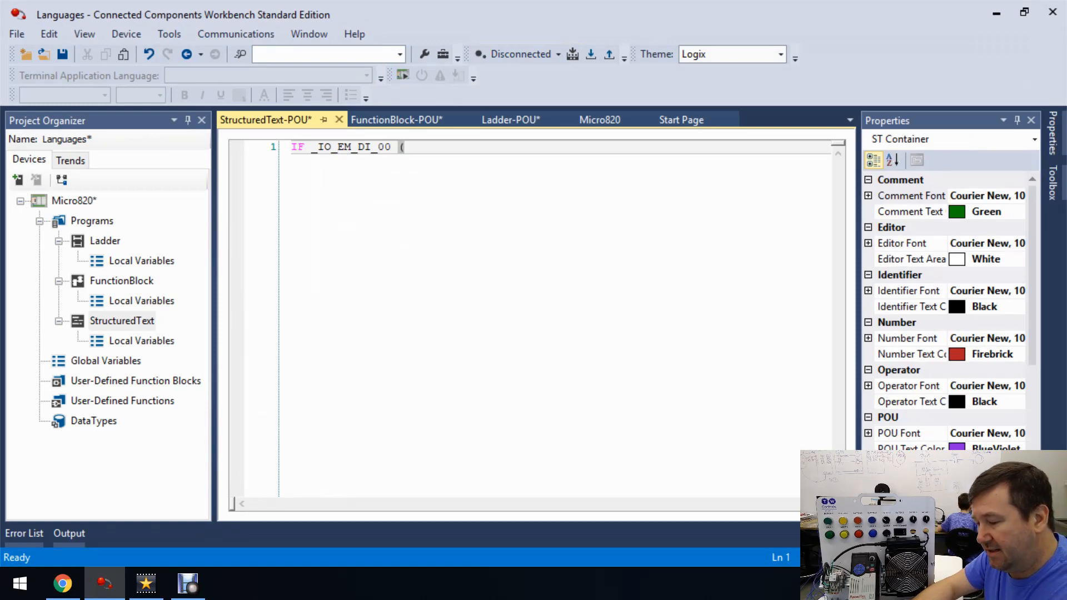
type("*")
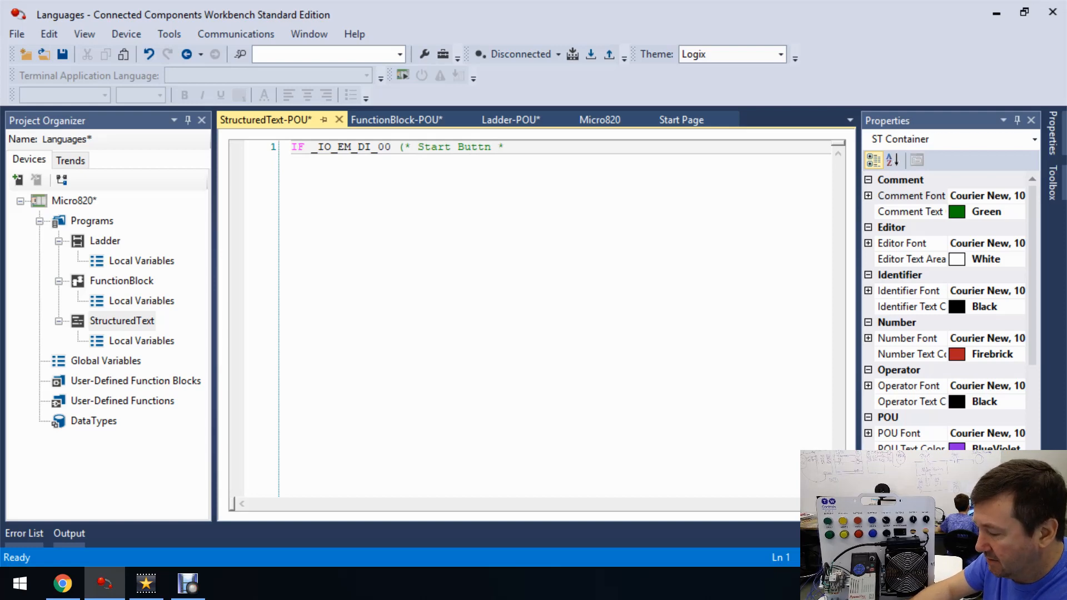
type(")")
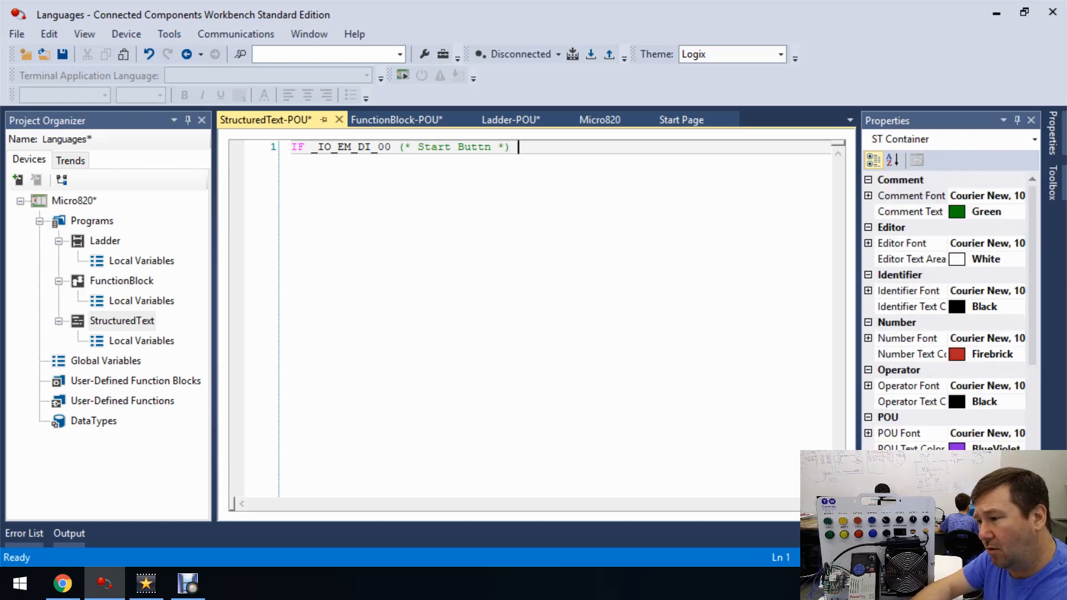
type("OR")
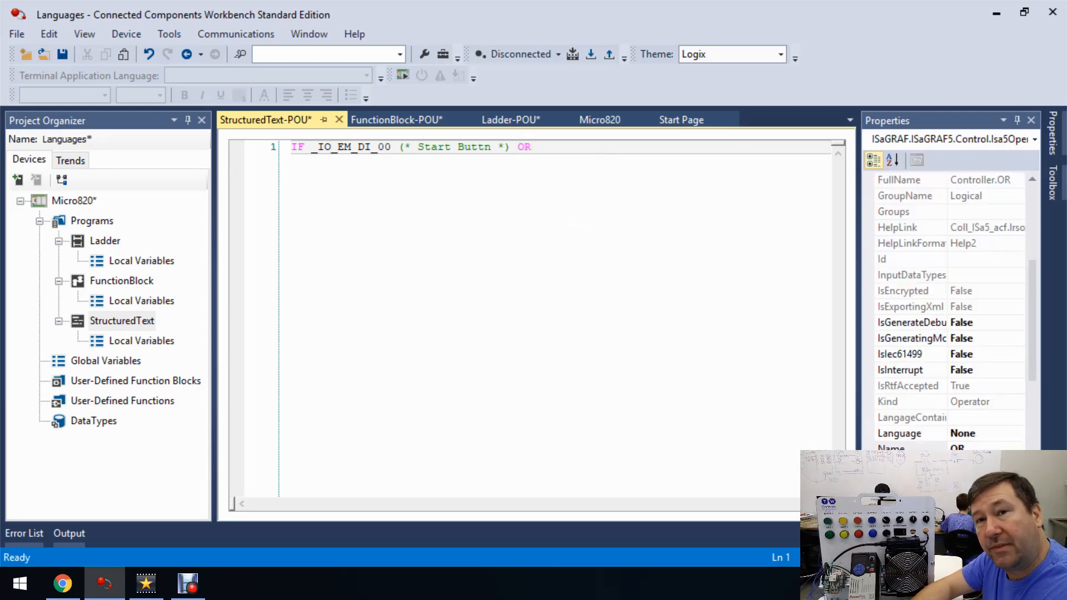
- OR in the seal-in output _IO_EM_DO_02 with the (* Structured Text Motor *) comment
left_click(538, 147)
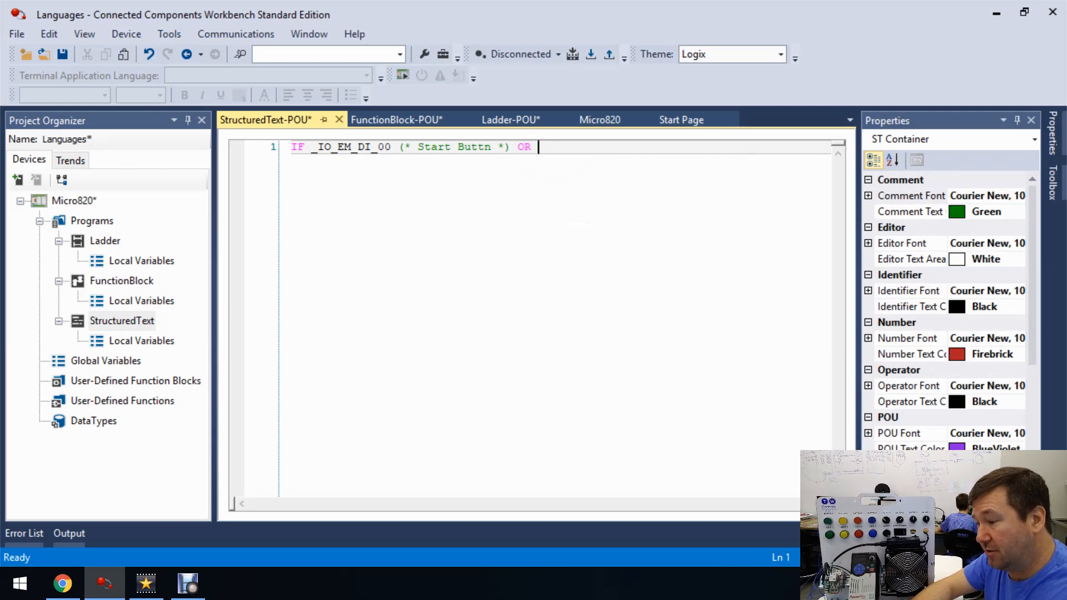
type("st")
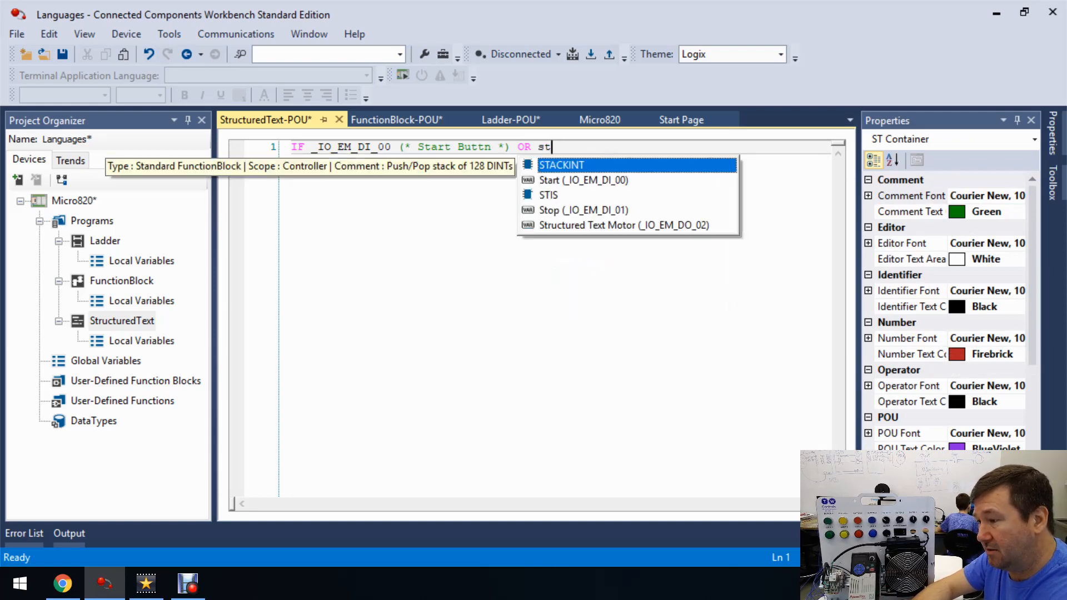
type("ru")
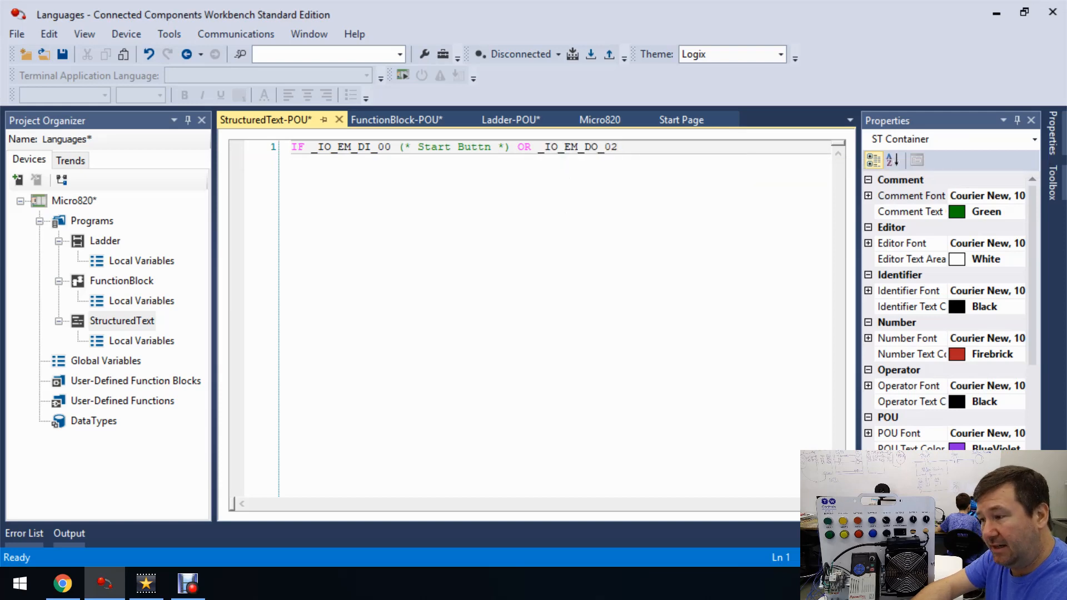
type("(")
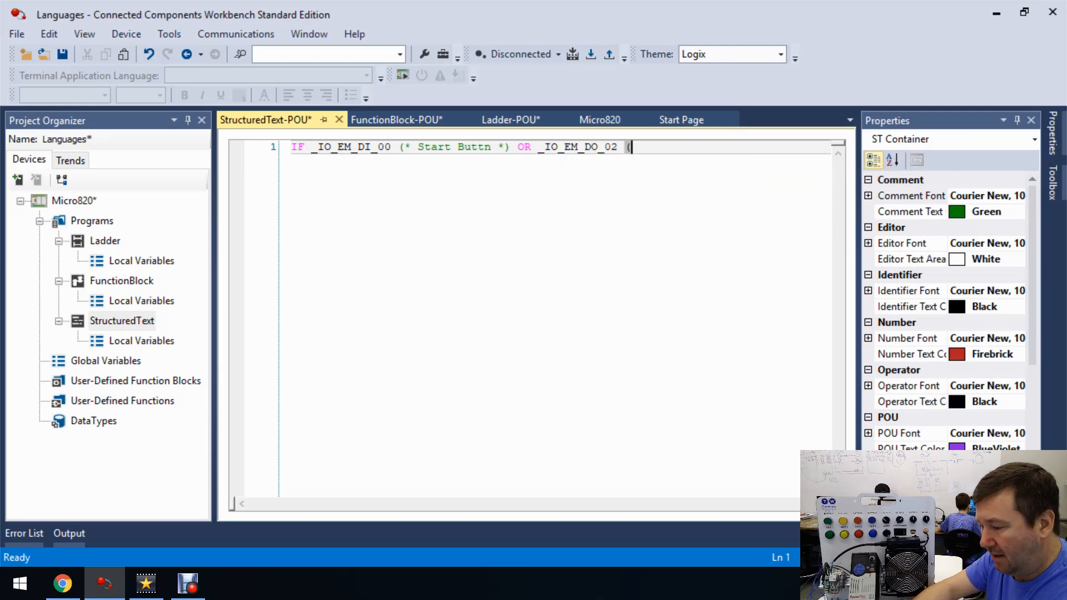
type("(* Str")
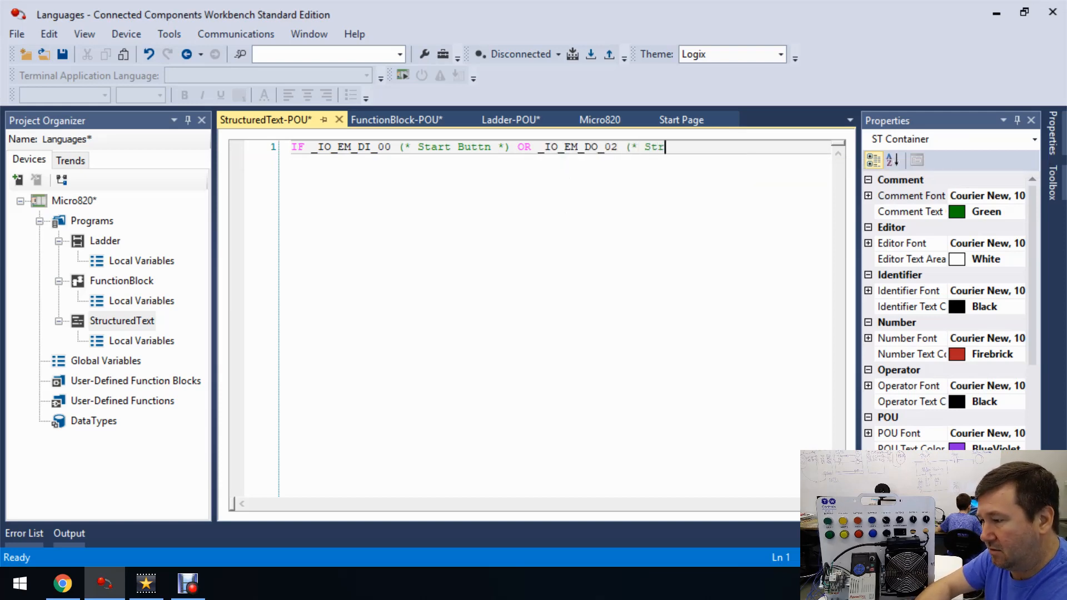
type("uctured Tex")
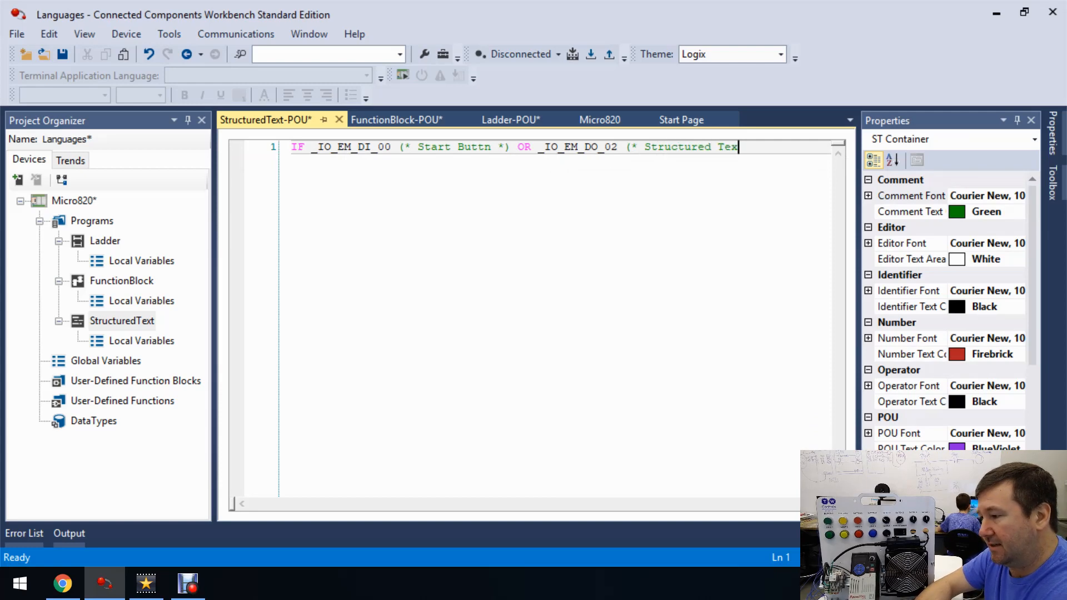
type("Motor *")
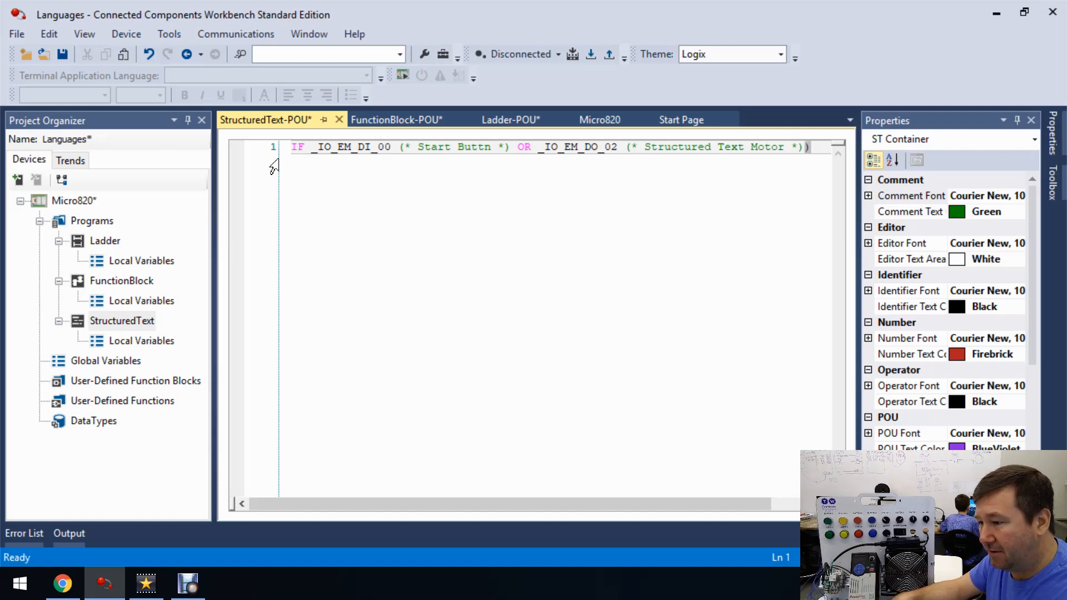
- Parenthesize the start-or-motor condition and AND it with _IO_EM_DI_01 (* Stop Button *) THEN
left_click(341, 146)
type("(")
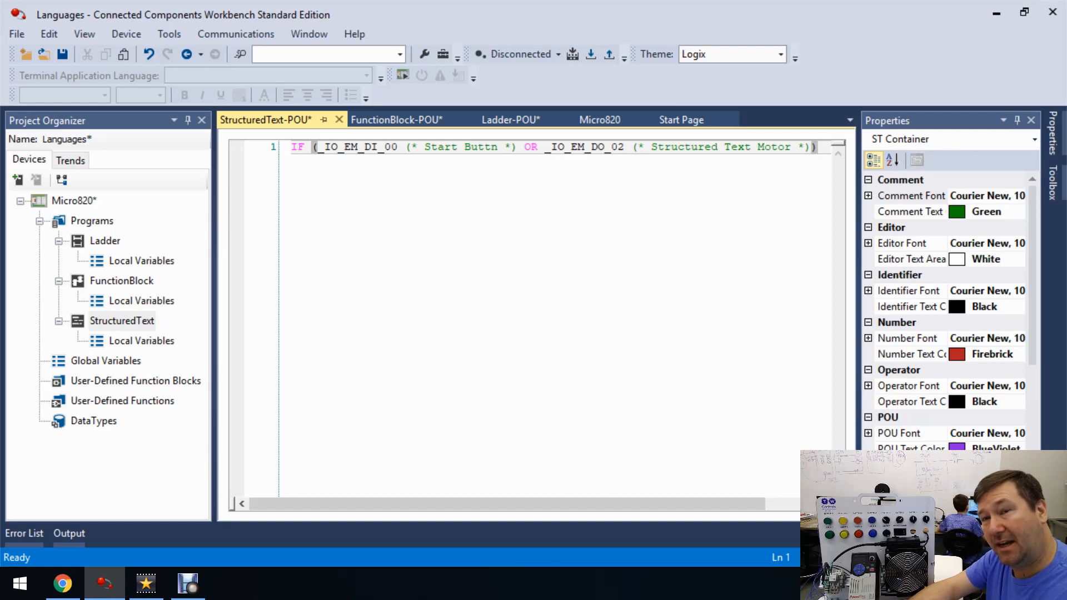
type("an")
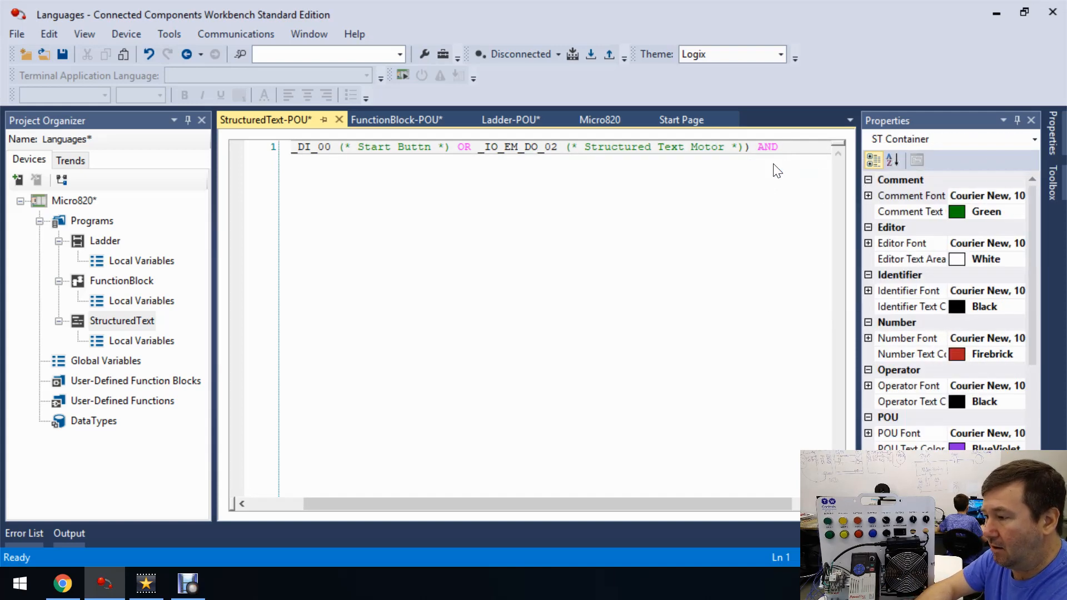
type("Sto")
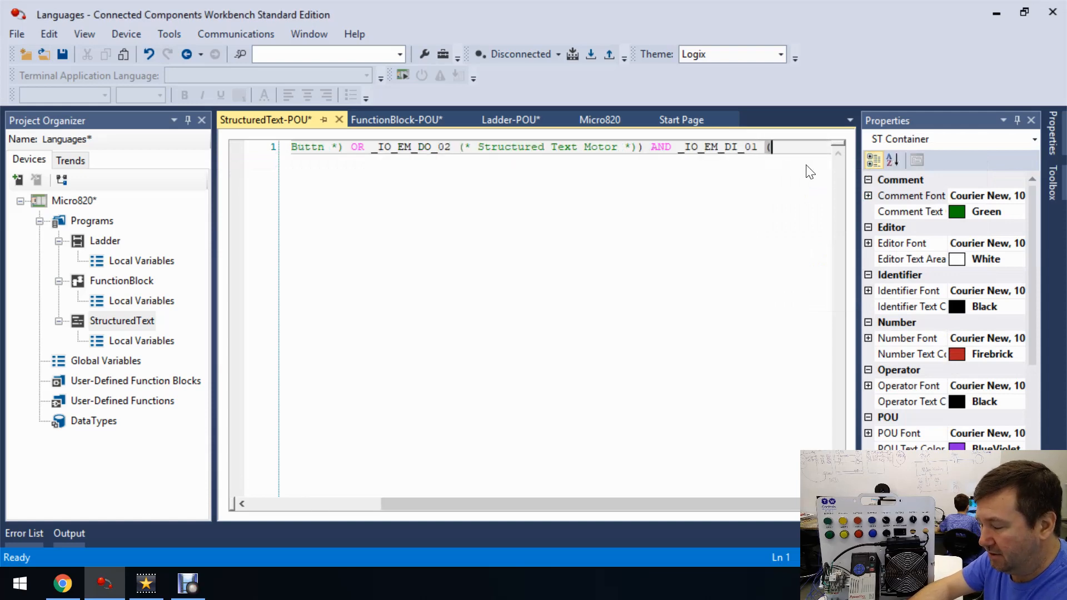
type("(*")
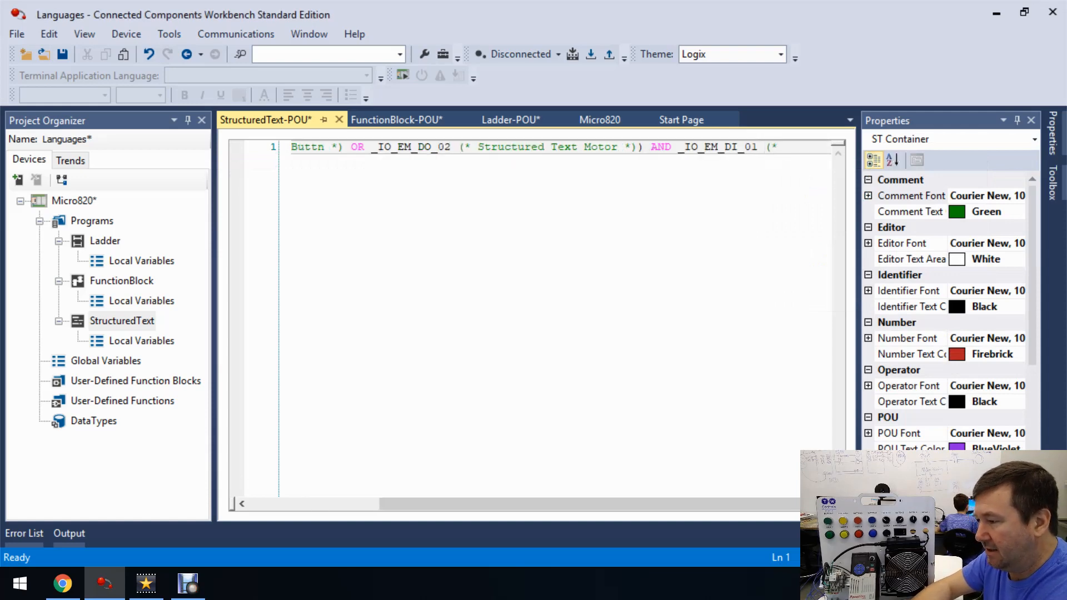
type("Stop Button *")
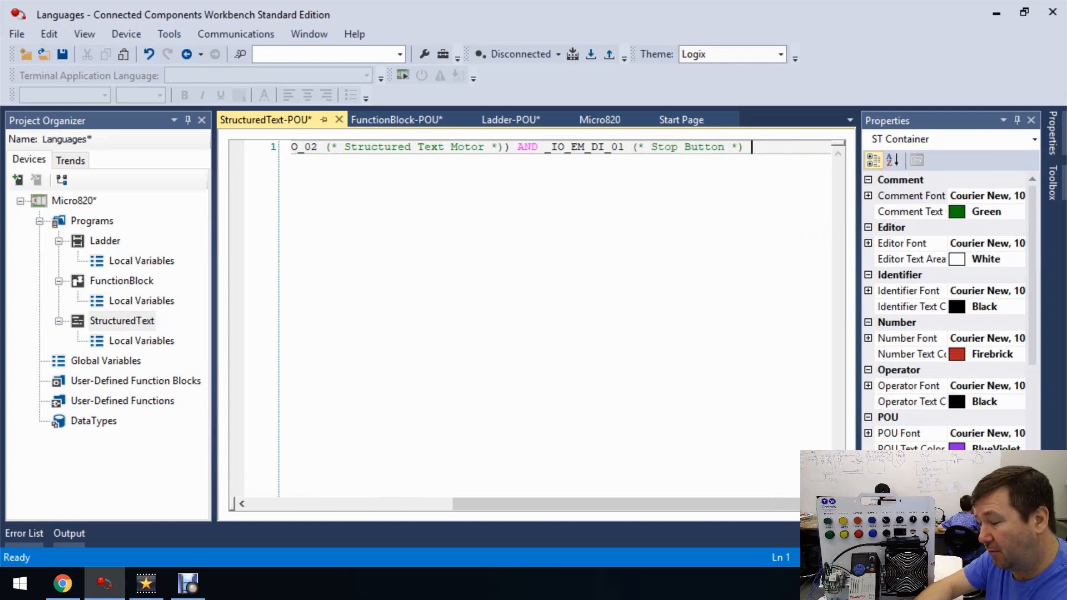
type("Then")
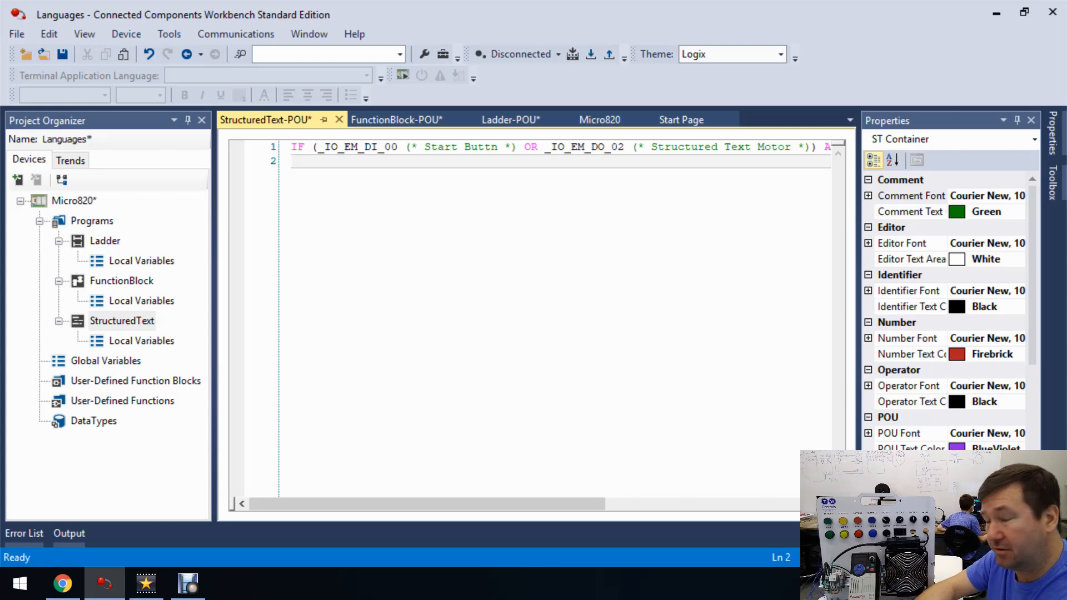
- Write line 2 as _IO_EM_DO_02 := TRUE; and begin ELSE on line 3
type("s")
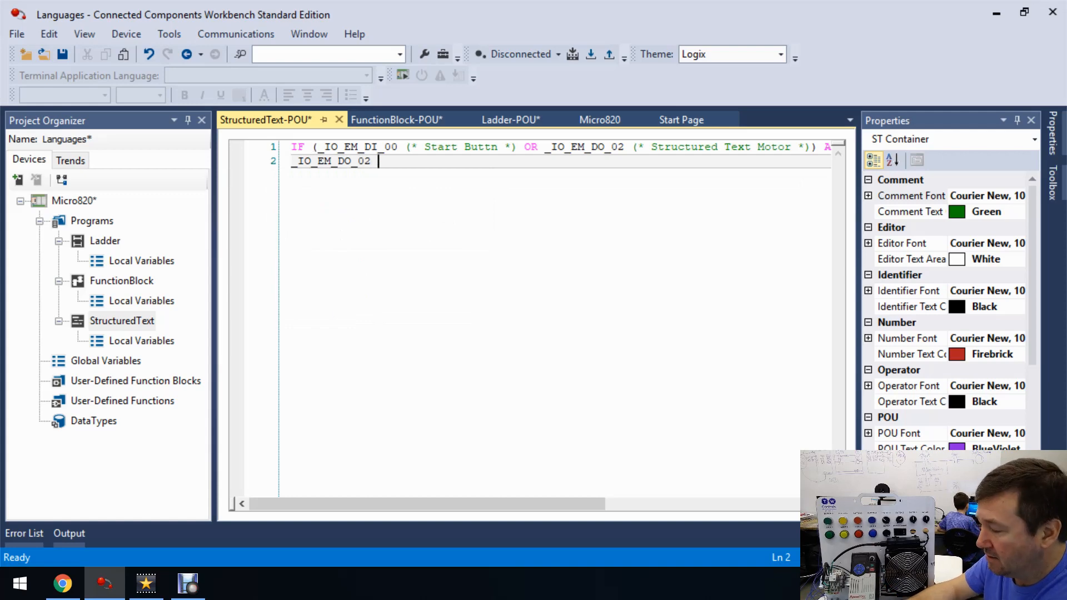
type("=")
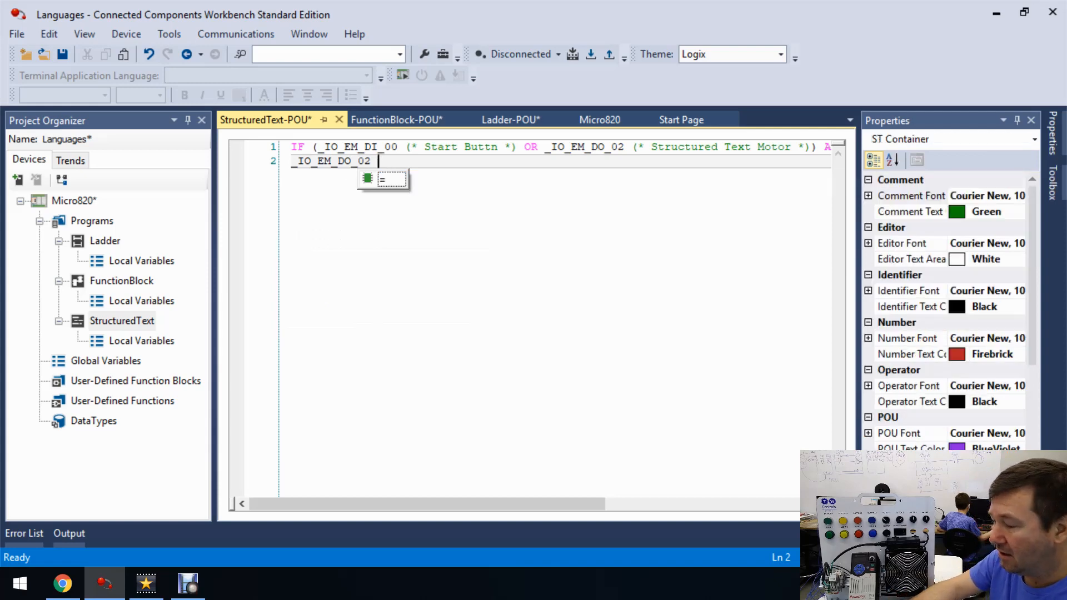
type(":")
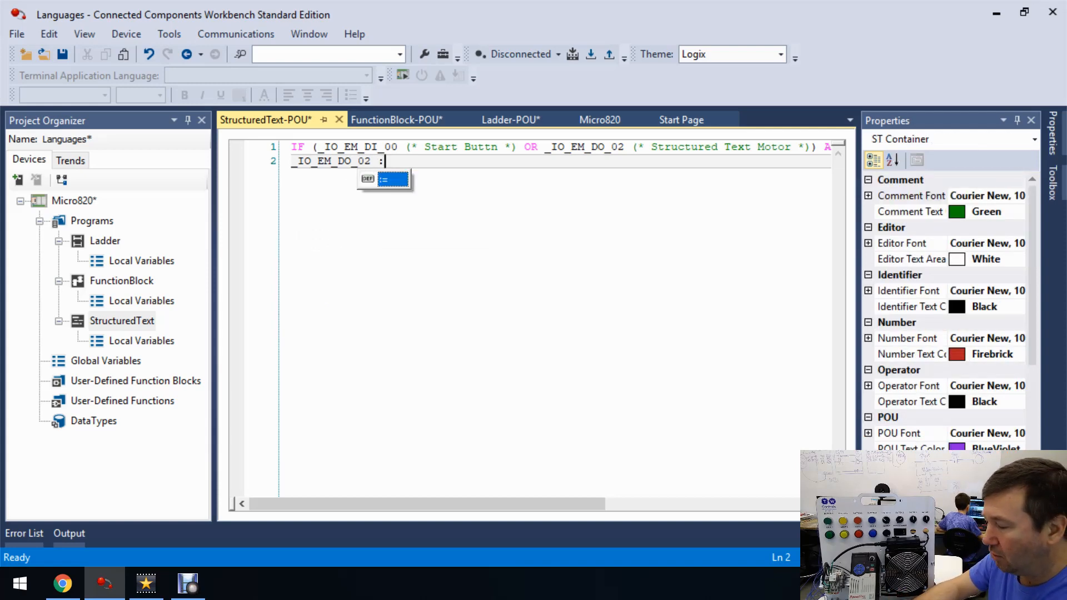
type("=")
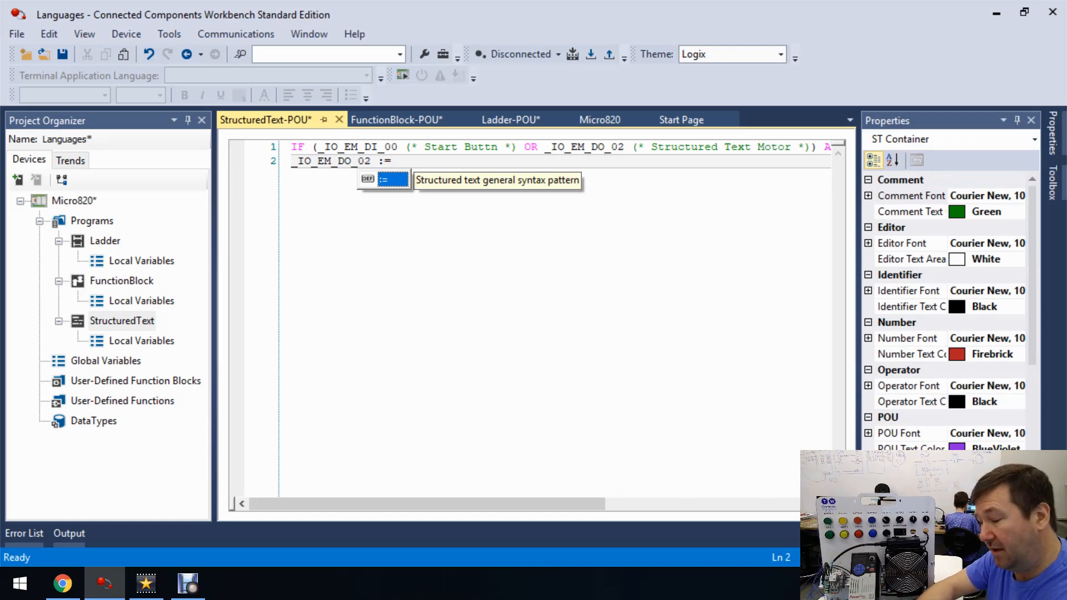
type("T")
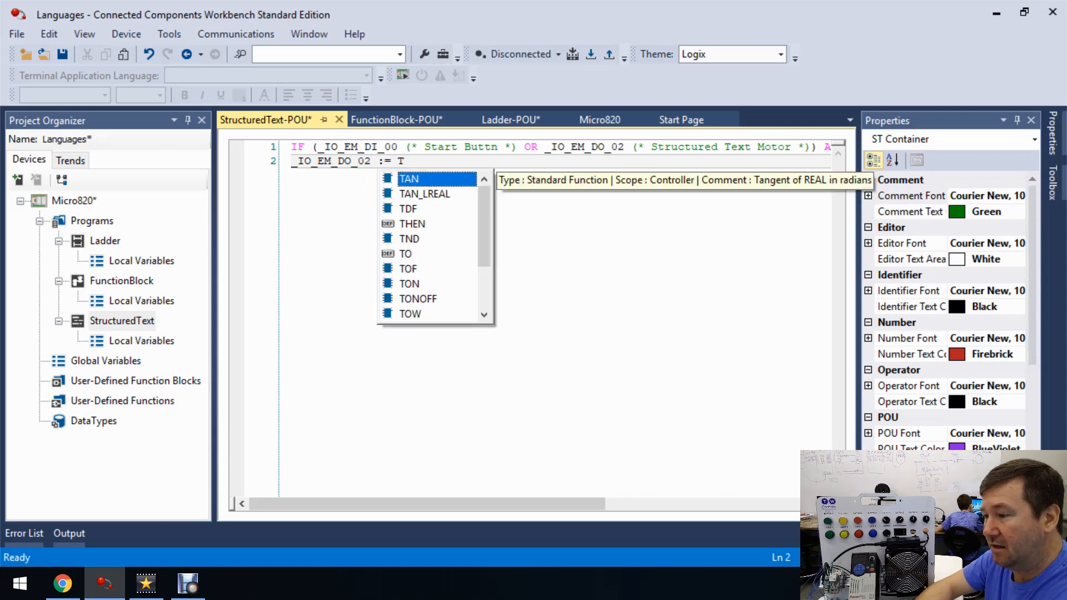
type("RUE")
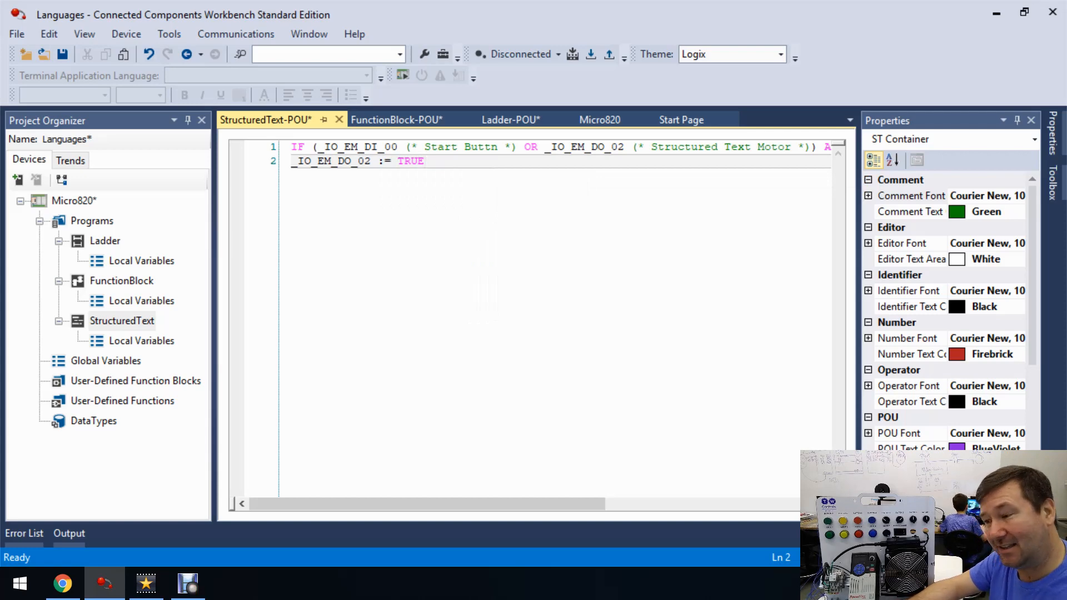
type(";")
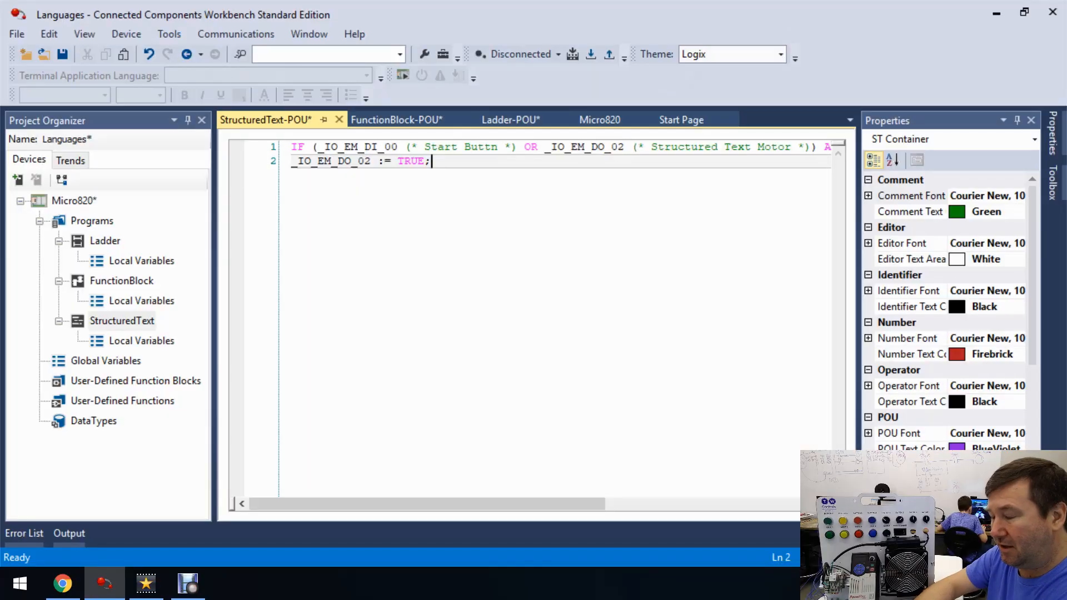
type("ELSE")
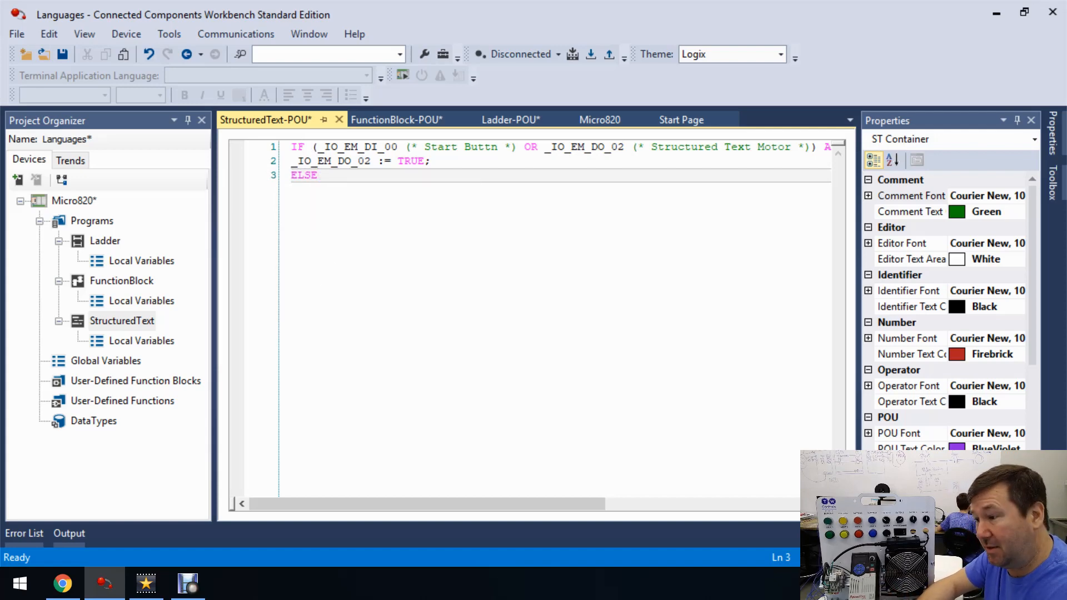
- Set _IO_EM_DO_02 := FALSE; in the ELSE branch and begin END_IF below it
type("stru")
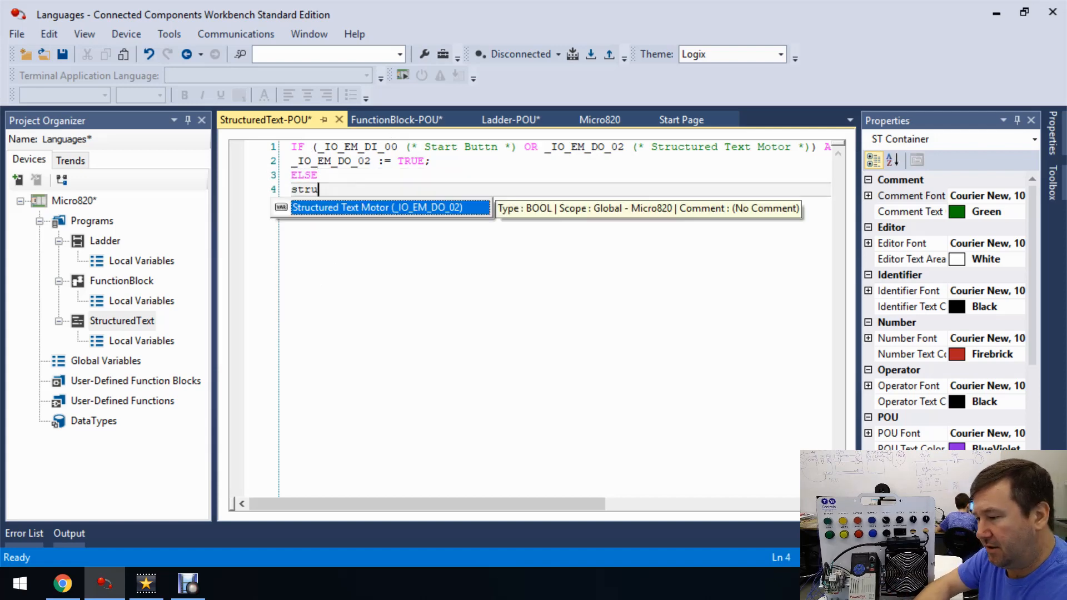
key("Tab")
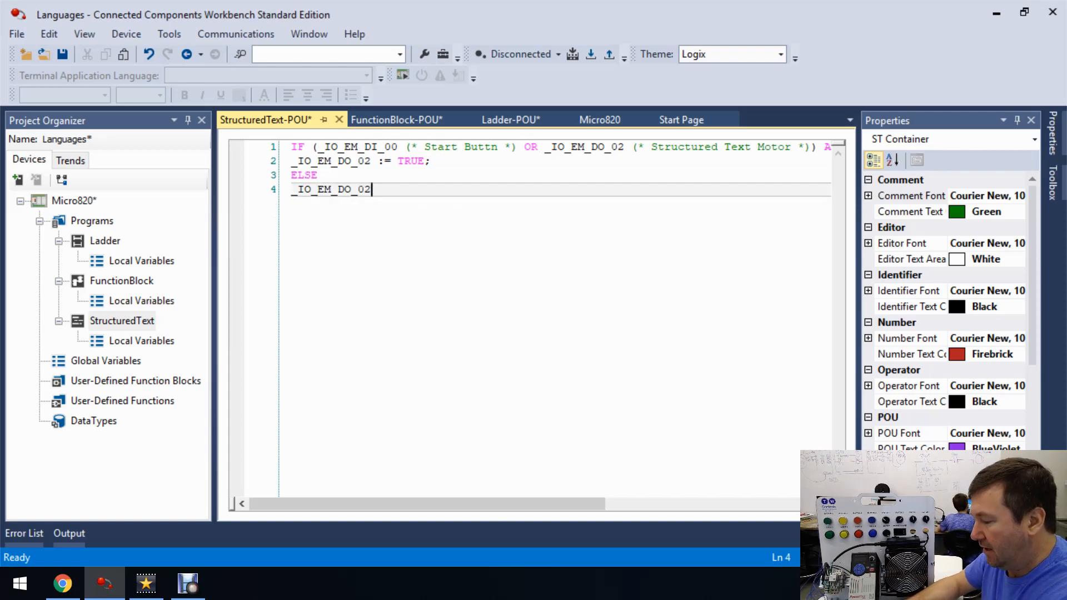
type(":=")
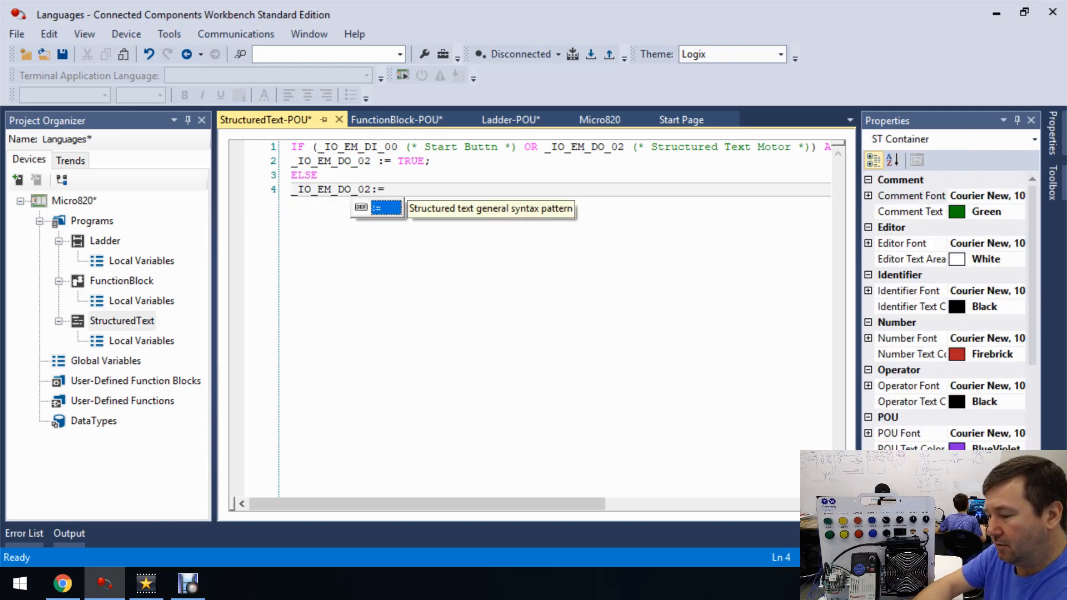
type("FALSE")
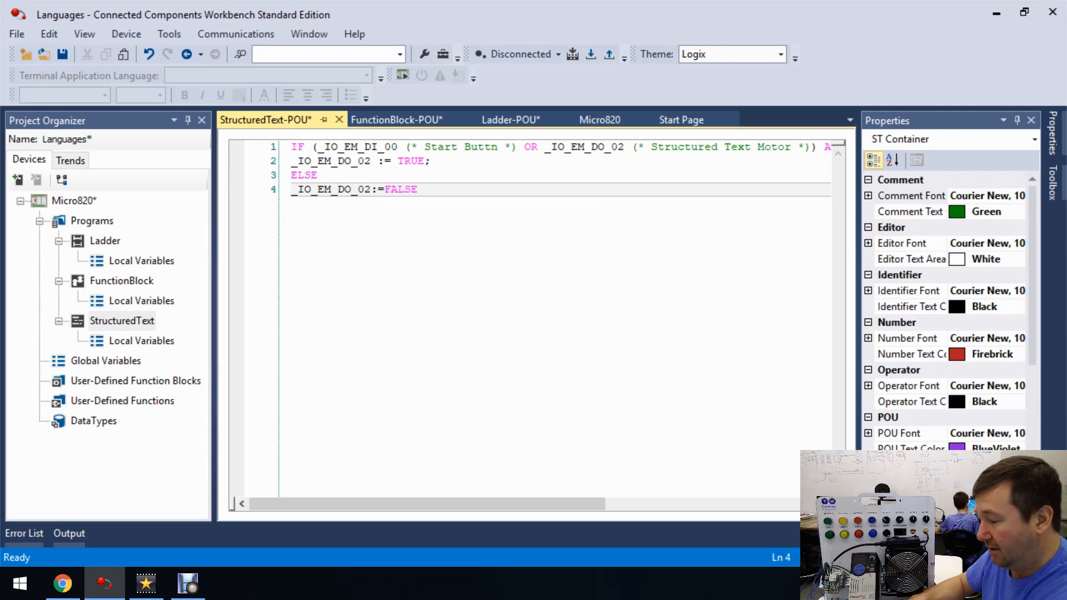
type(";")
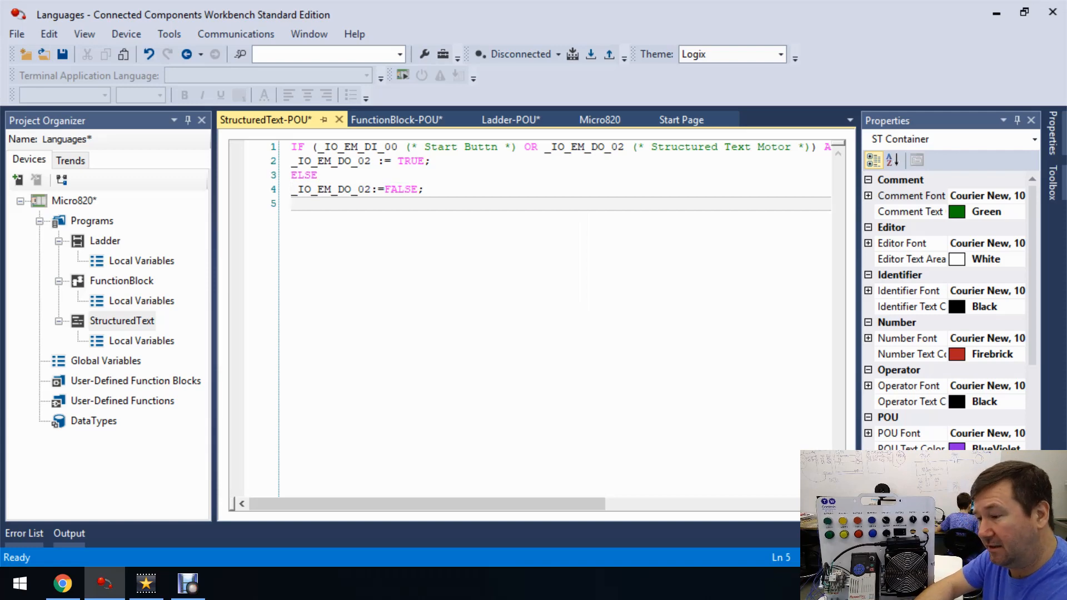
type("end")
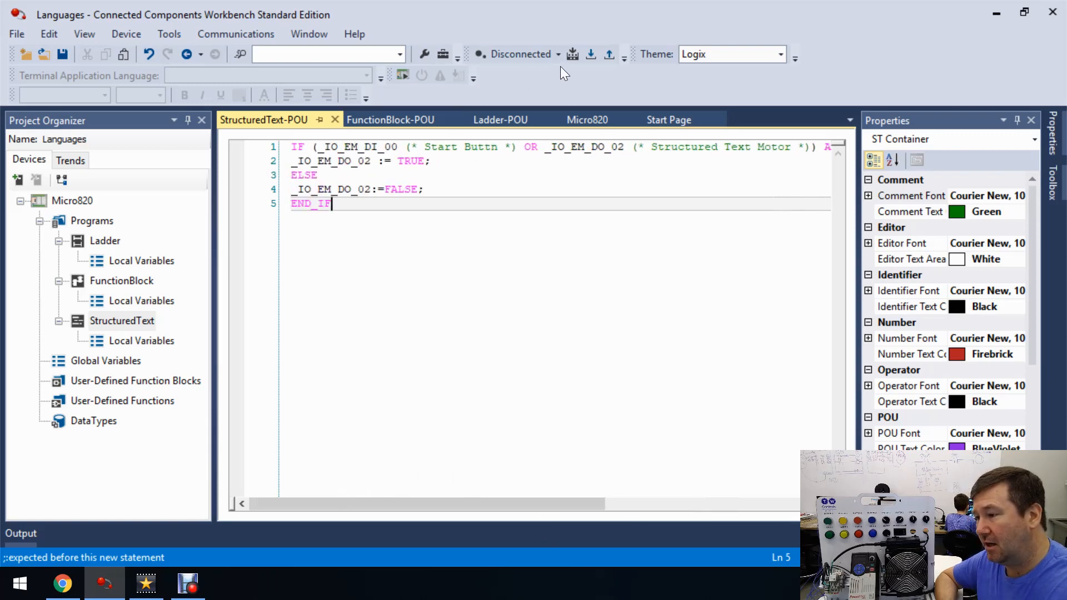
mouse_move(574, 53)
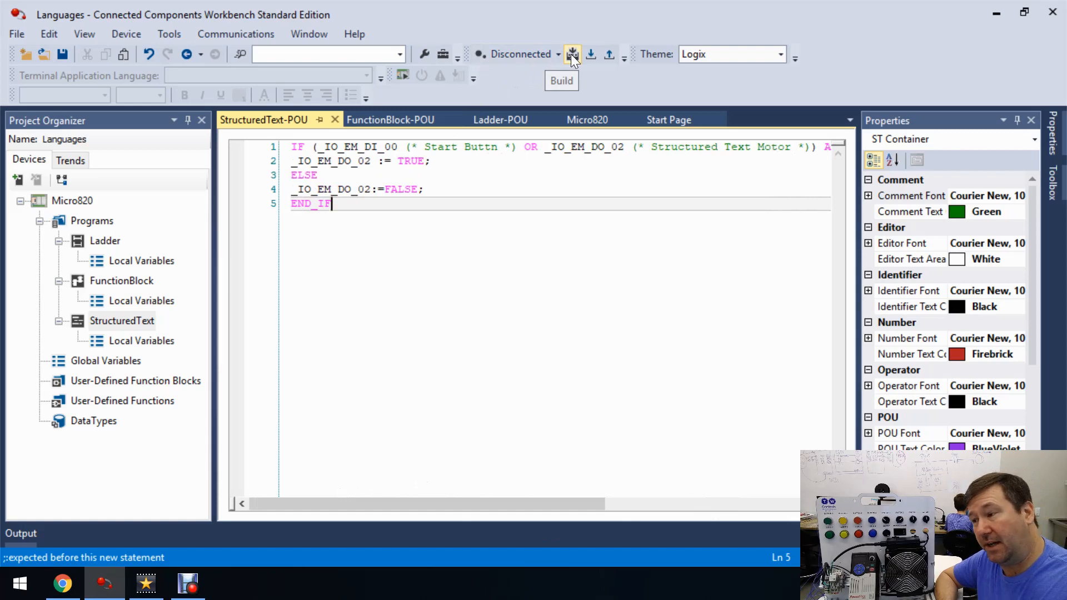
- Build, jump to the missing-semicolon error, add ; after END_IF and rebuild
left_click(572, 55)
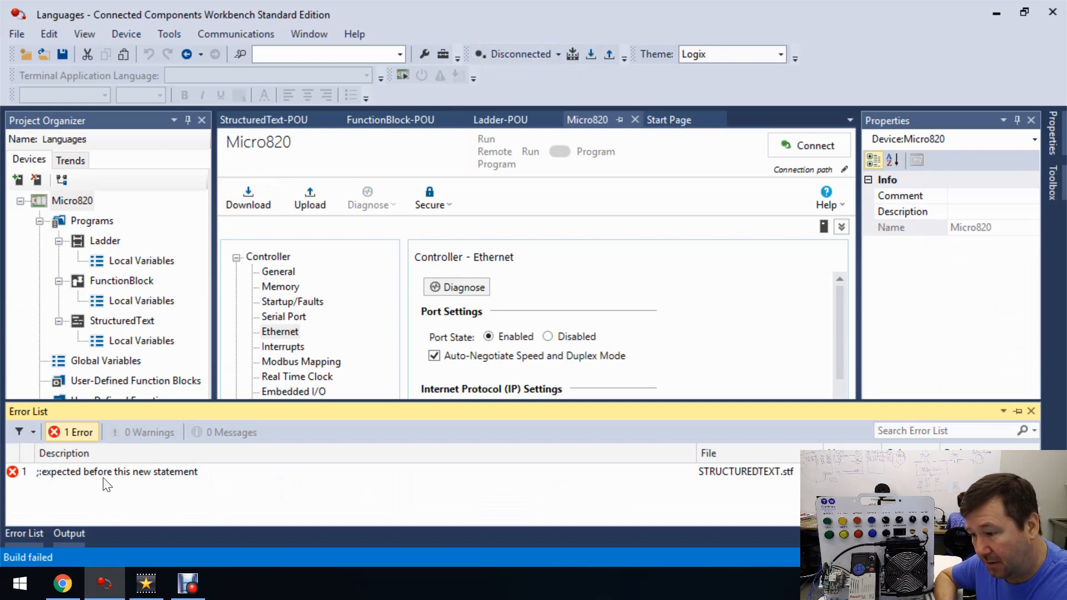
mouse_move(731, 477)
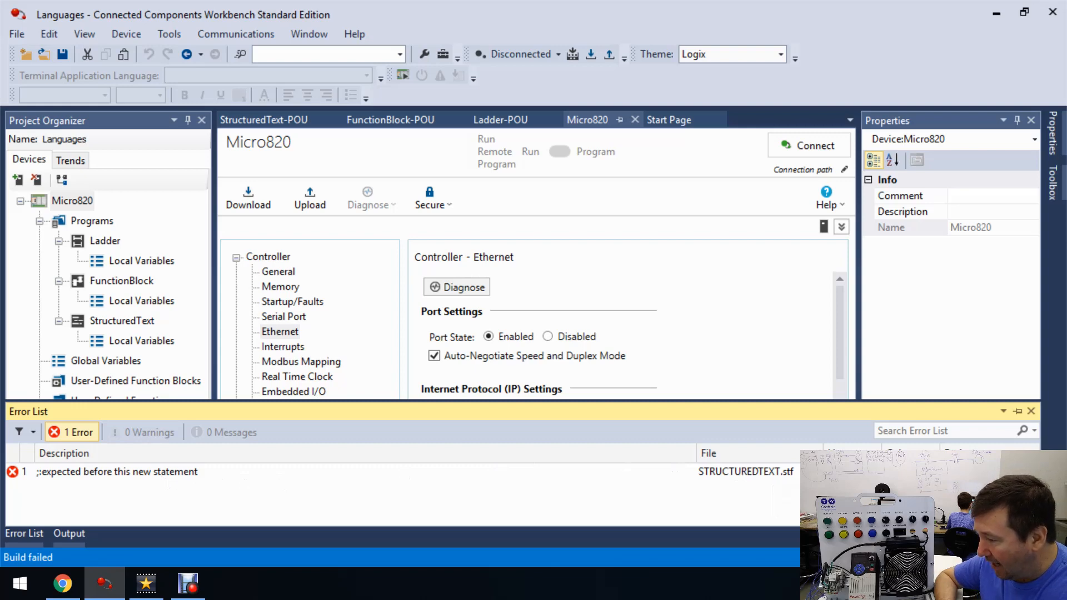
left_click(264, 120)
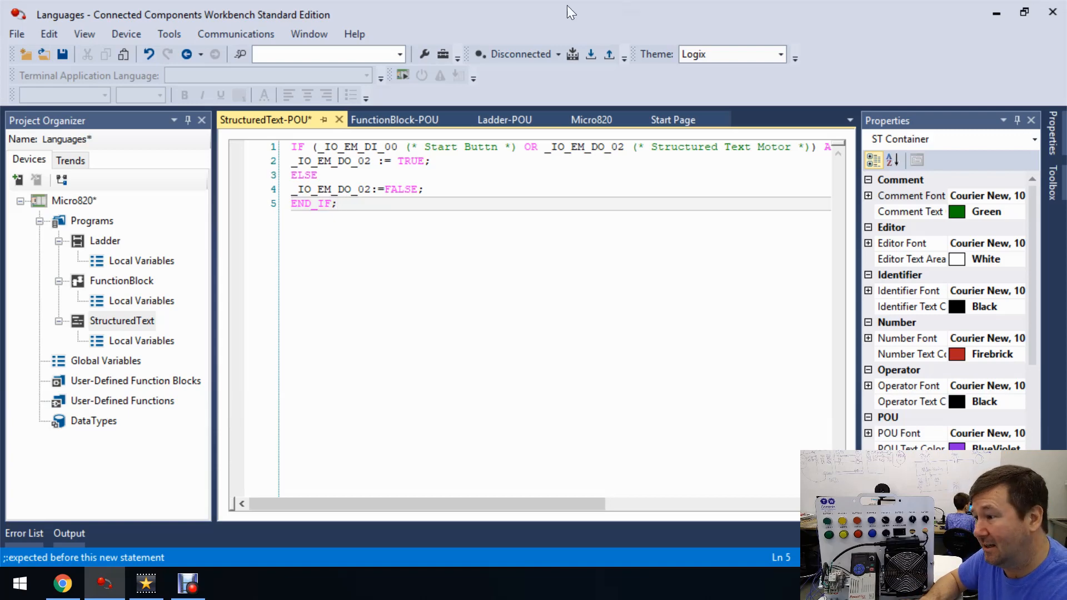
left_click(587, 120)
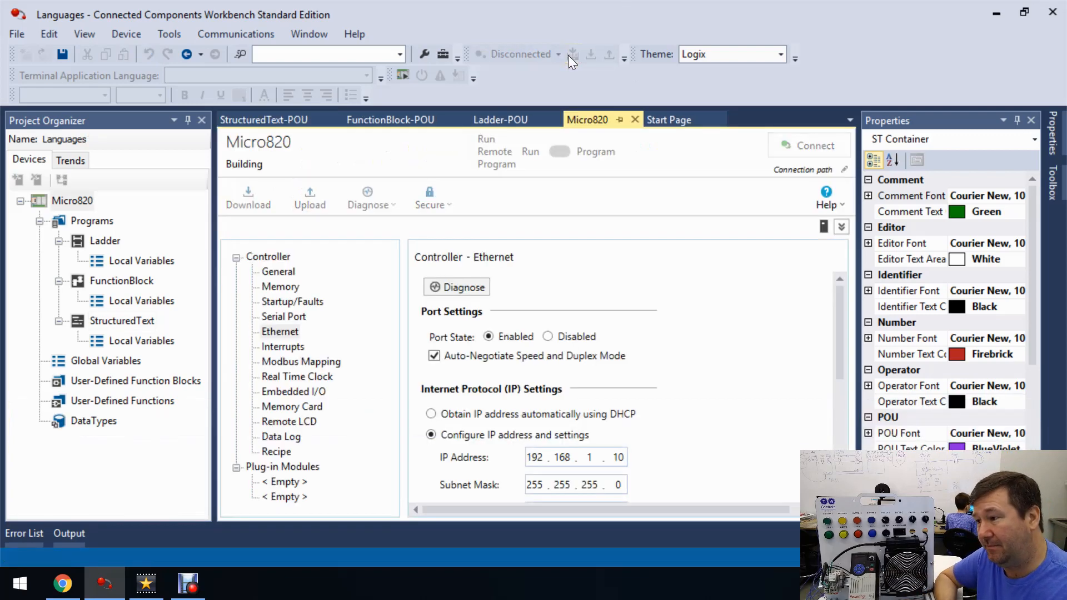
left_click(573, 54)
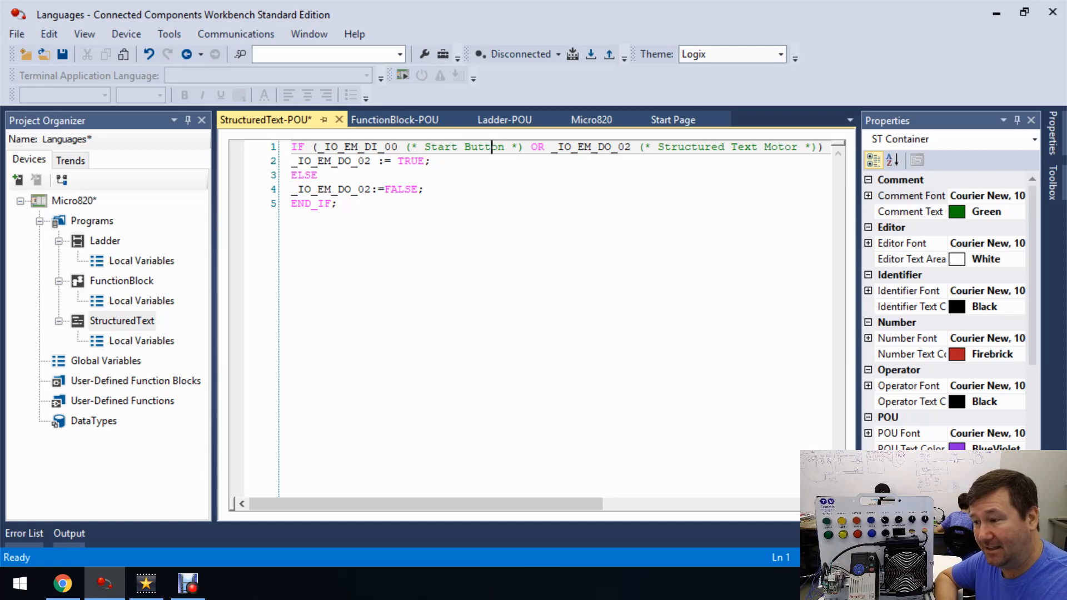
right_click(334, 160)
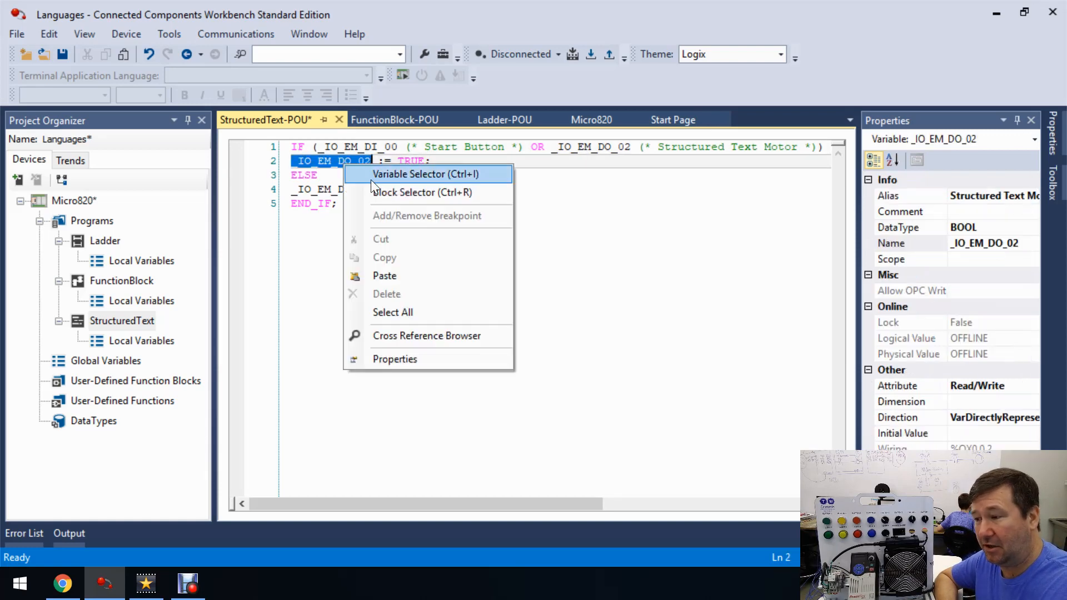
left_click(427, 174)
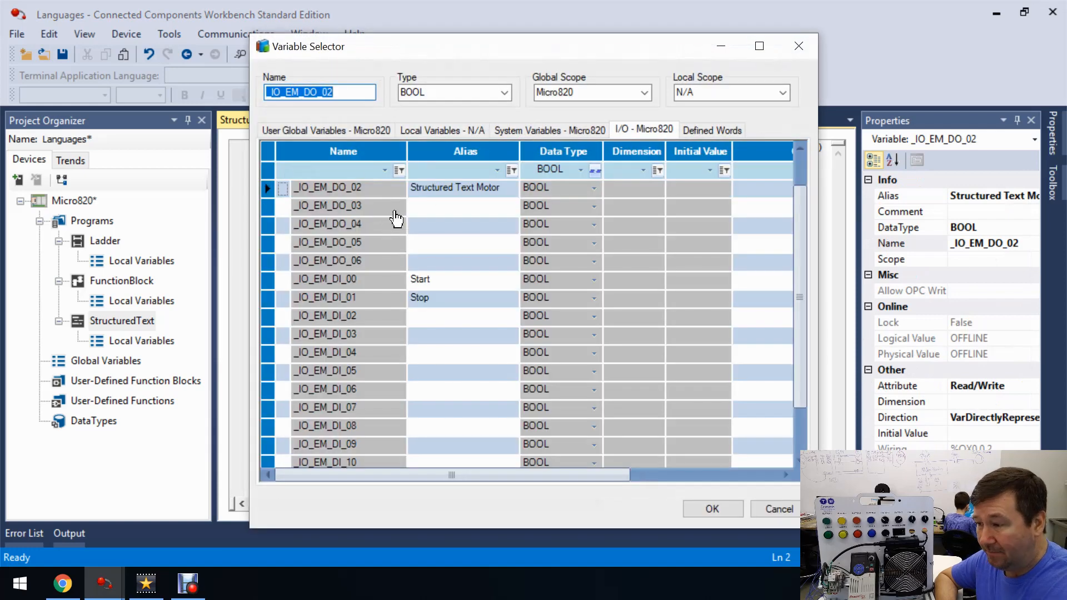
mouse_move(502, 186)
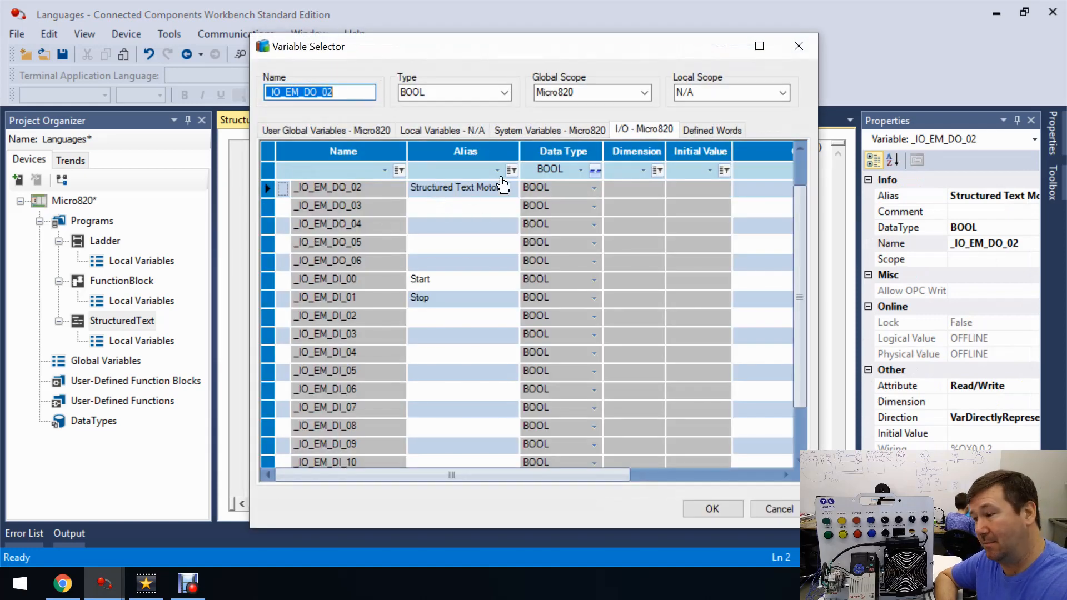
left_click(711, 509)
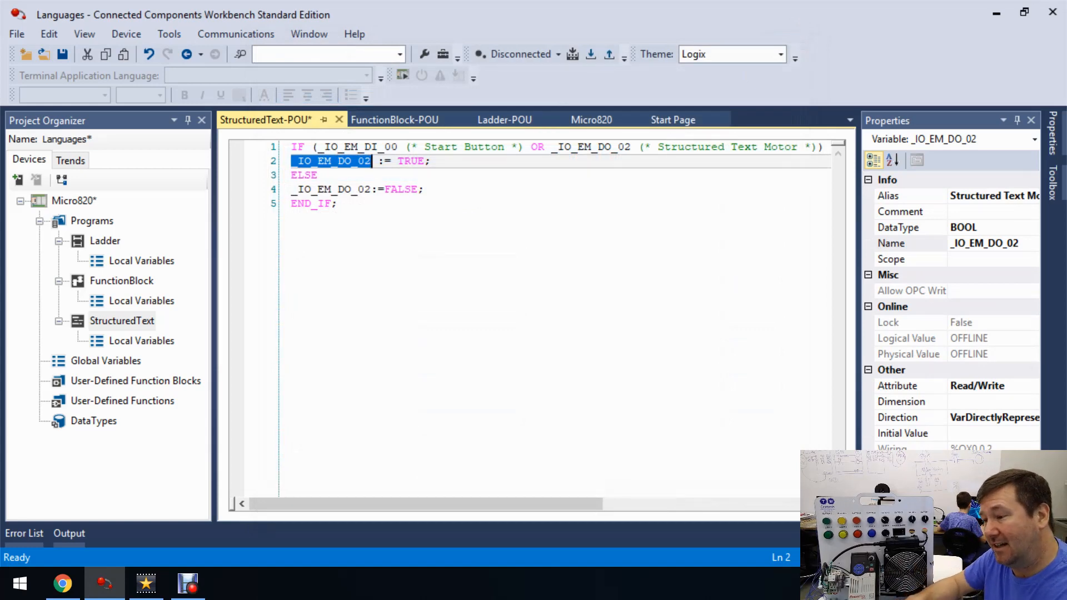
left_click(504, 120)
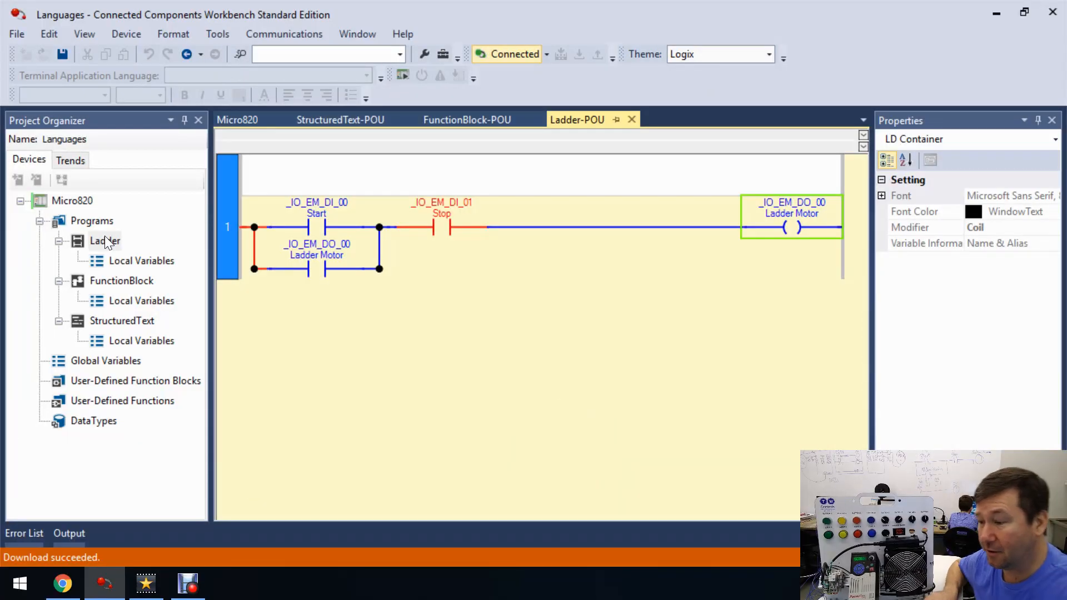
mouse_move(450, 228)
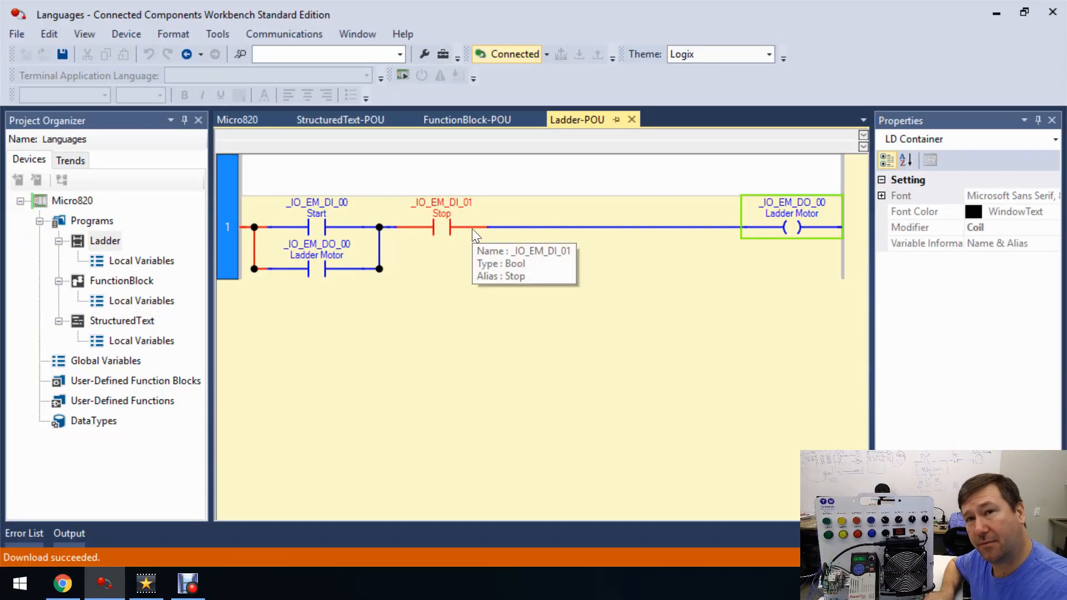
mouse_move(453, 227)
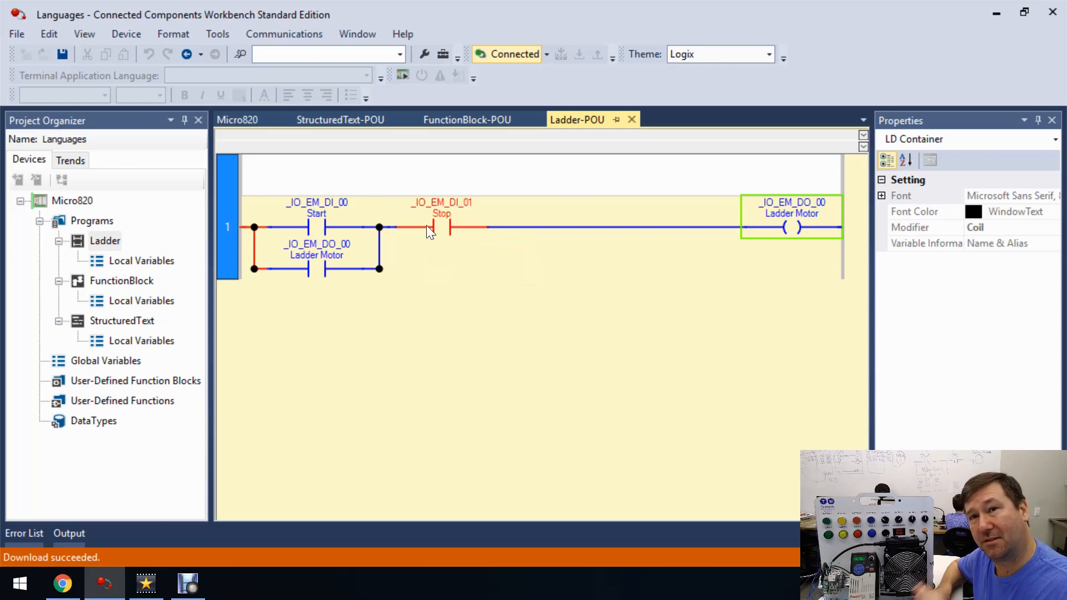
mouse_move(415, 222)
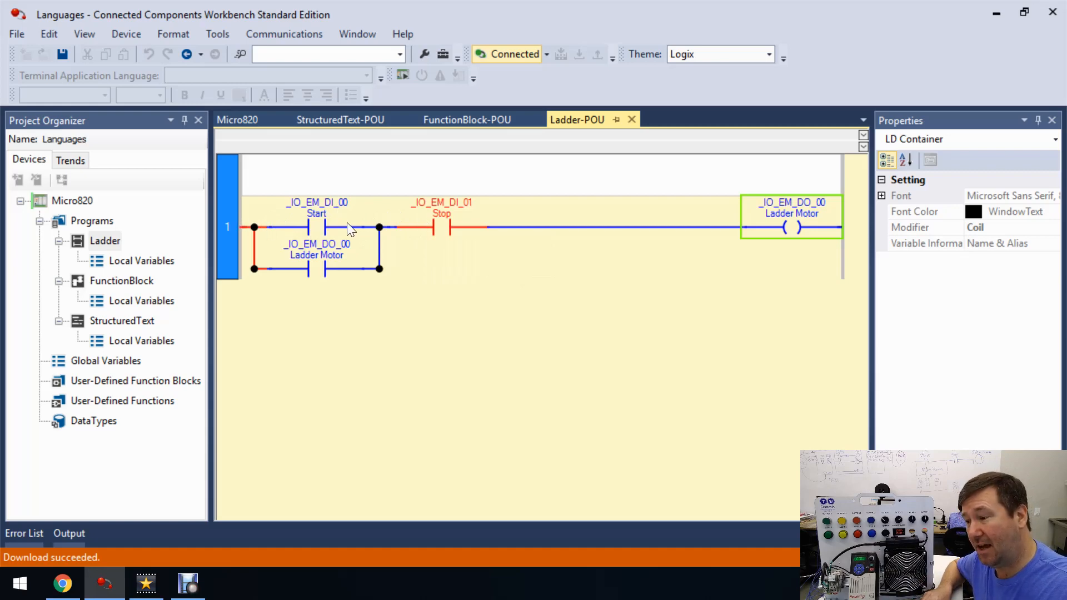
mouse_move(456, 247)
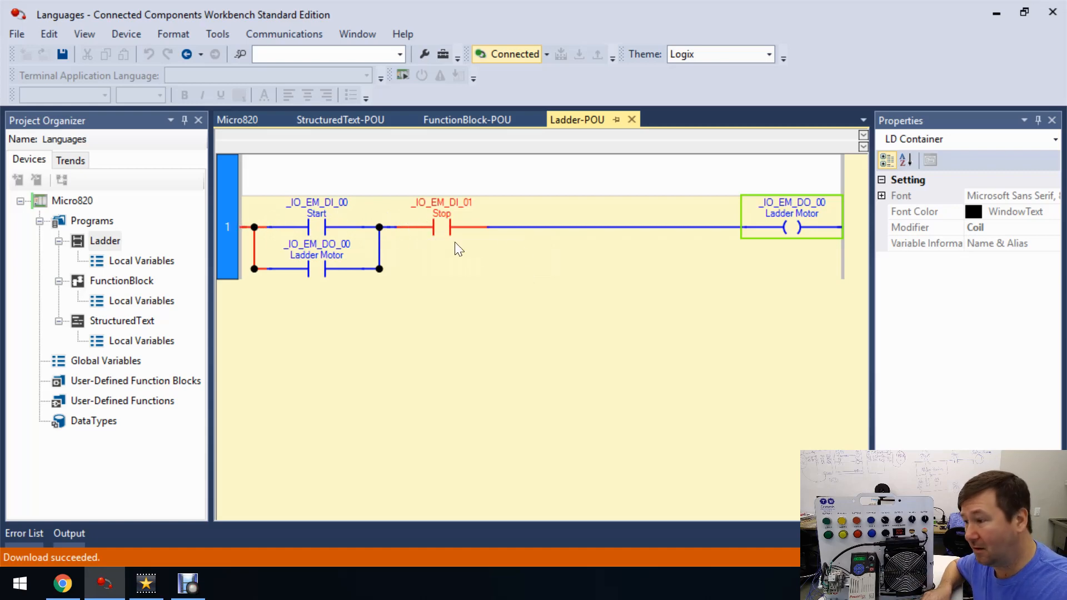
mouse_move(647, 292)
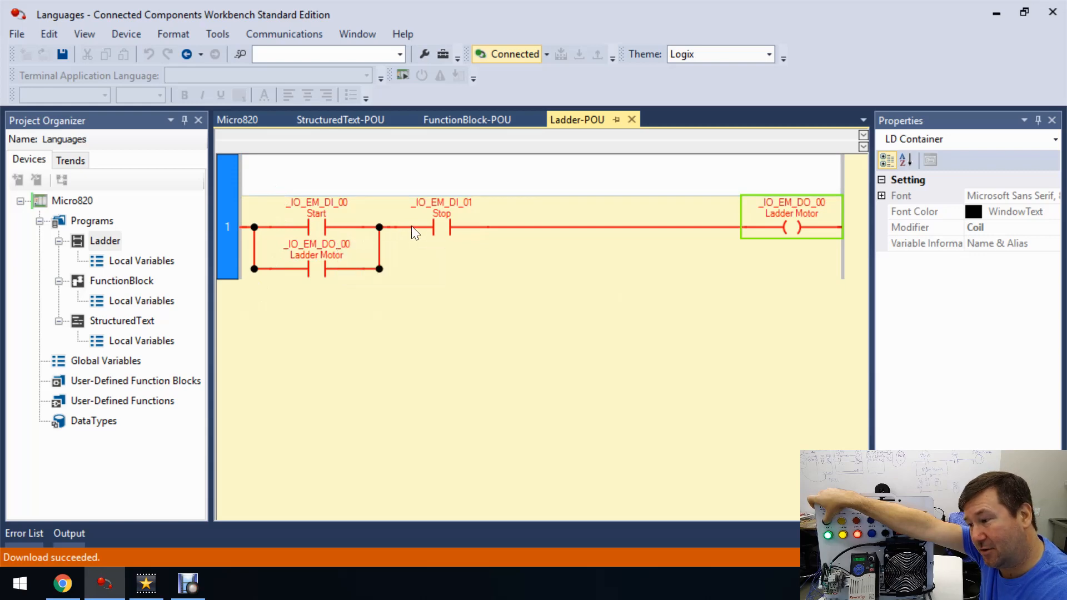
mouse_move(762, 234)
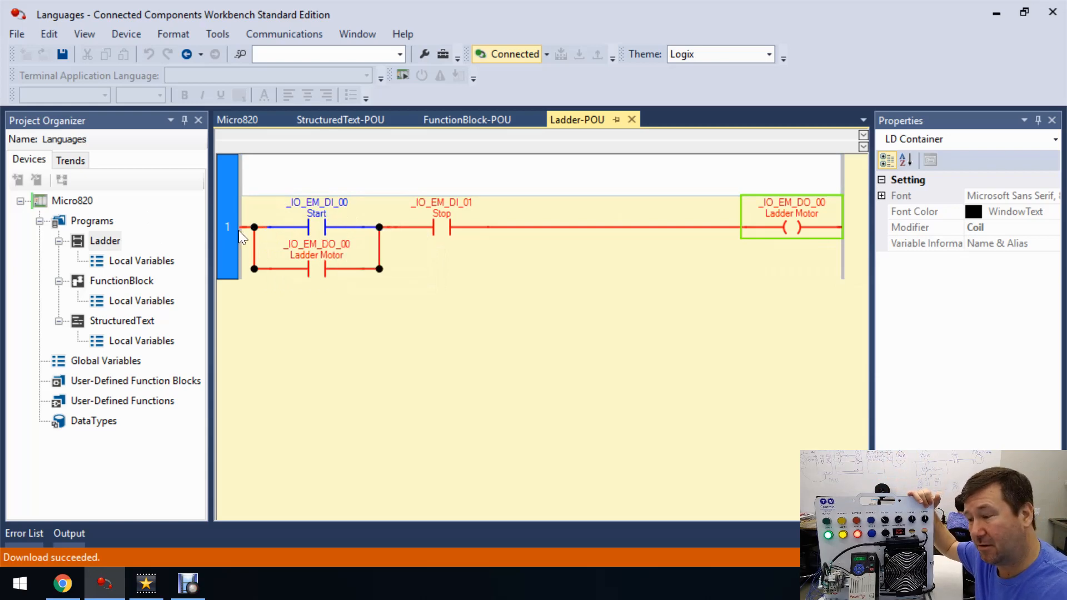
mouse_move(502, 223)
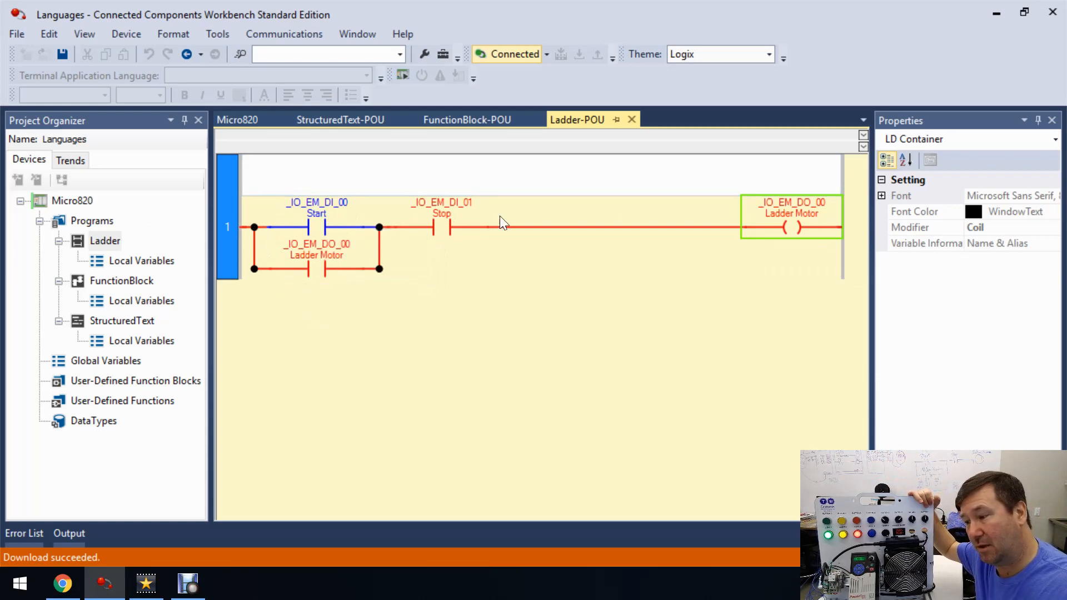
mouse_move(655, 219)
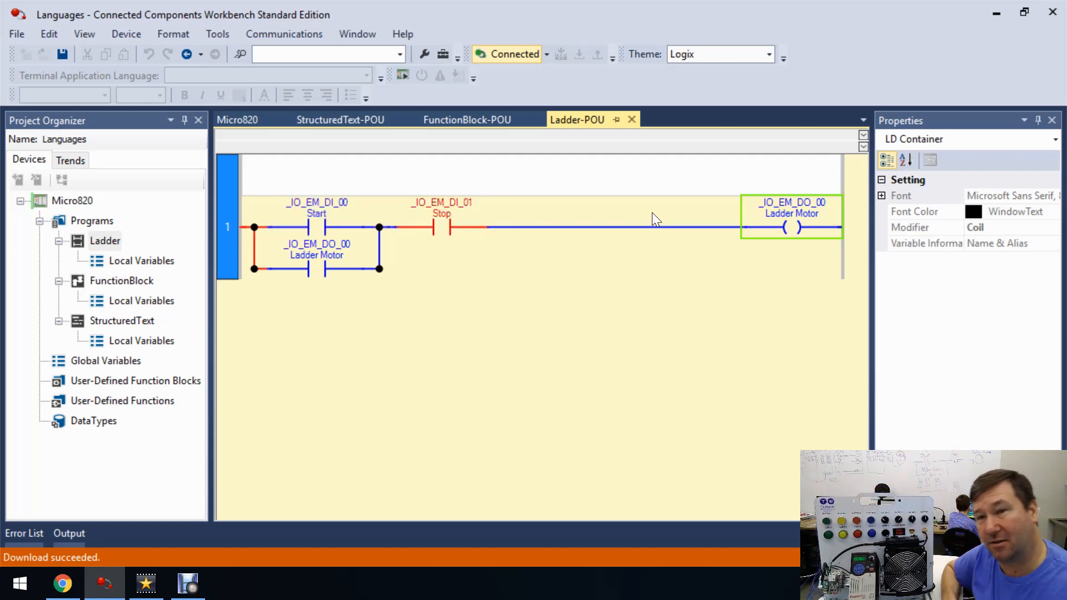
- Switch to the FunctionBlock program to monitor its live True/False values online
left_click(121, 280)
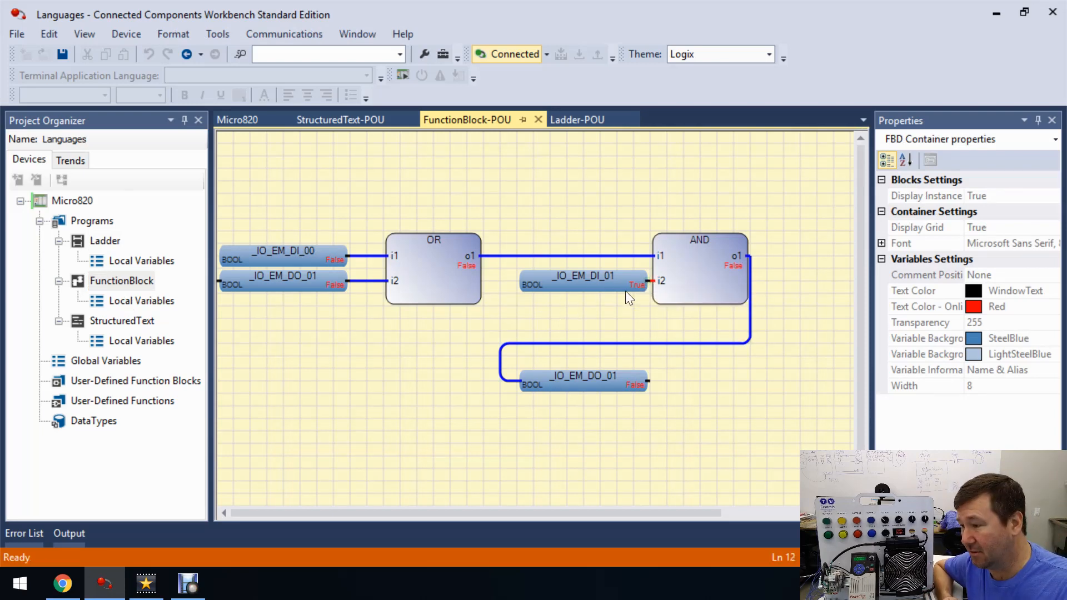
mouse_move(654, 286)
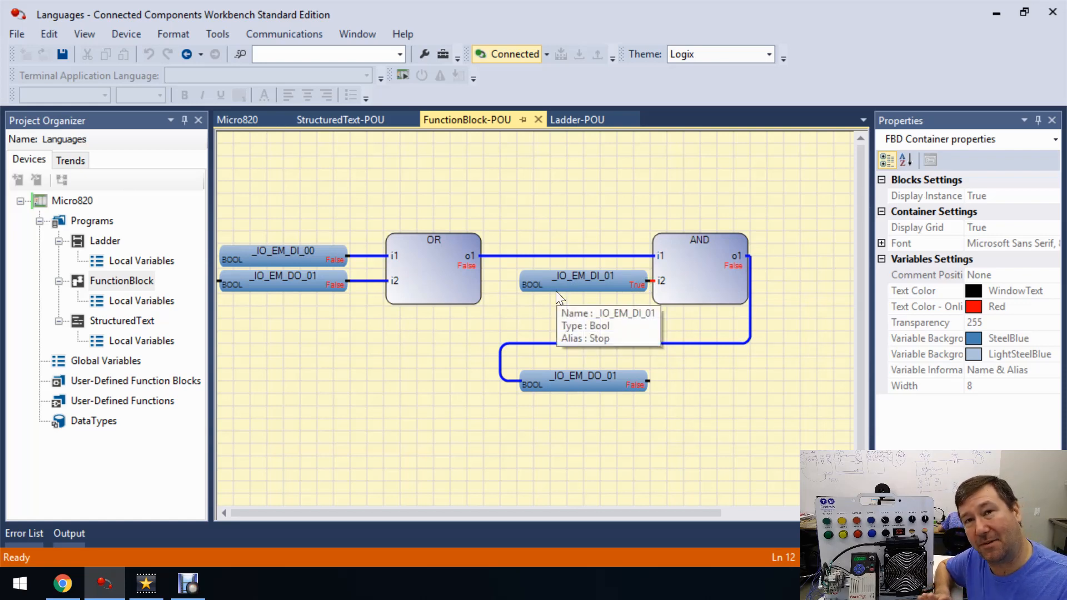
mouse_move(271, 247)
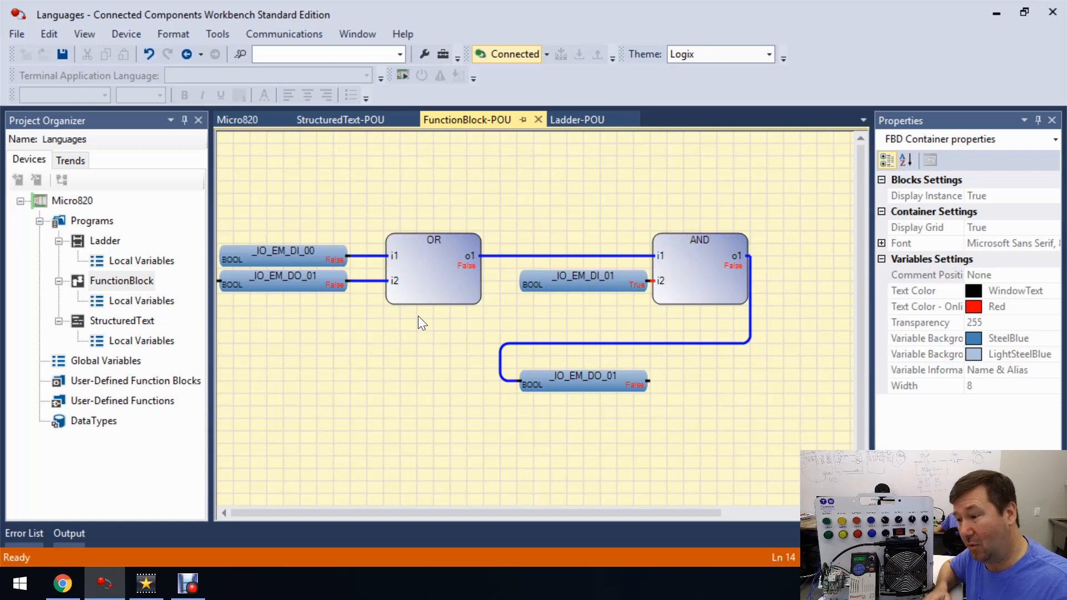
mouse_move(235, 262)
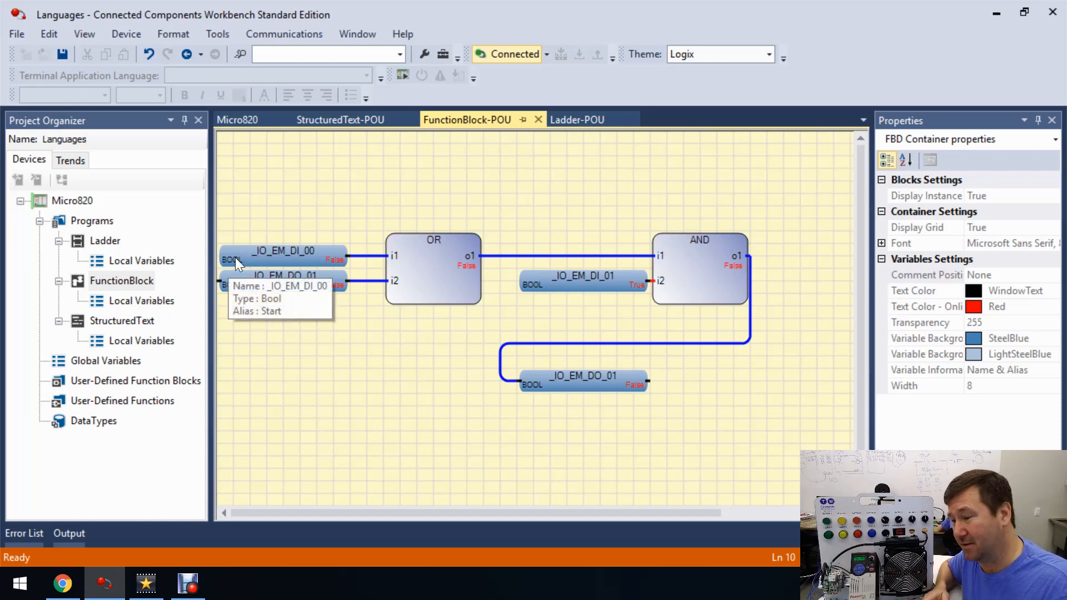
mouse_move(322, 308)
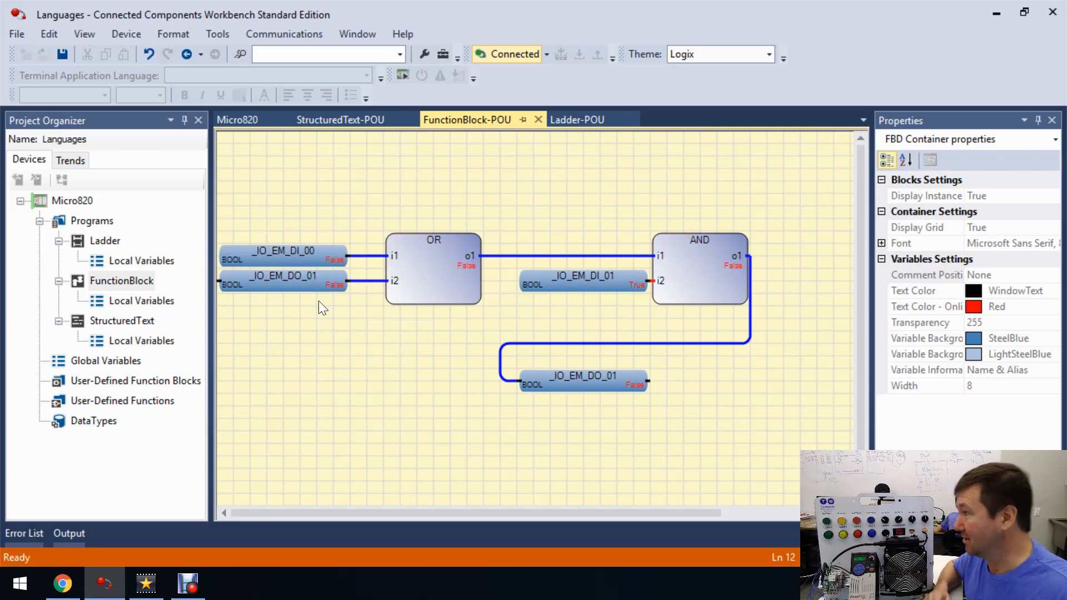